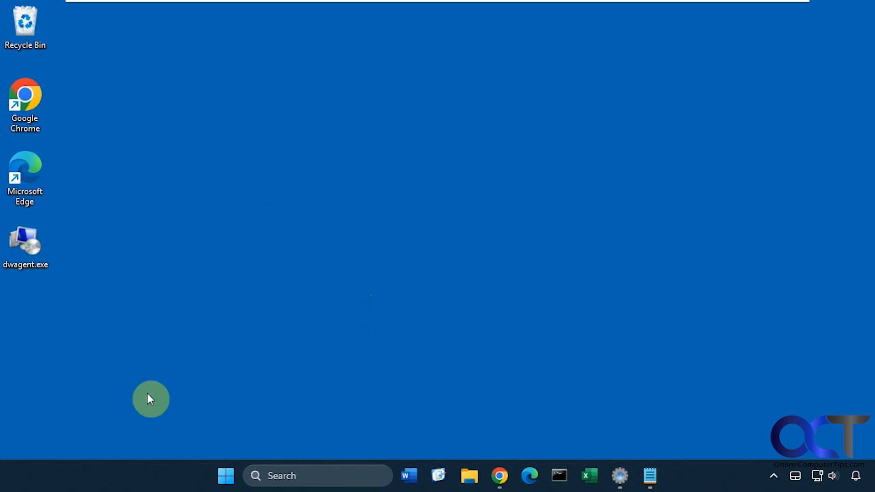
mouse_move(300, 266)
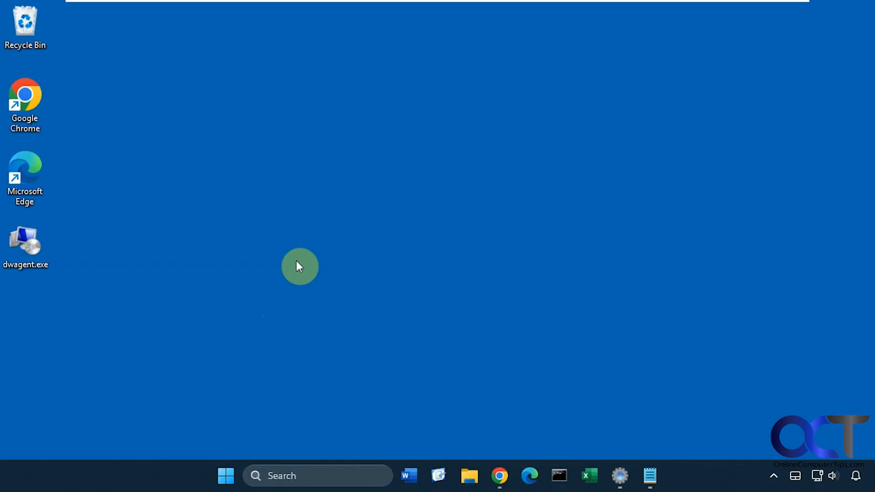
mouse_move(275, 247)
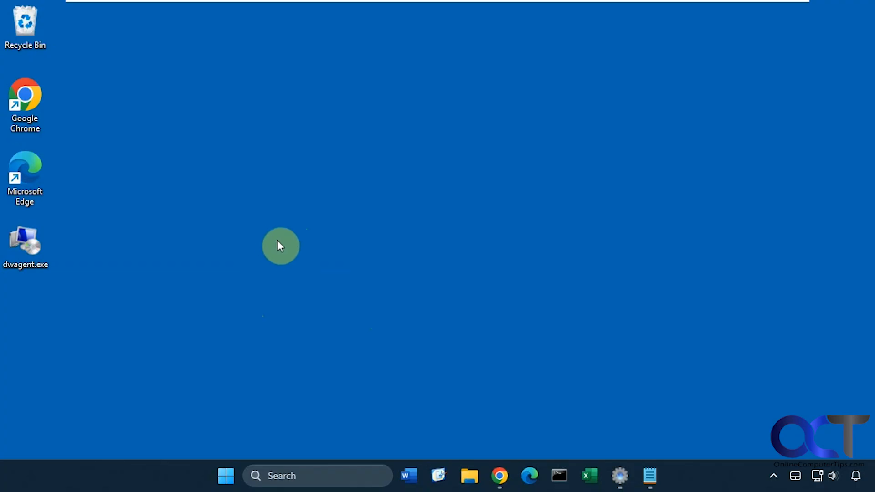
mouse_move(237, 265)
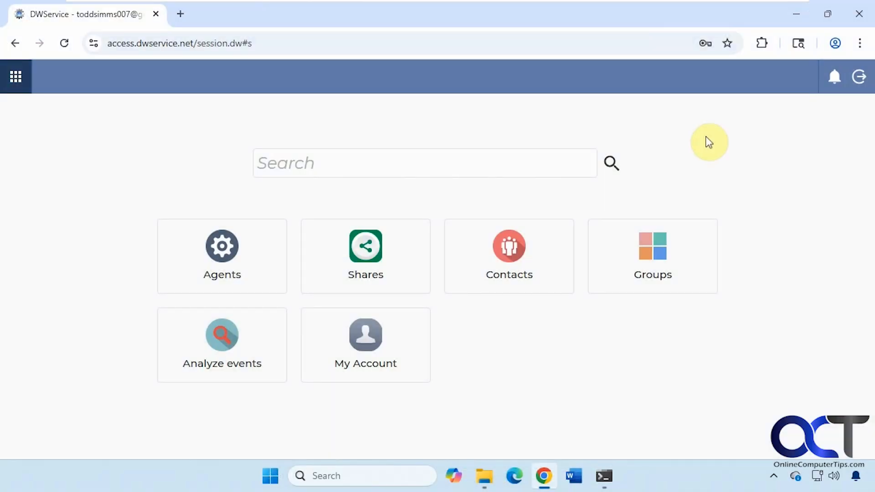
mouse_move(732, 161)
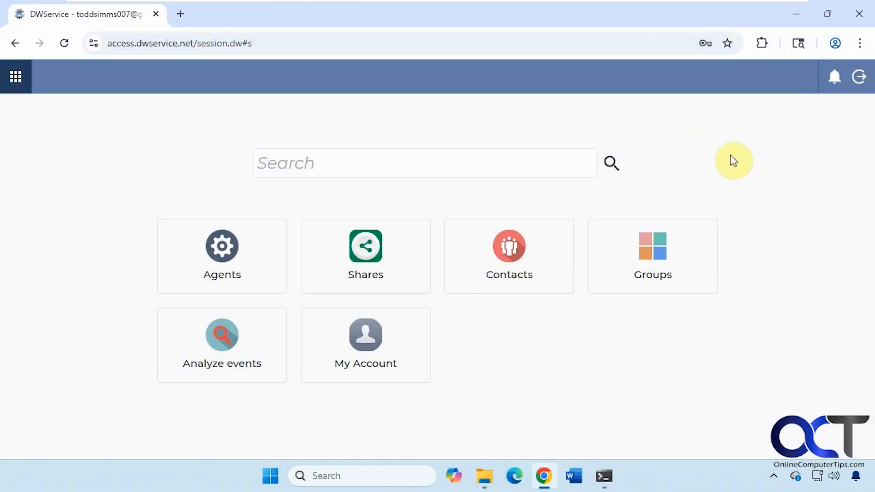
mouse_move(727, 147)
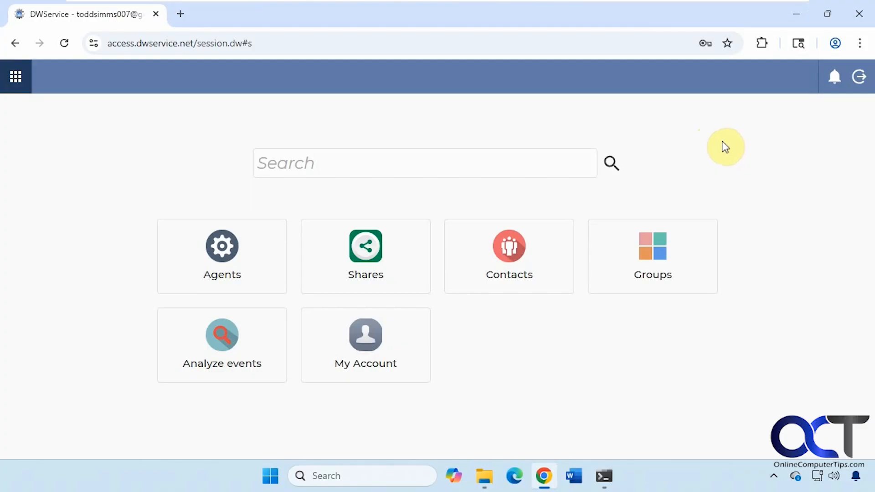
mouse_move(732, 168)
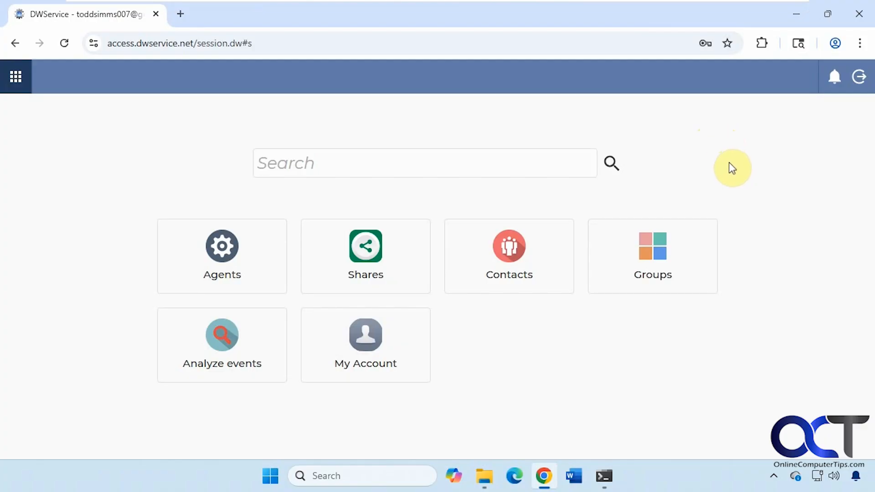
mouse_move(528, 136)
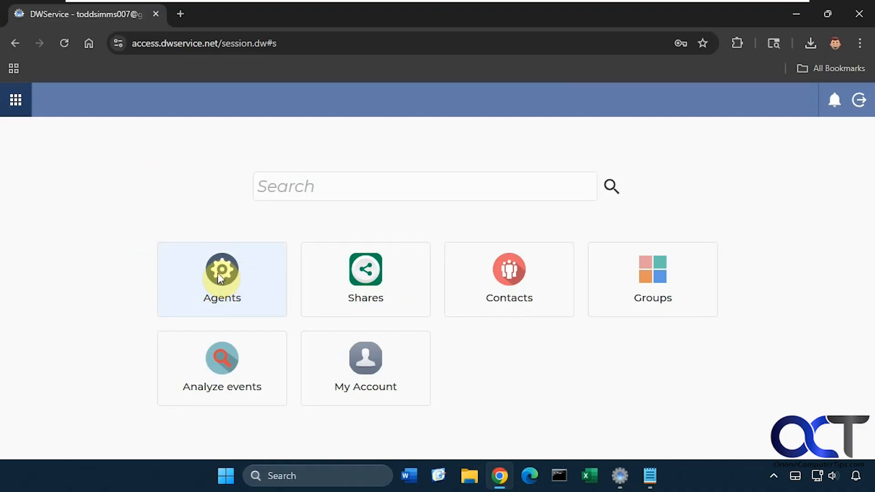
Start a new agent with group and name 'test', then abandon it for the main dashboard
click(222, 279)
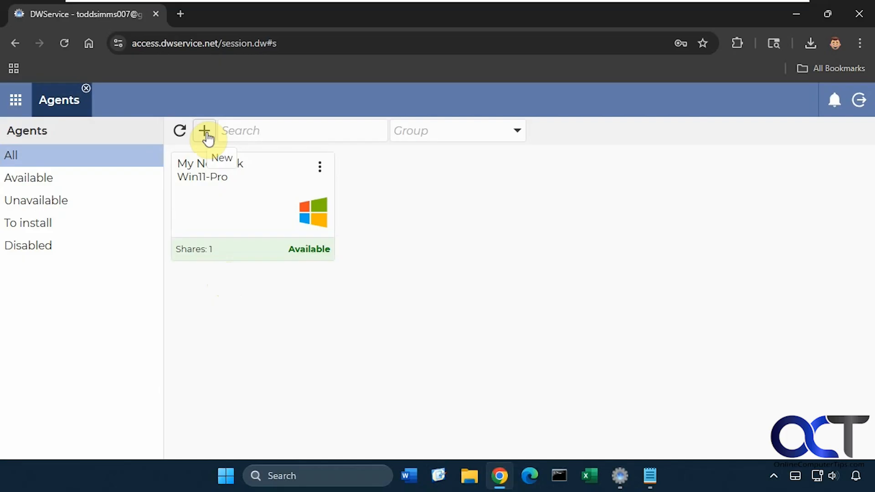
click(203, 131)
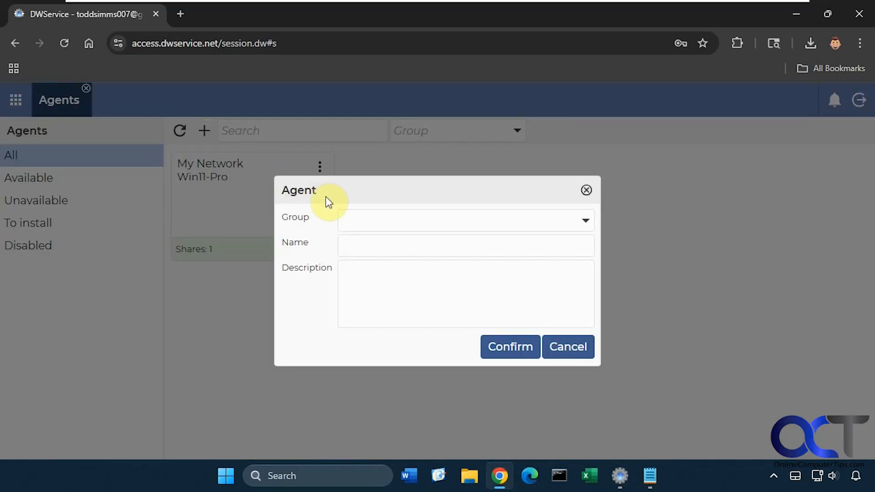
mouse_move(235, 193)
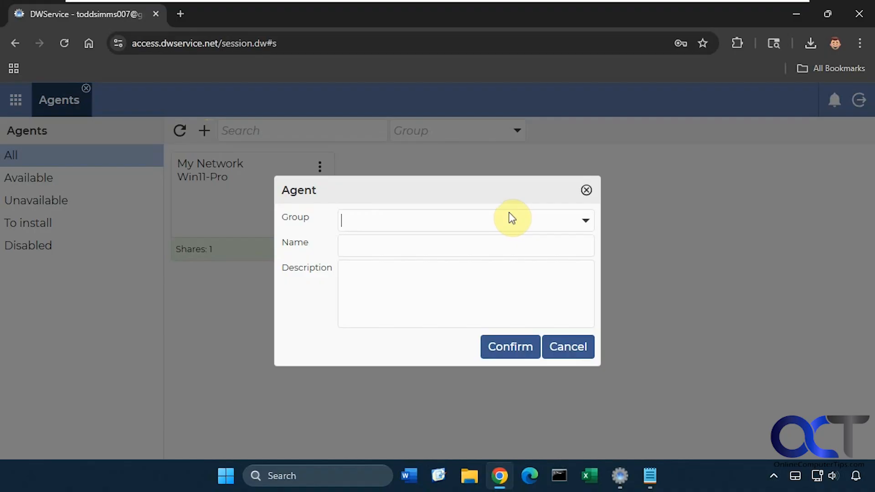
text(test)
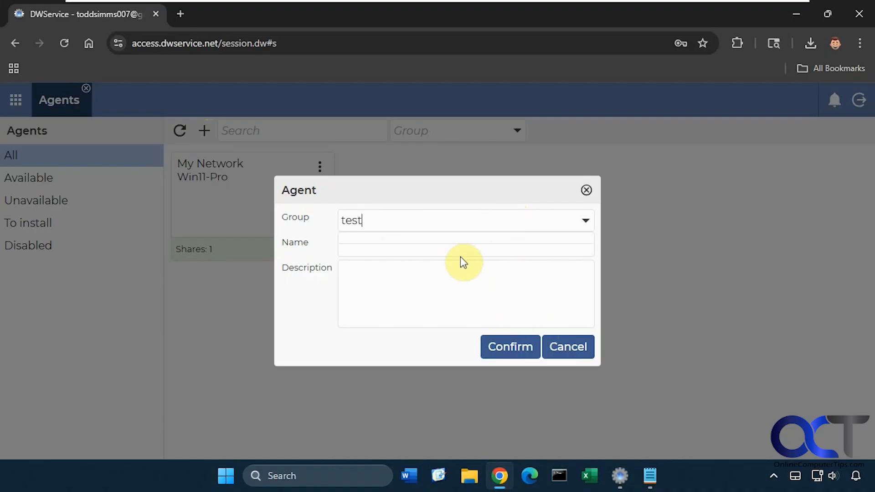
text(test)
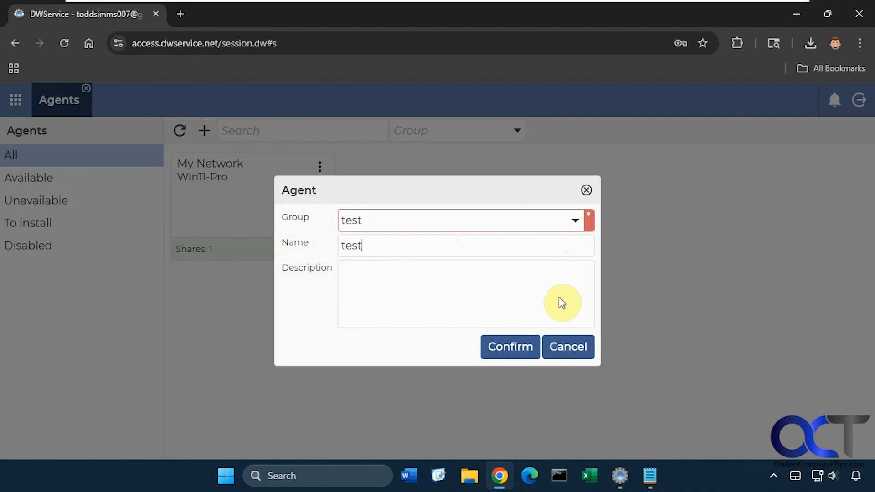
click(16, 100)
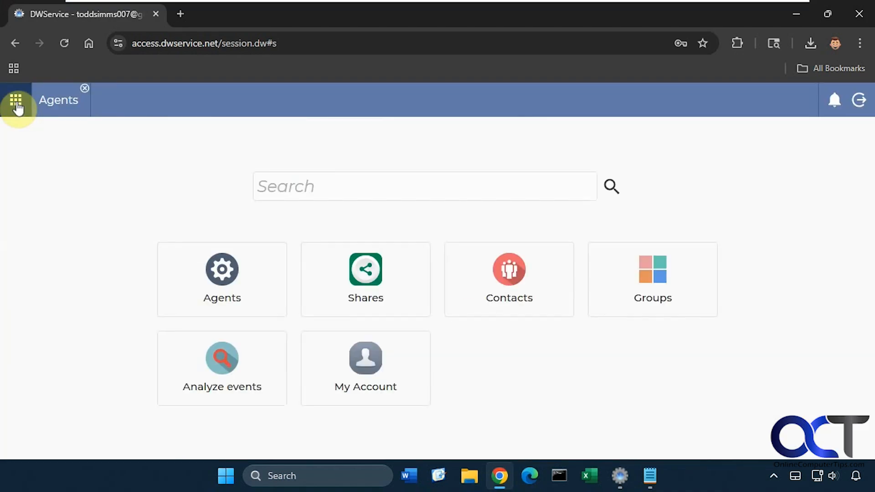
Check Groups shows only My Network, then reopen and cancel a blank agent form
click(652, 279)
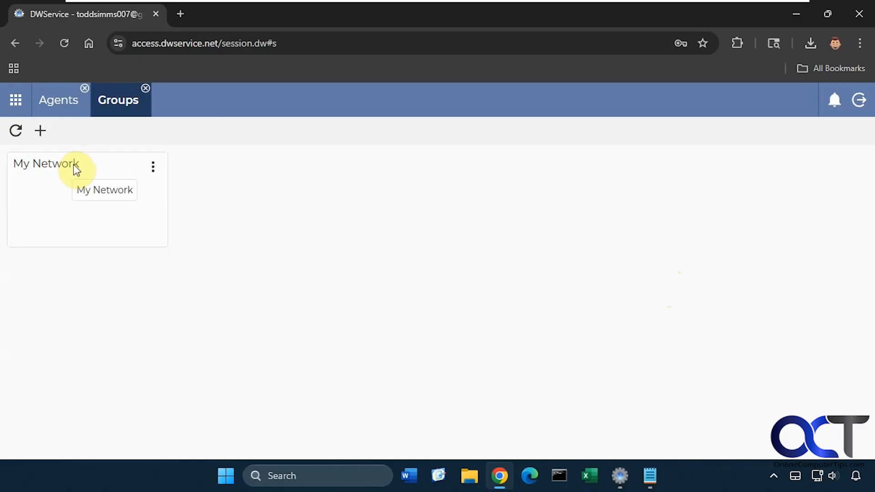
click(58, 100)
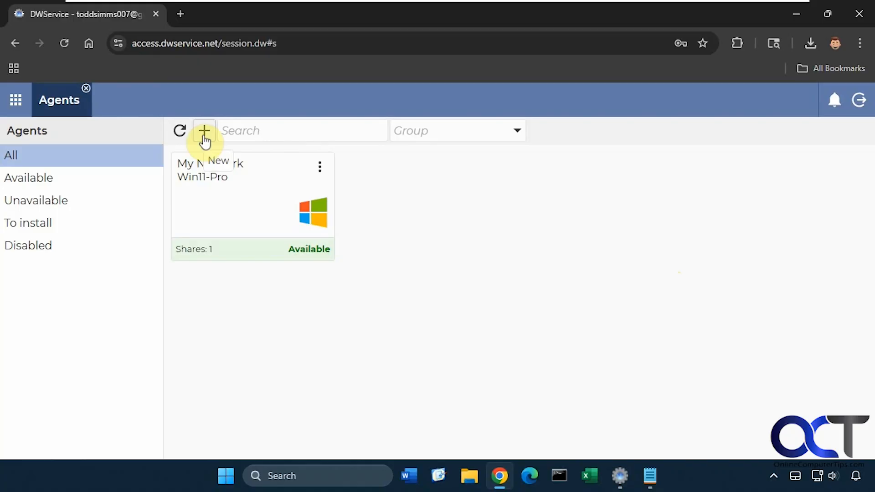
click(203, 130)
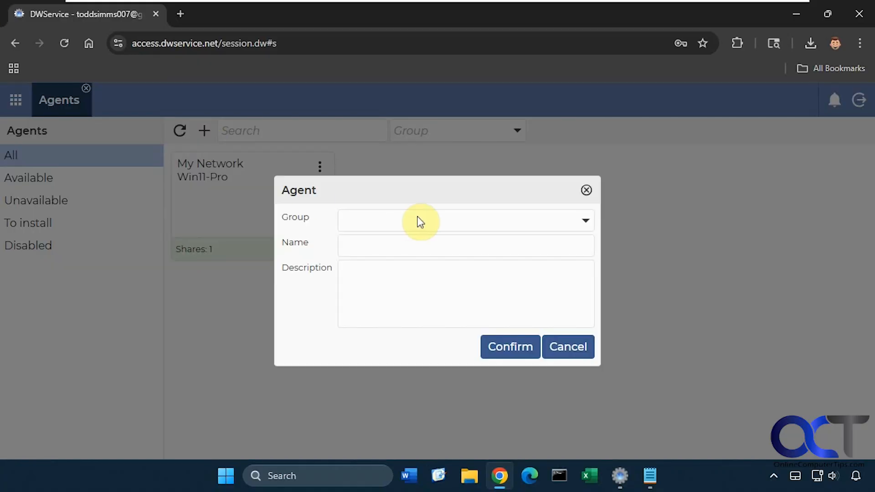
mouse_move(402, 252)
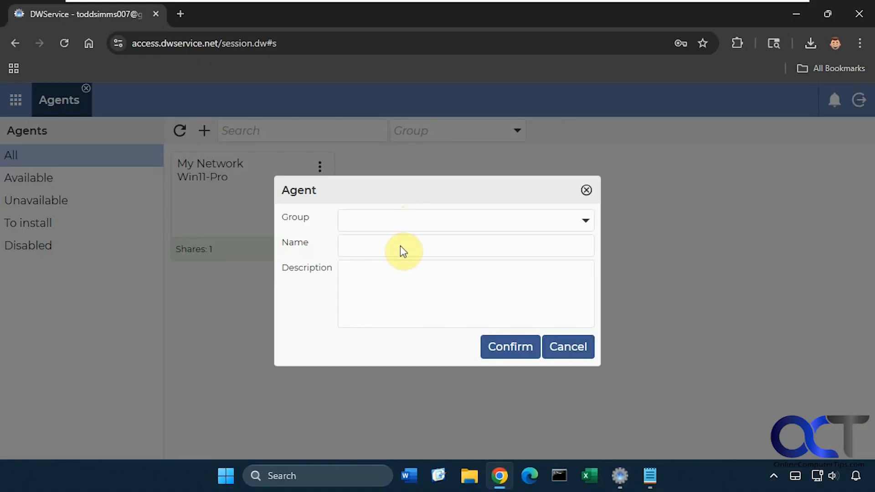
mouse_move(391, 268)
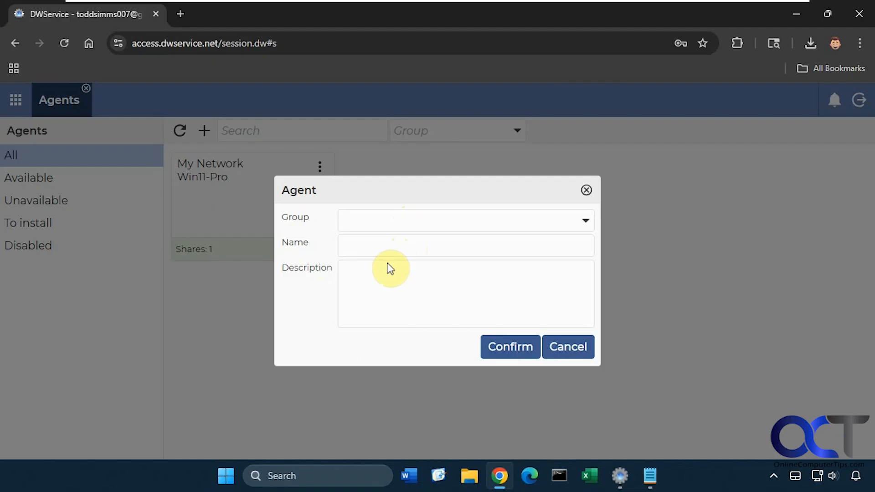
click(566, 346)
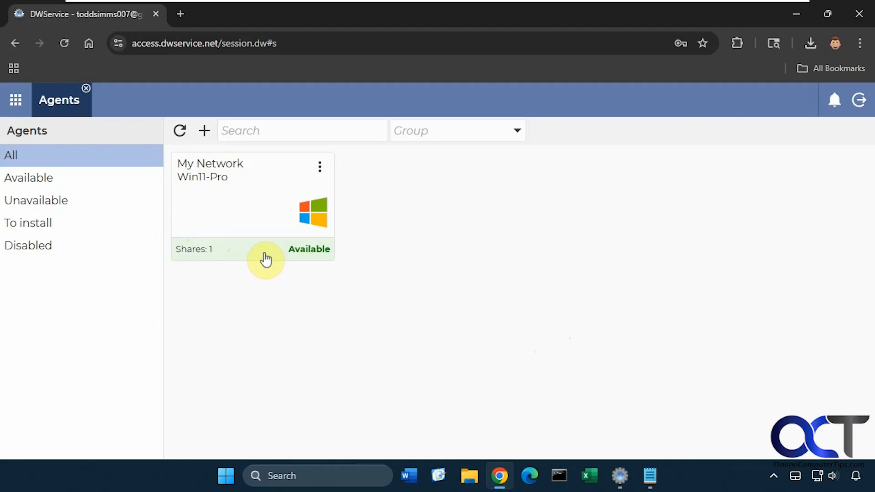
mouse_move(233, 257)
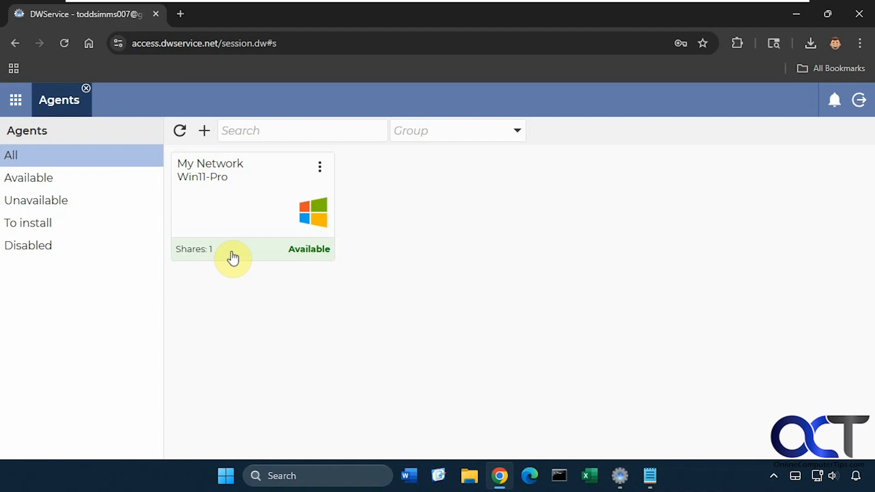
mouse_move(503, 322)
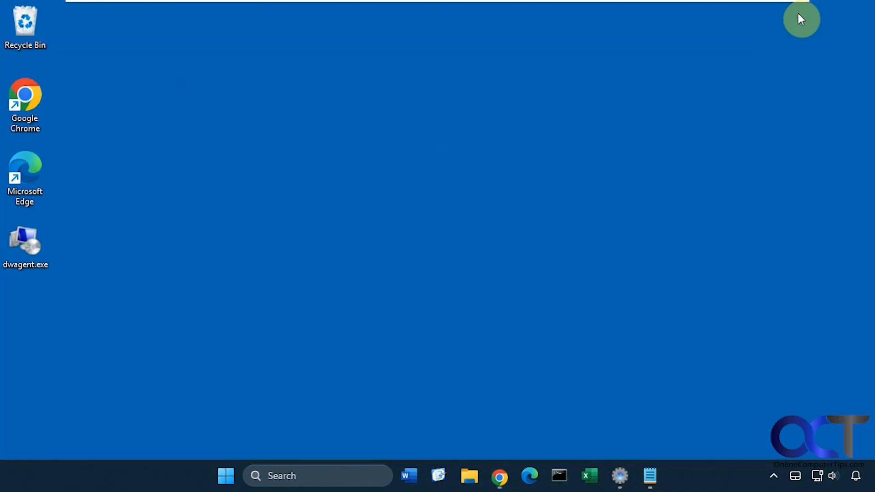
mouse_move(26, 245)
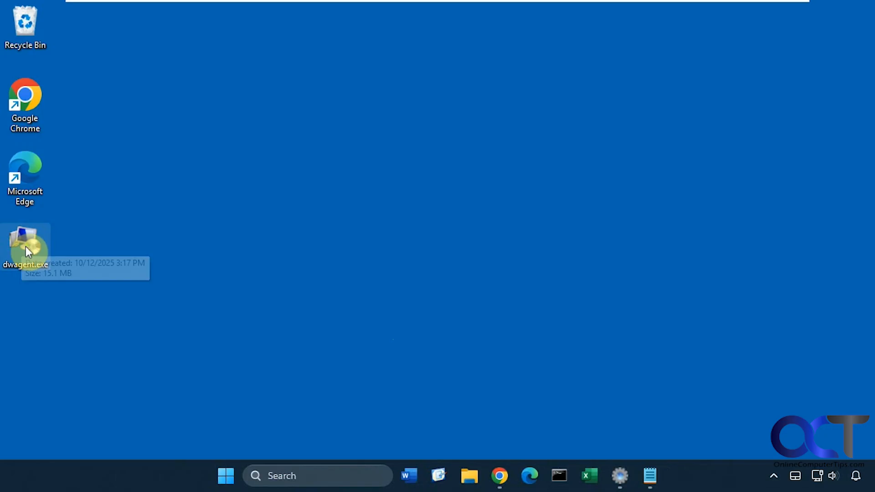
mouse_move(762, 444)
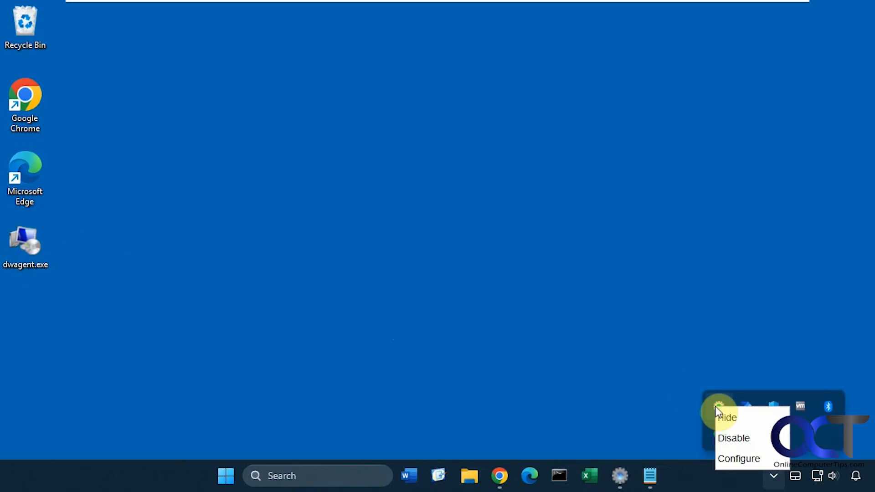
Reach DWAgent's Configure agent options, then close and confirm exit without changes
click(739, 458)
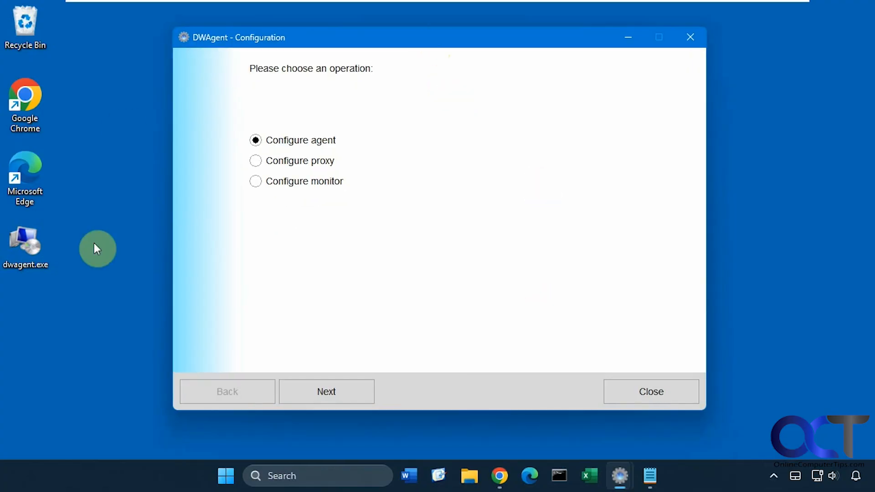
mouse_move(310, 153)
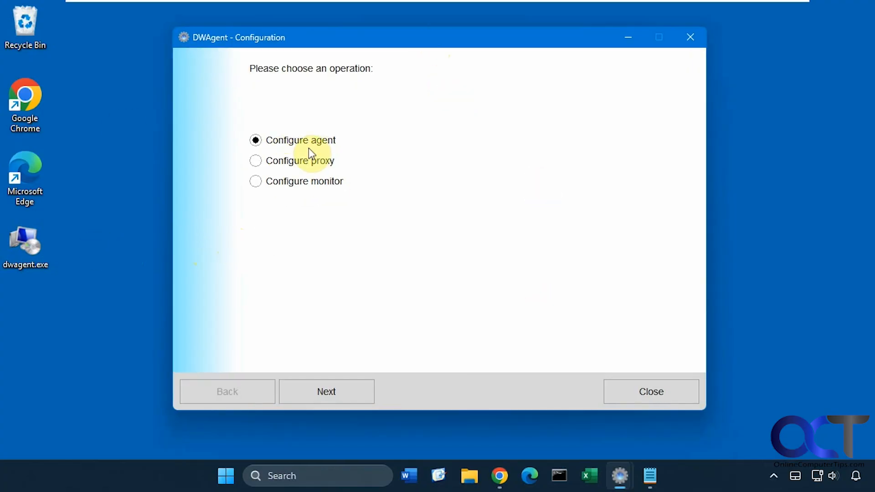
click(326, 390)
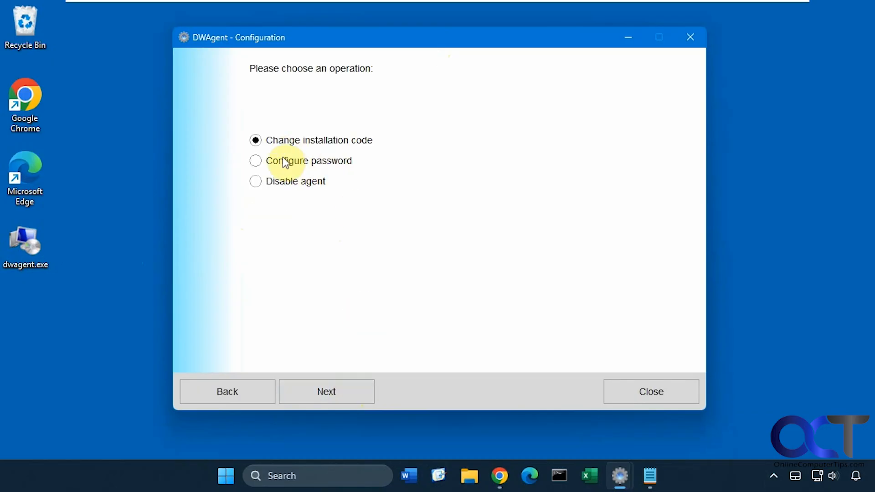
mouse_move(288, 148)
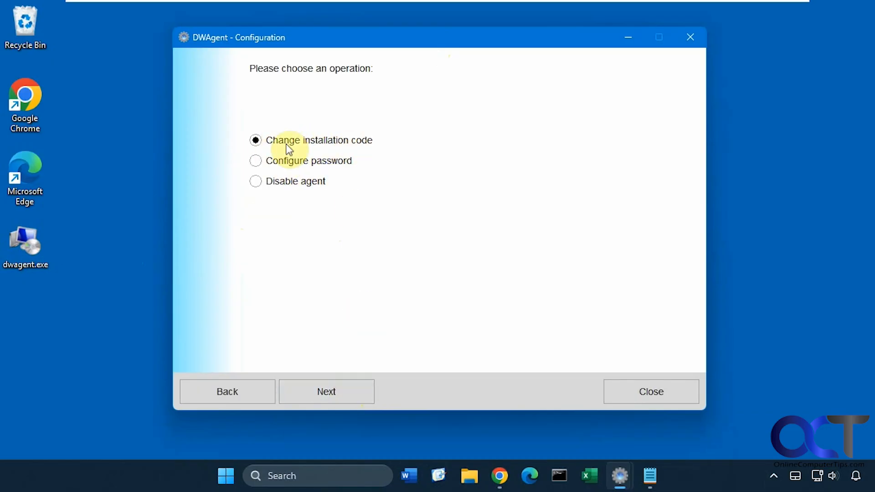
click(498, 476)
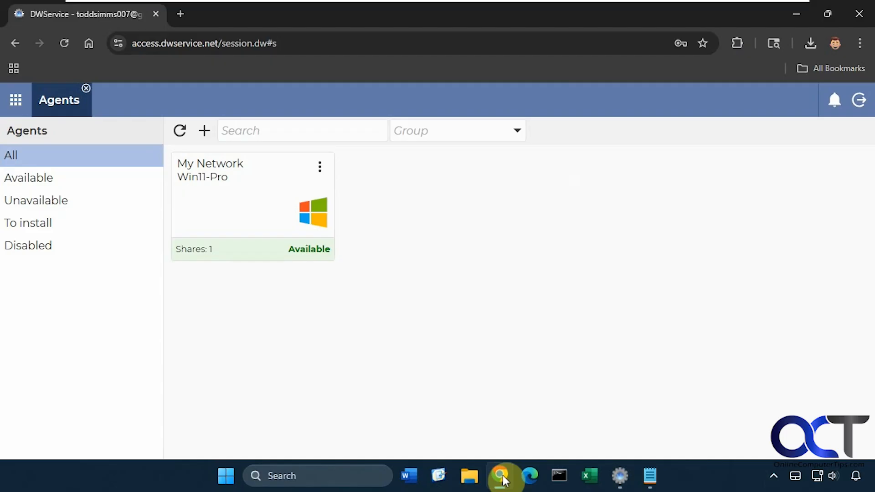
mouse_move(252, 258)
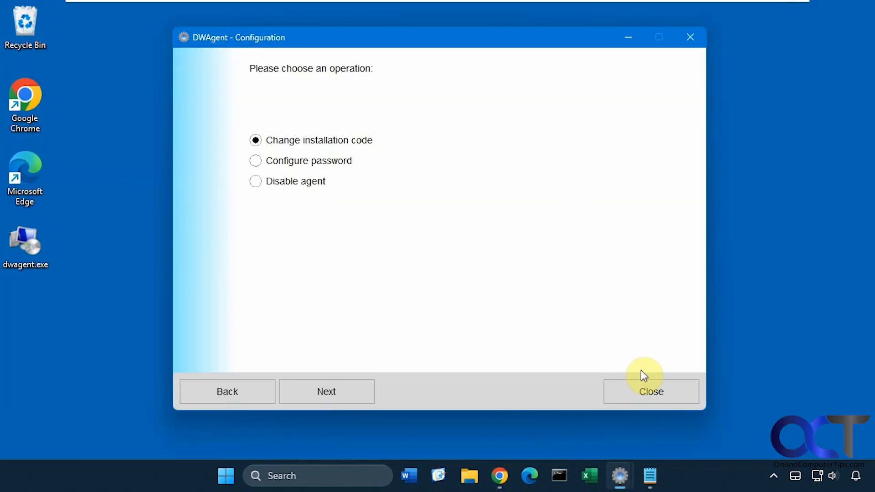
click(651, 391)
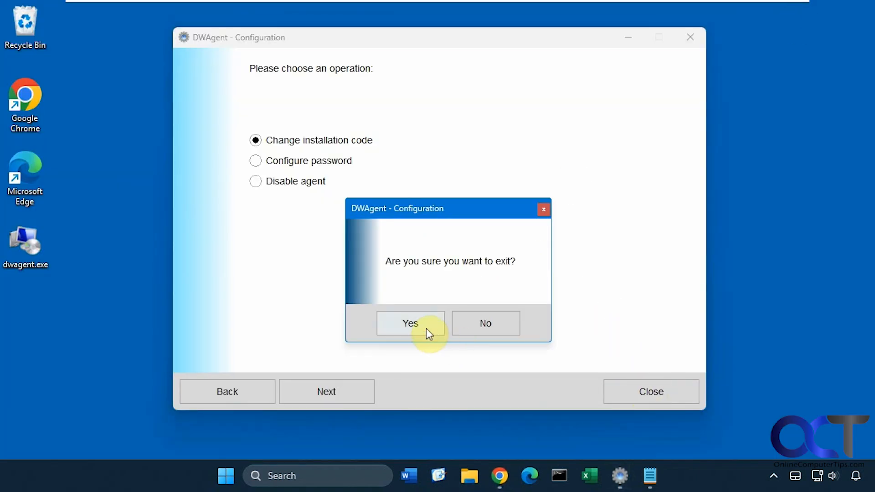
click(410, 322)
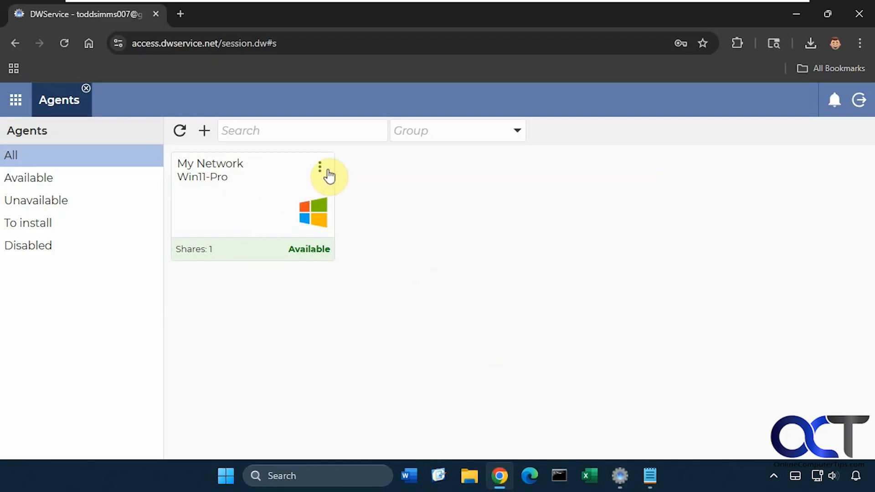
Edit the Win11-Pro guest-access share, keeping its type as a single Agent
click(319, 169)
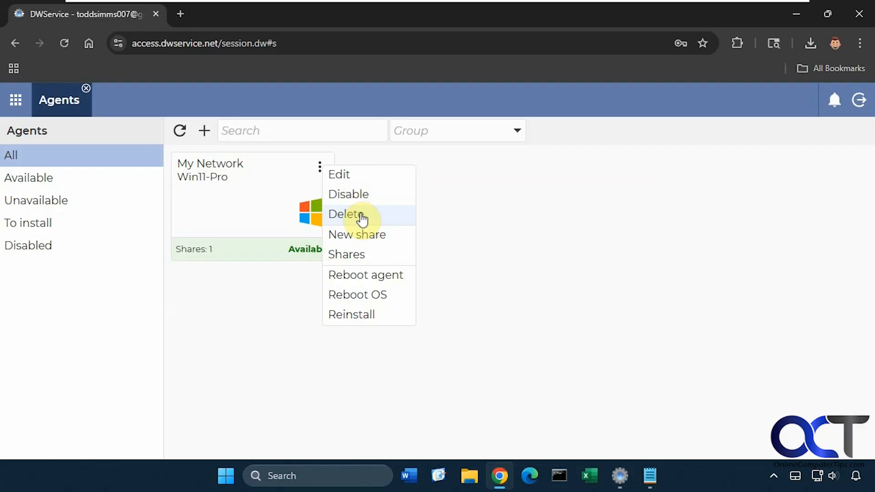
mouse_move(357, 254)
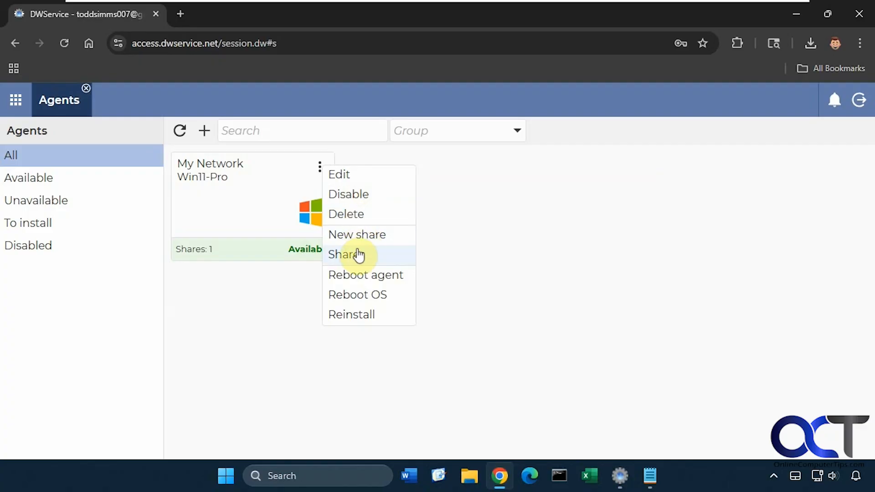
click(343, 255)
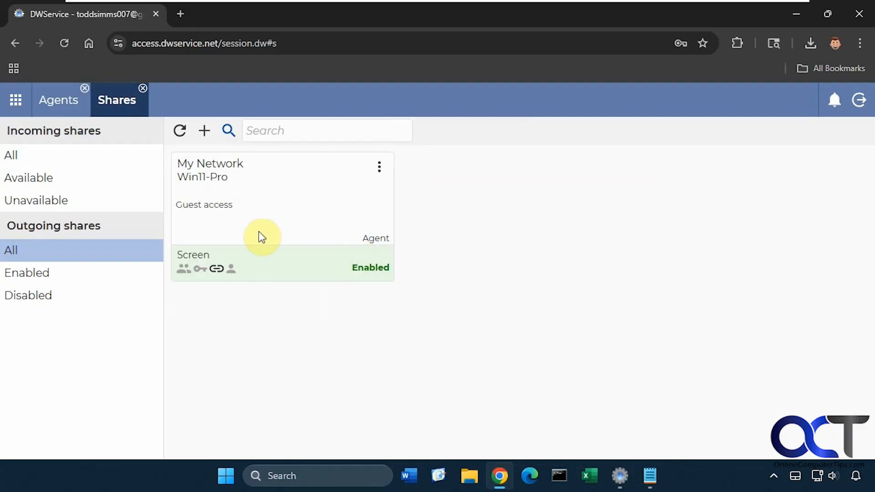
mouse_move(204, 130)
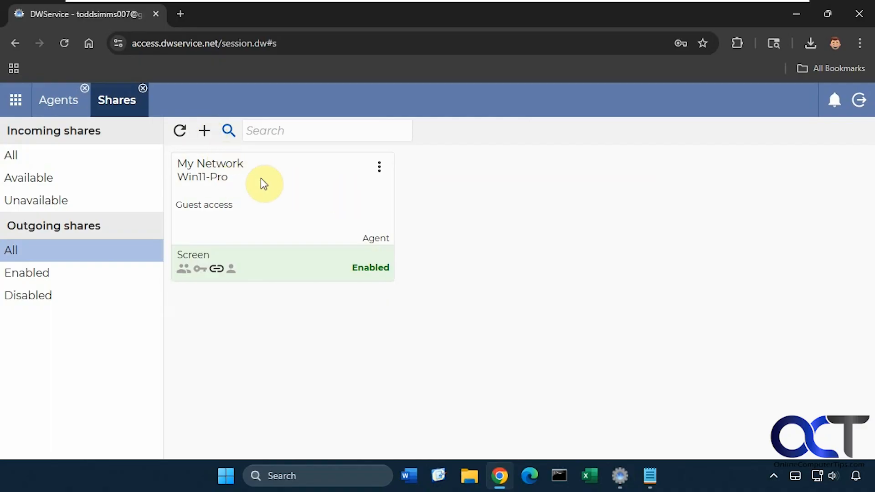
click(379, 165)
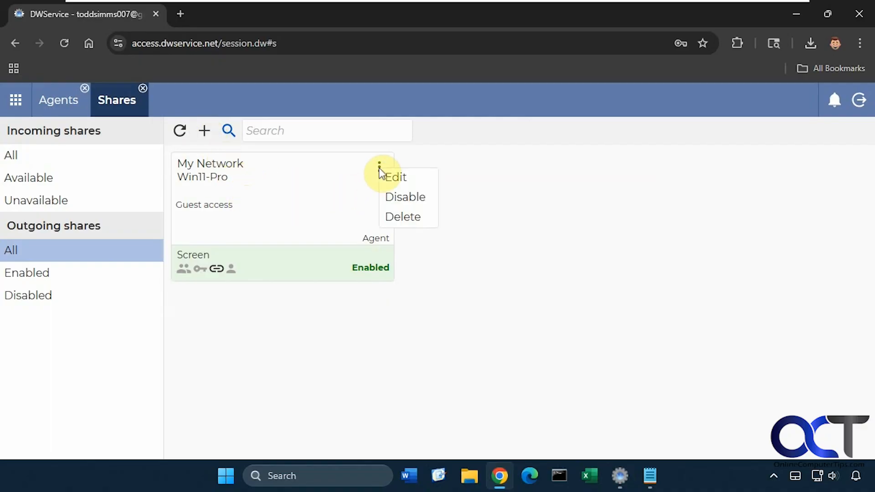
click(394, 177)
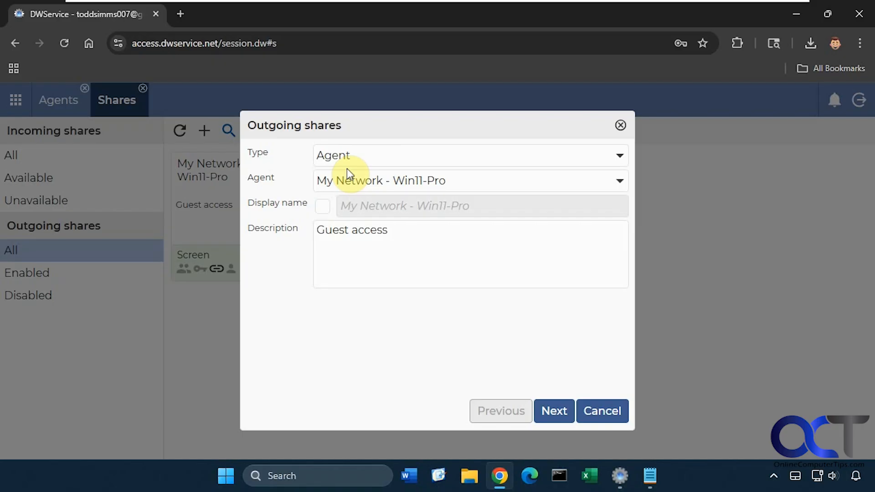
click(618, 155)
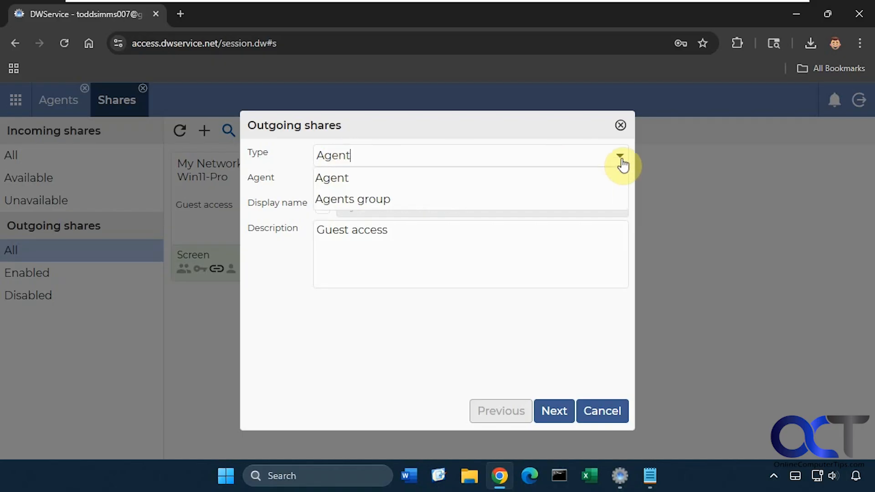
click(332, 178)
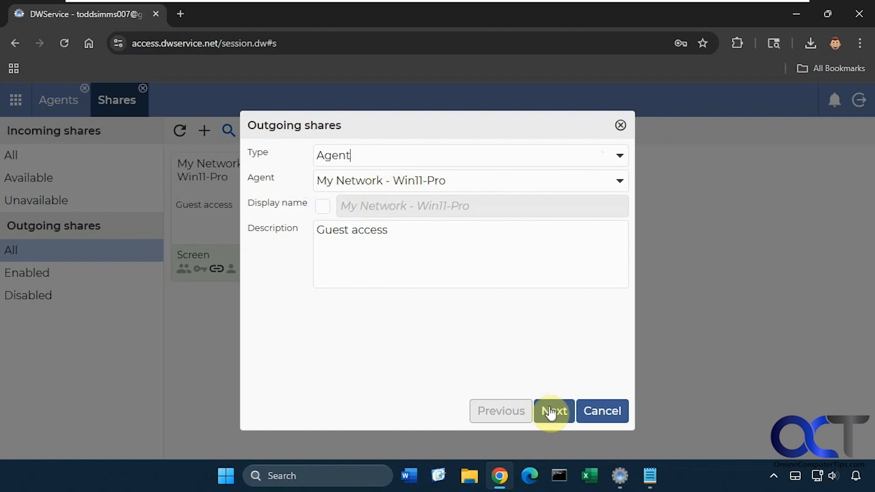
Keep screen permission, password link access and always-valid validity, then accept to get the share link
click(553, 411)
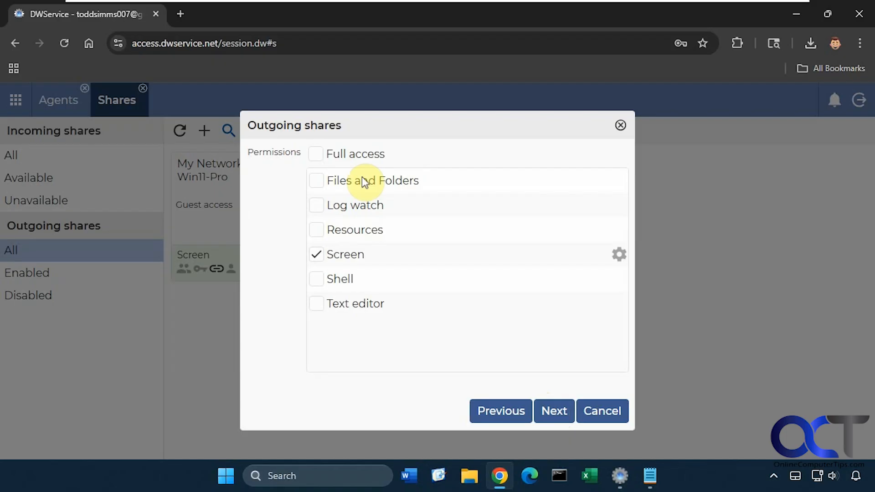
mouse_move(372, 176)
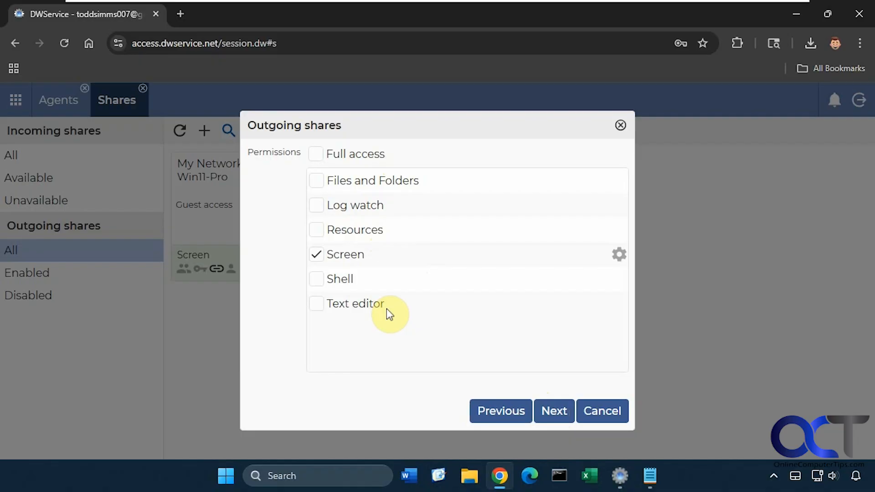
click(553, 411)
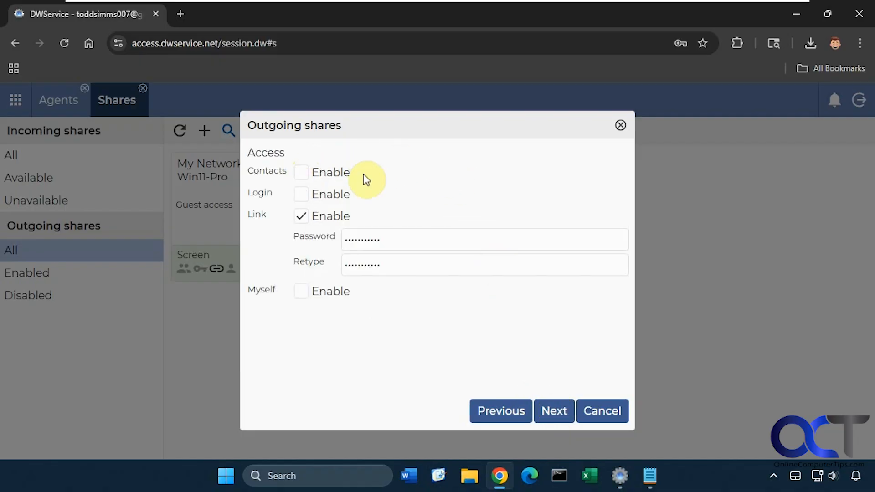
mouse_move(619, 125)
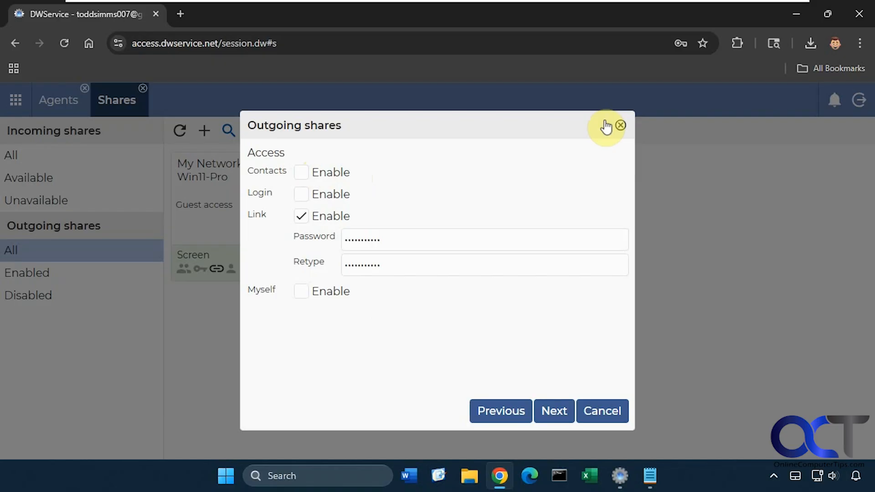
mouse_move(400, 176)
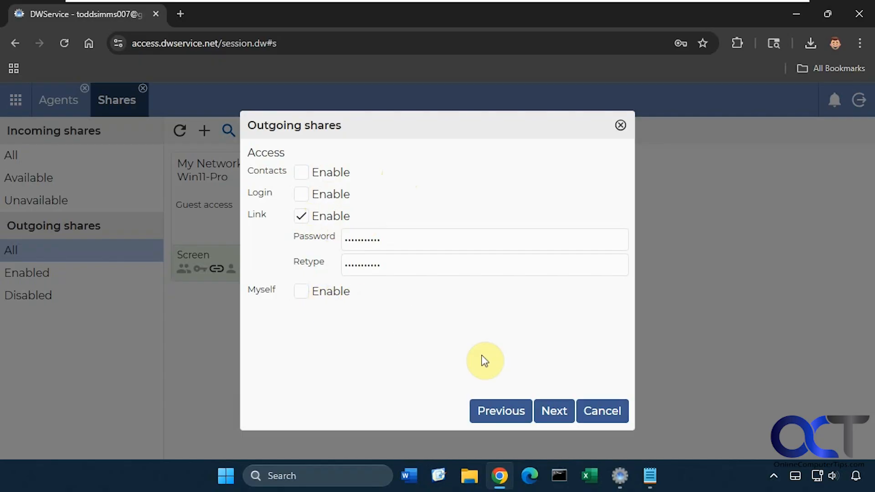
click(553, 411)
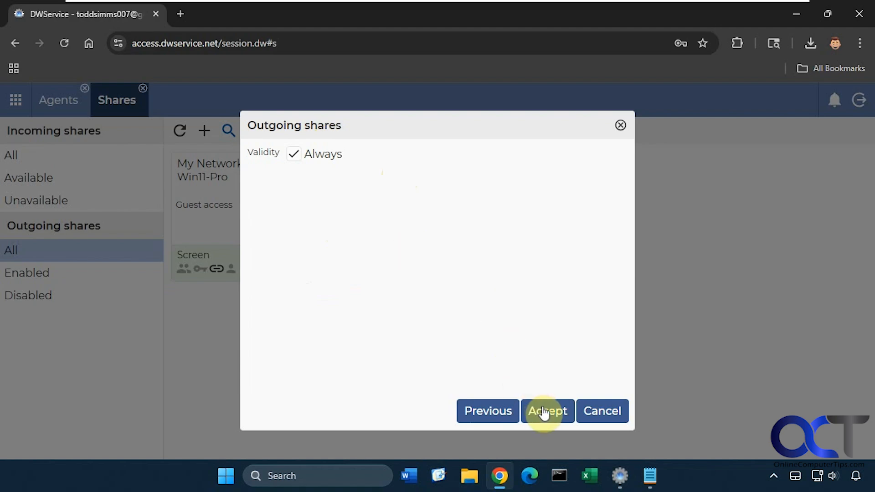
click(547, 411)
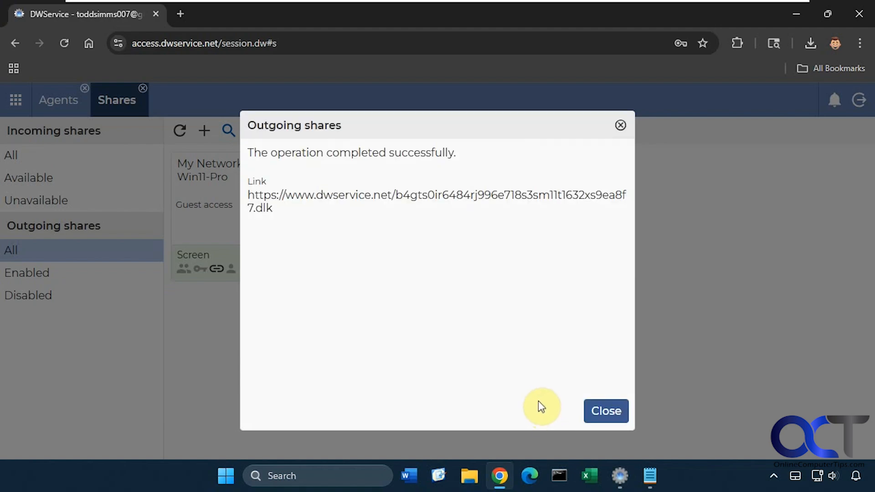
mouse_move(337, 209)
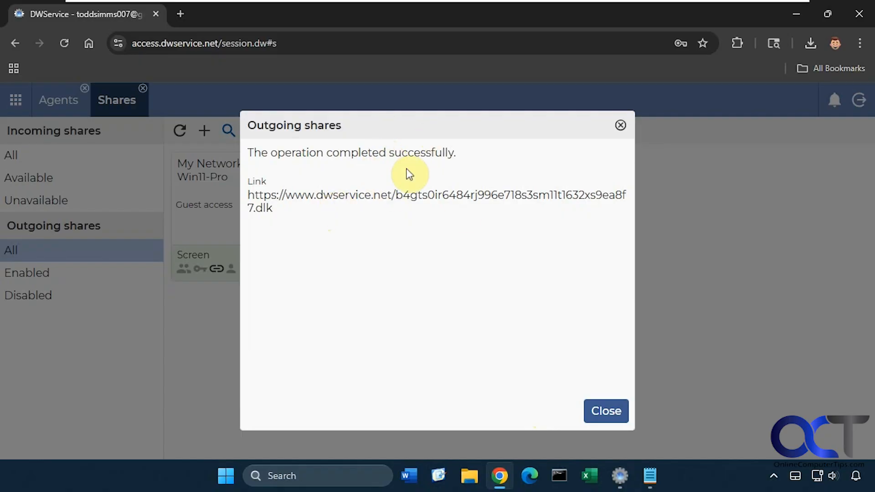
Dismiss the share link confirmation and return to the main dashboard of services
click(605, 411)
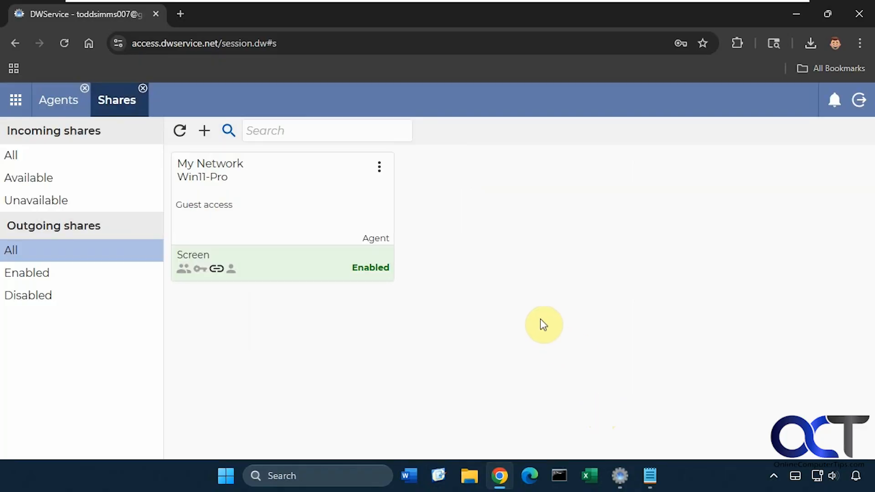
mouse_move(461, 270)
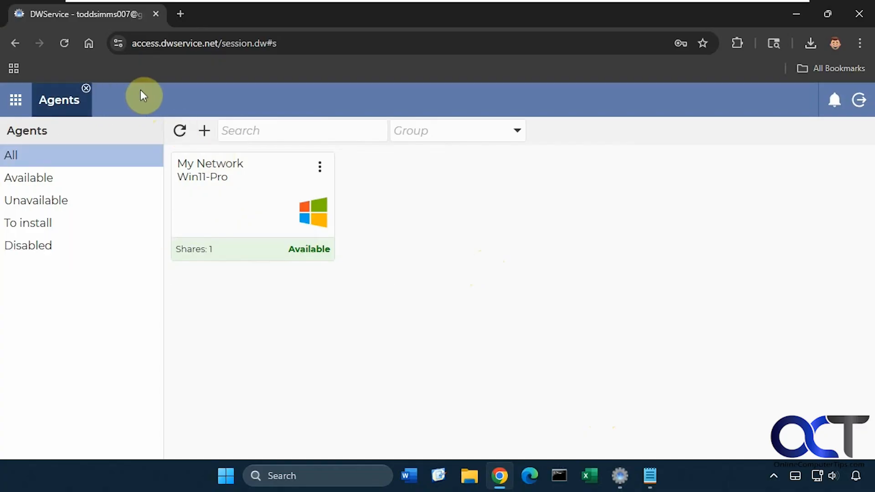
mouse_move(66, 115)
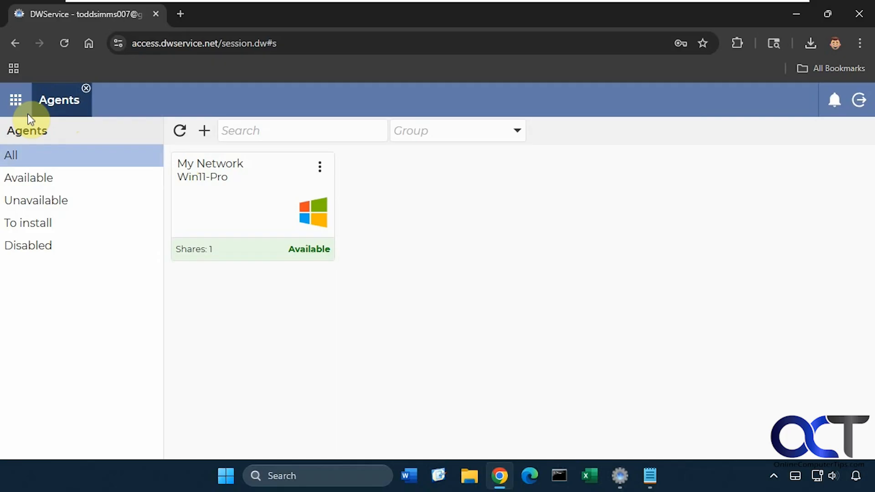
click(15, 100)
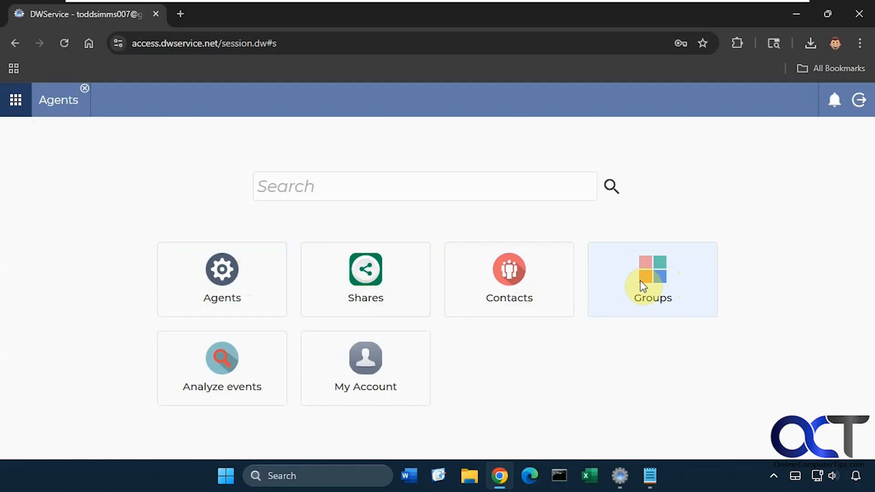
mouse_move(293, 336)
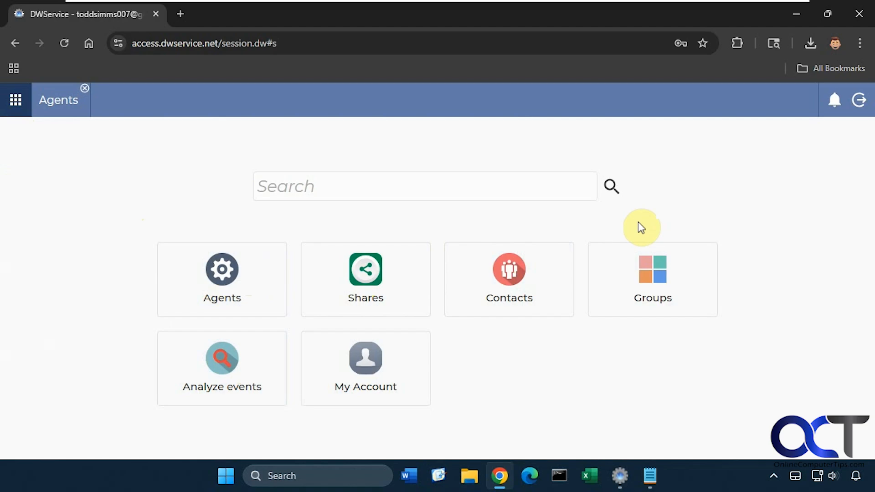
Review the DWAgent monitor showing Win11-Pro online with unattended access, then close it
click(773, 476)
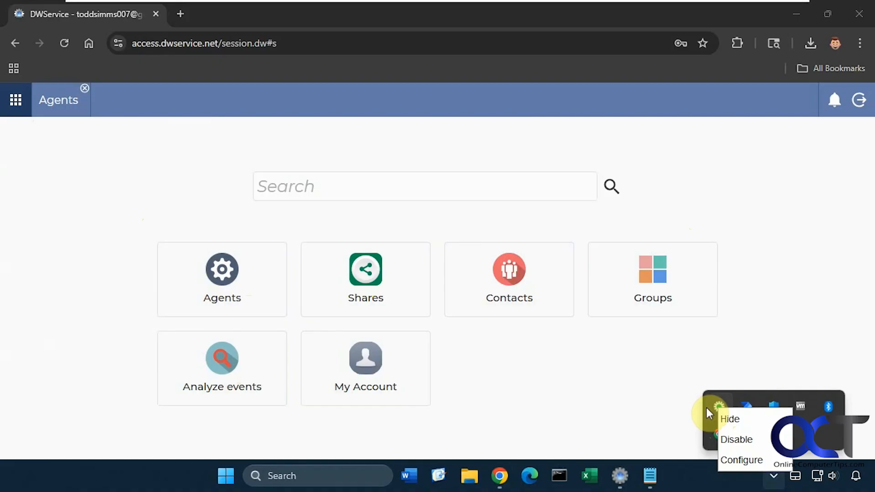
mouse_move(662, 406)
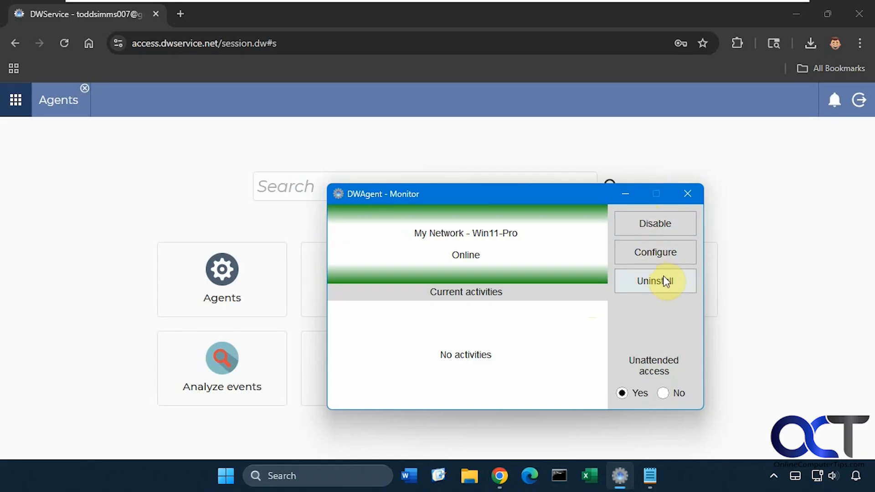
mouse_move(673, 370)
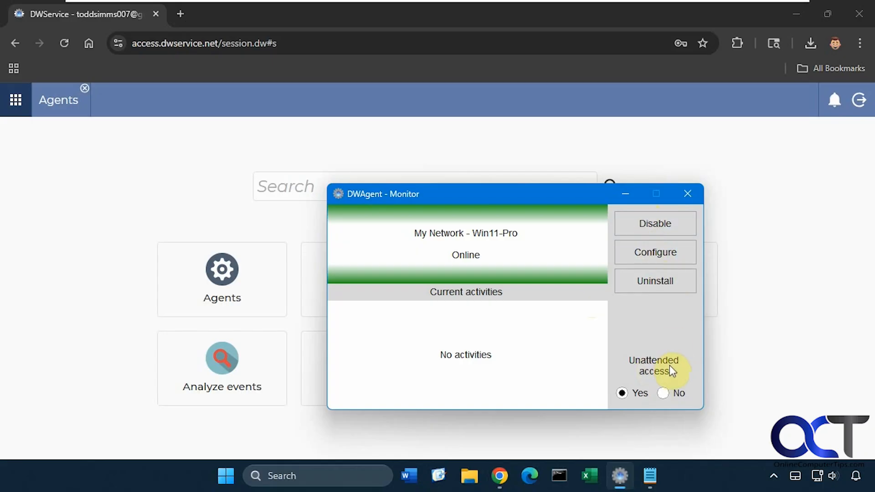
click(687, 193)
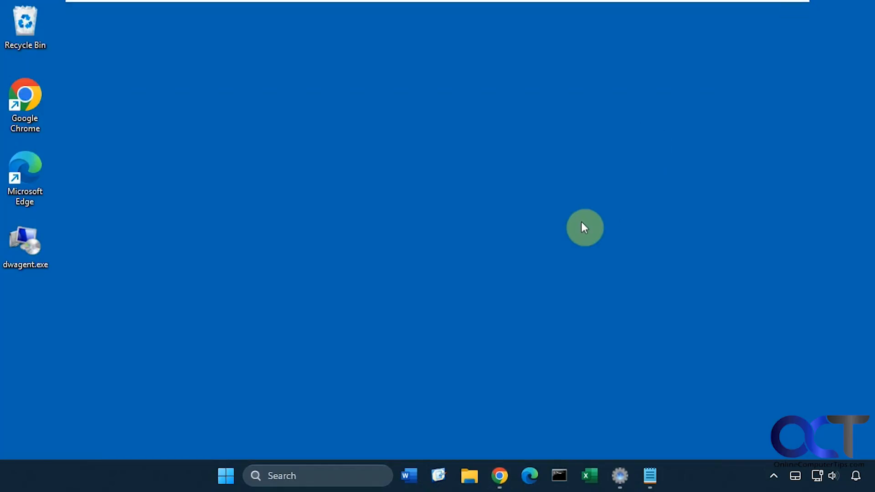
mouse_move(652, 187)
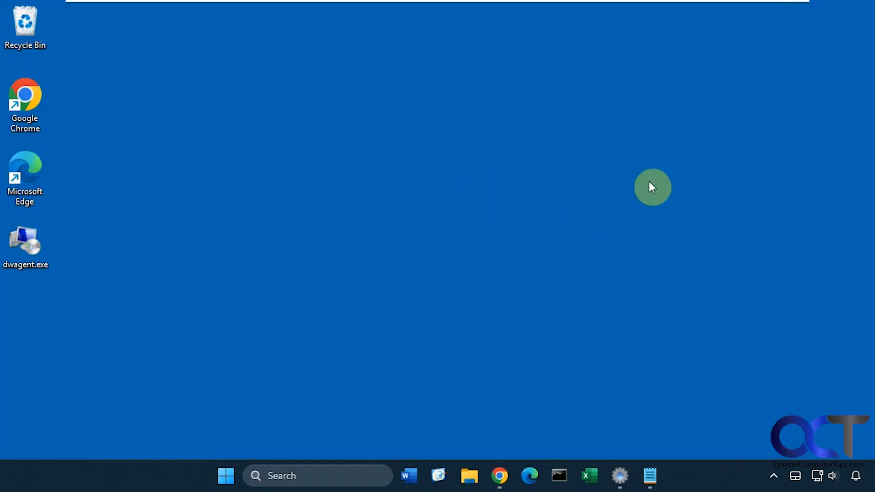
mouse_move(662, 209)
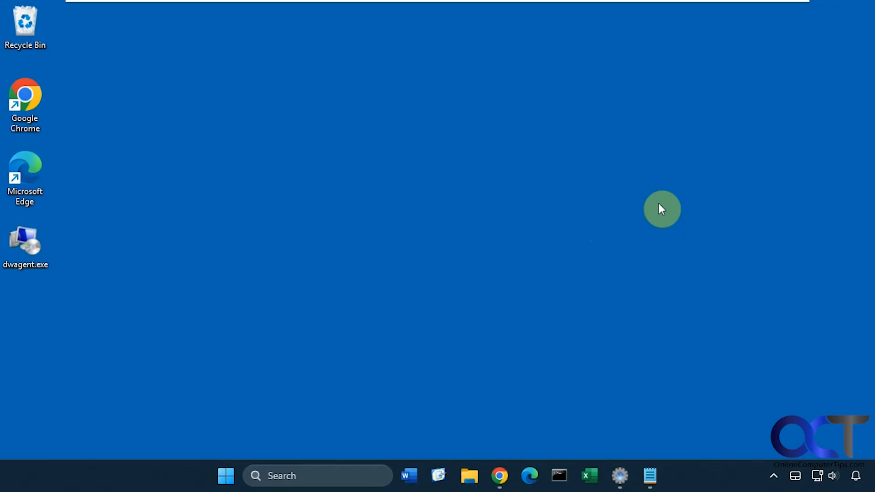
Show the Win11-Pro agent's actions menu with Edit, Disable, Delete, Shares and Reboot
click(498, 476)
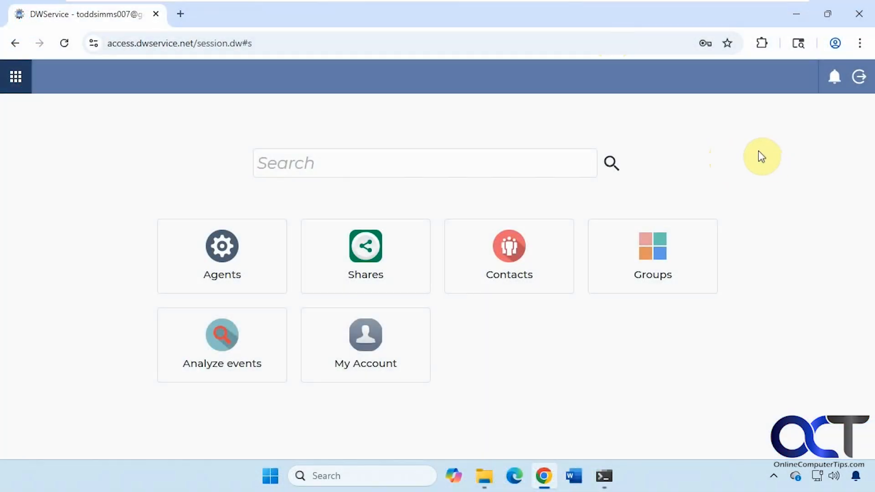
mouse_move(202, 102)
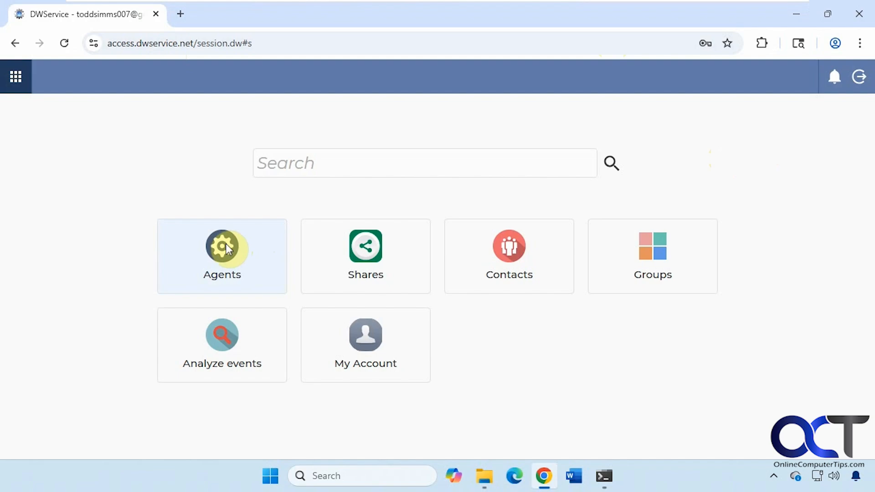
click(221, 257)
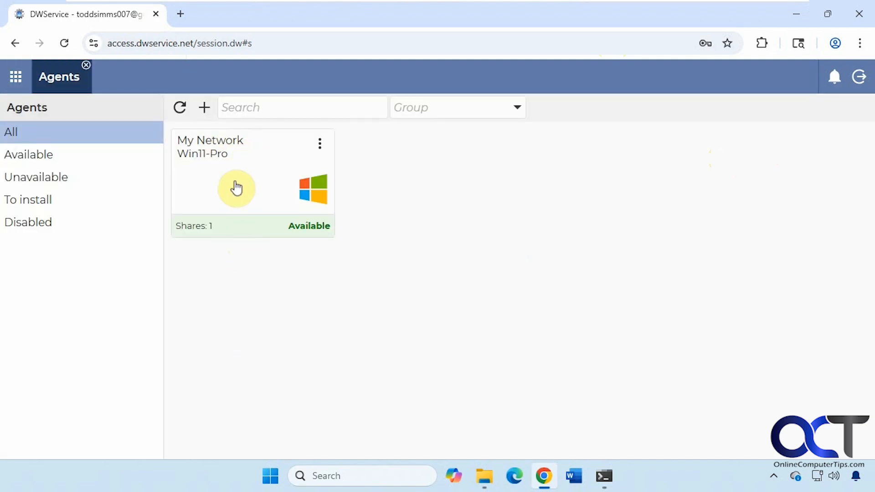
mouse_move(286, 173)
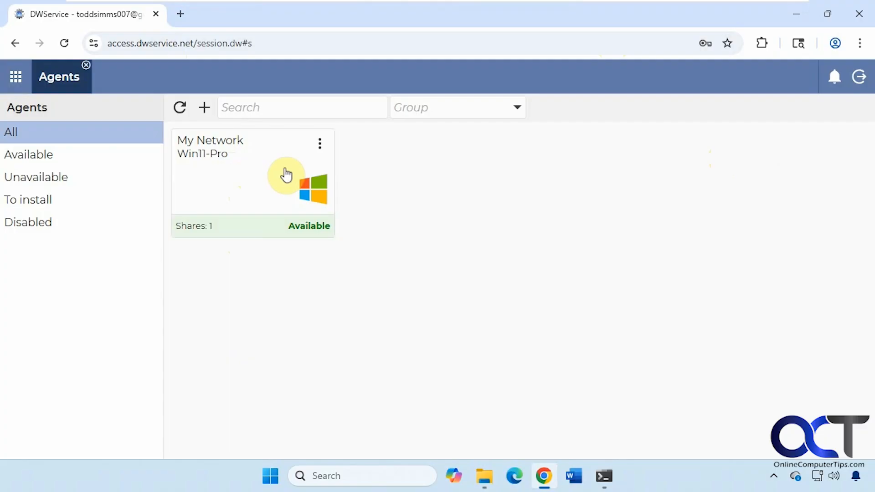
mouse_move(215, 162)
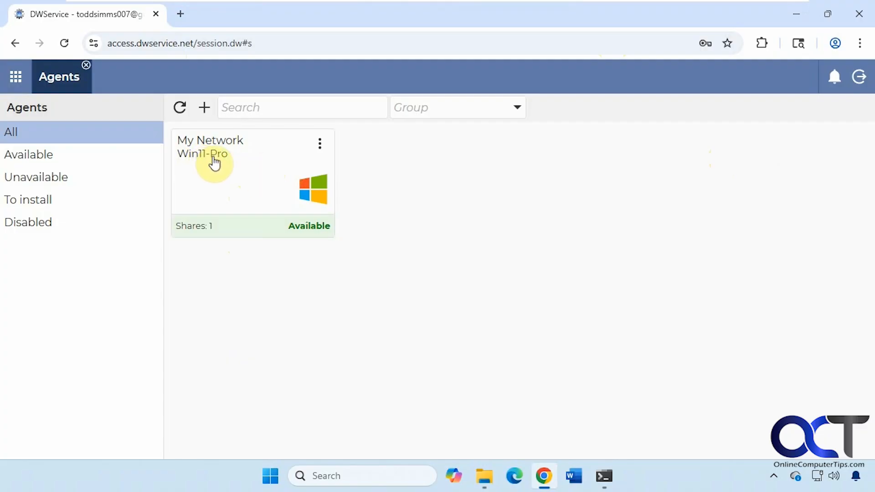
mouse_move(240, 164)
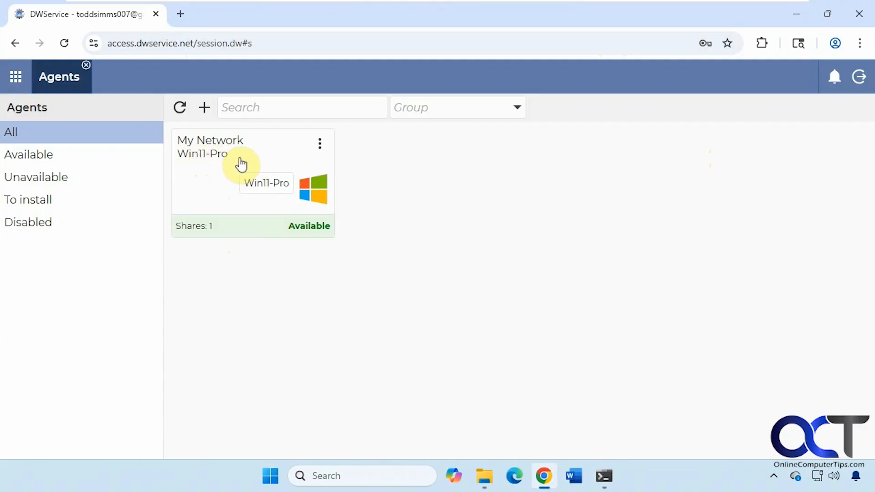
click(319, 143)
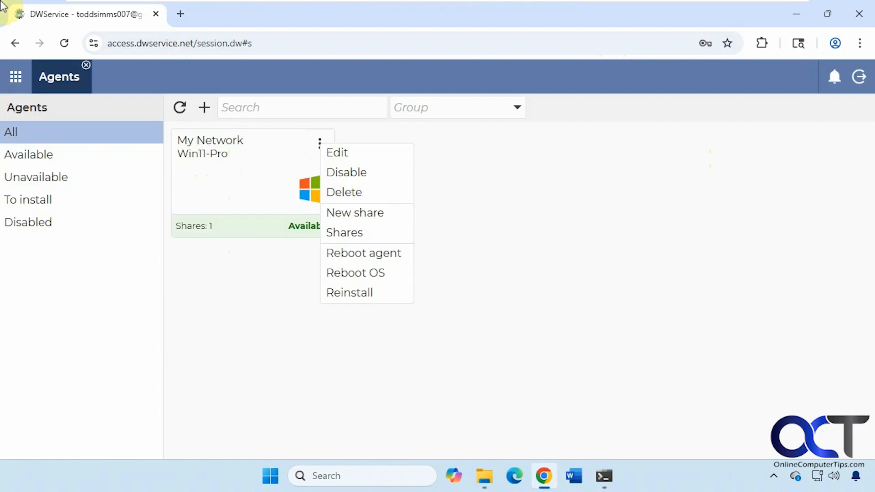
mouse_move(346, 172)
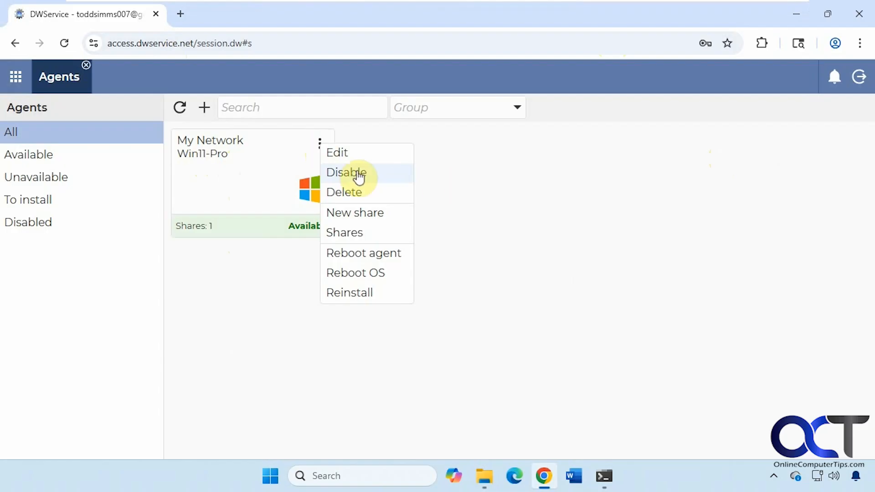
mouse_move(357, 228)
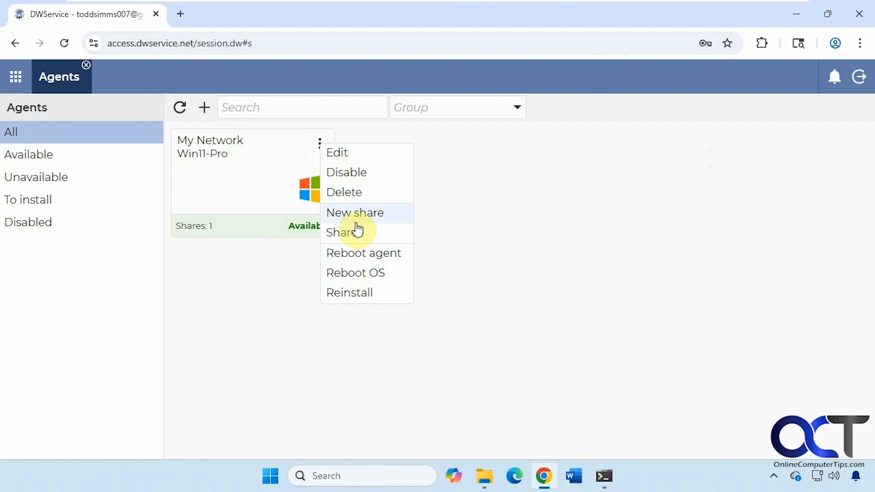
mouse_move(279, 307)
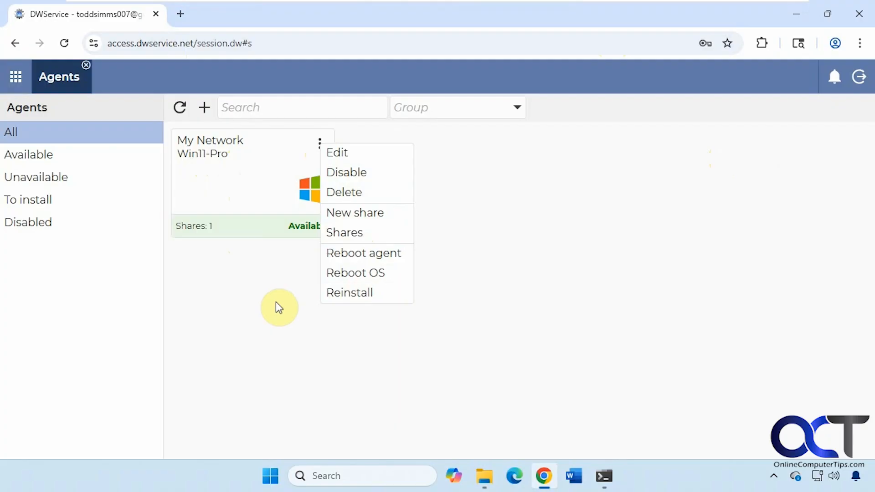
click(204, 270)
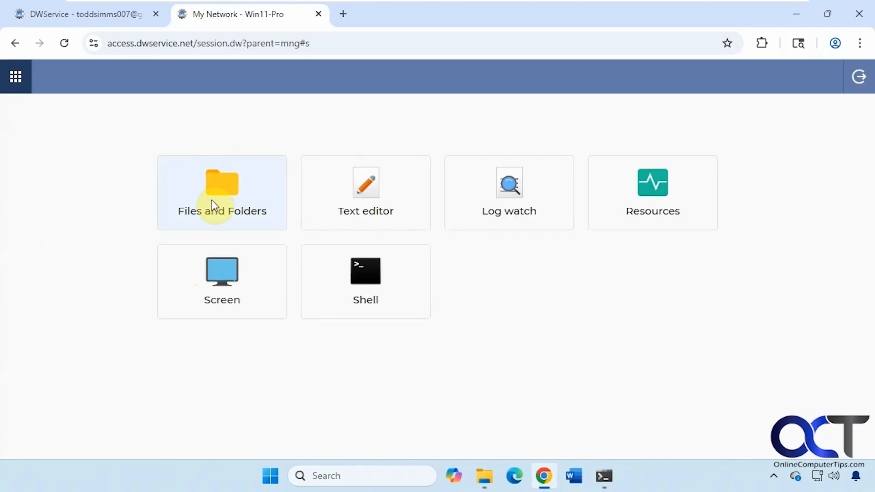
mouse_move(538, 185)
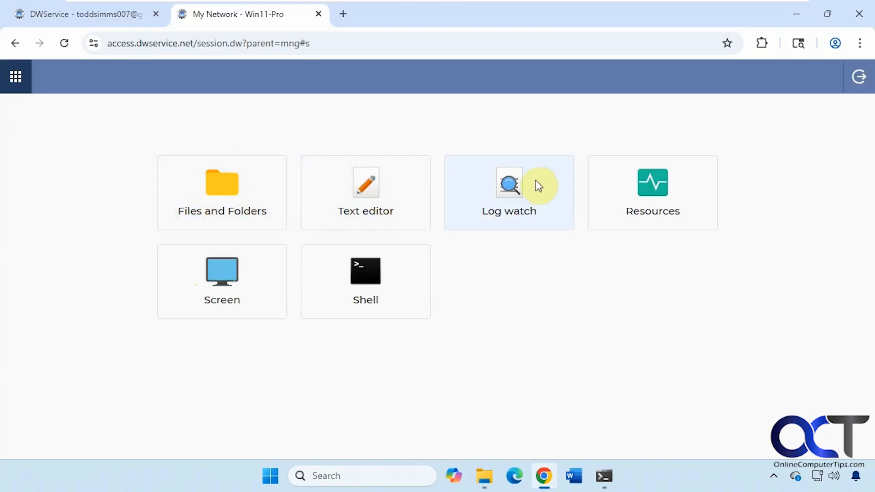
mouse_move(364, 282)
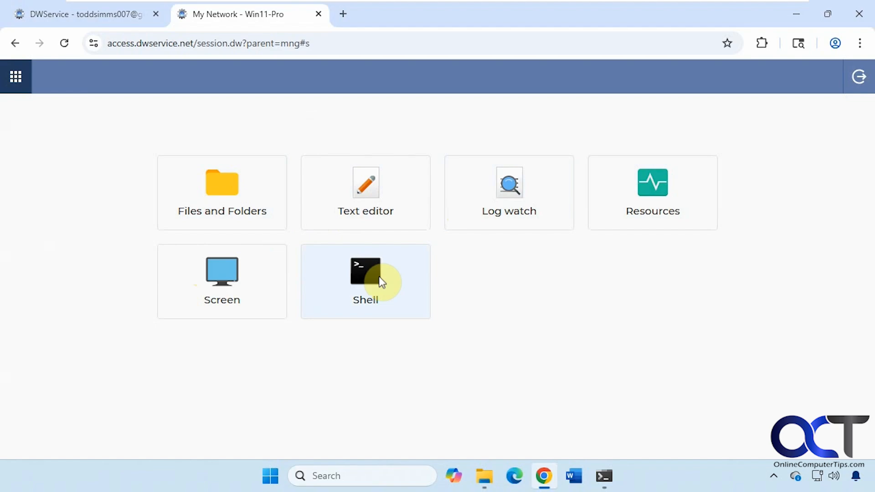
click(222, 281)
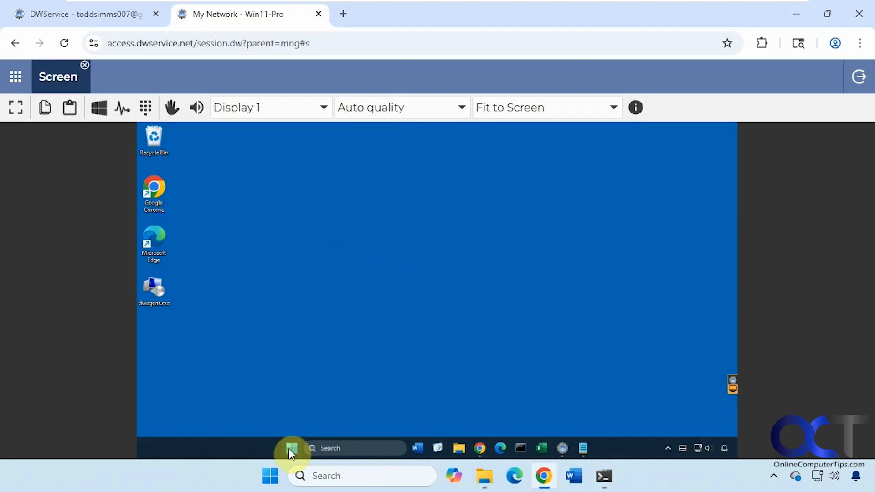
Set the remote screen to Maximum quality, glance at Sending keystrokes, and return to the tools
click(291, 449)
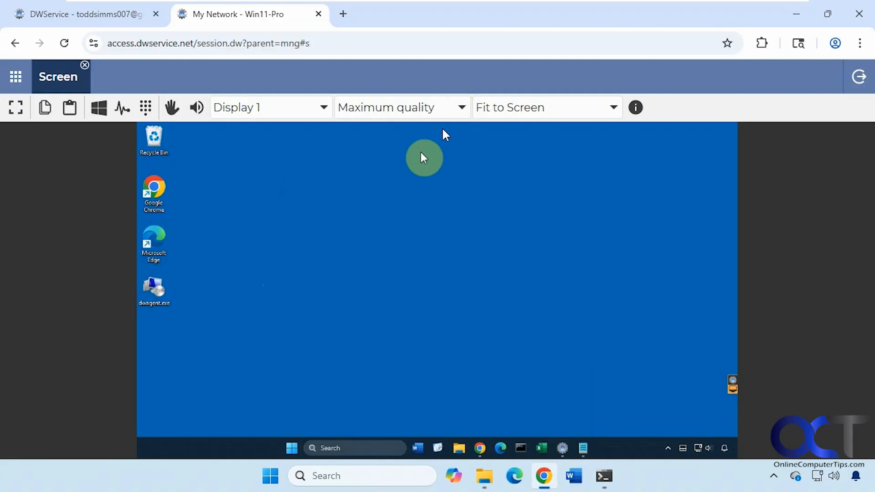
mouse_move(389, 248)
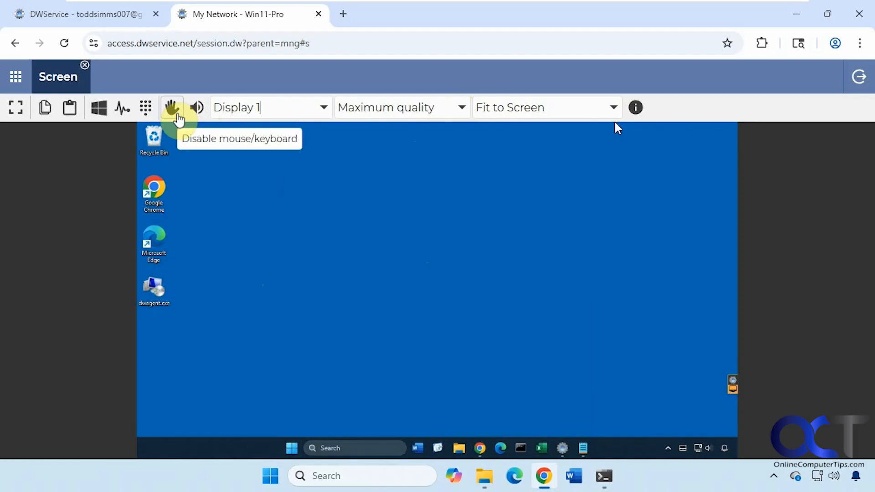
click(144, 108)
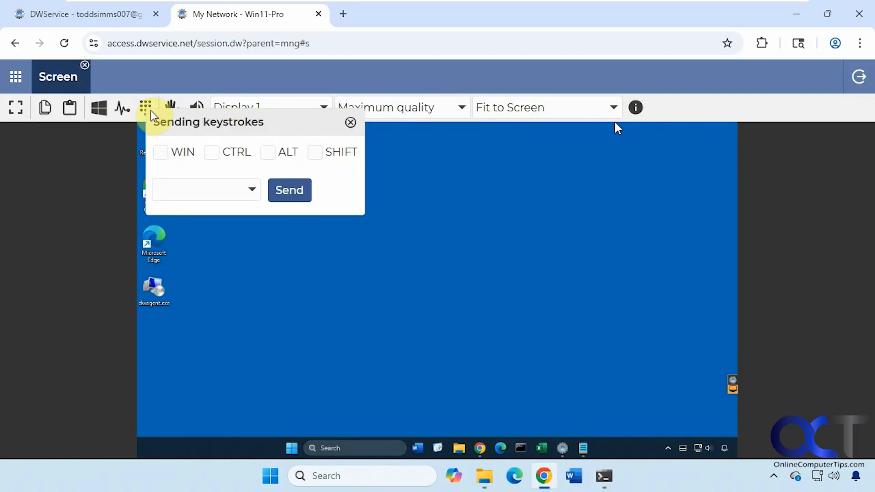
click(350, 122)
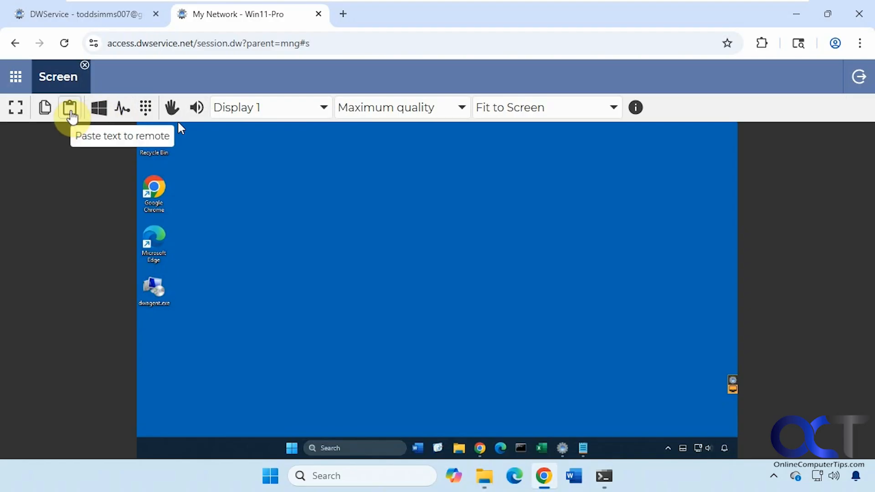
mouse_move(44, 108)
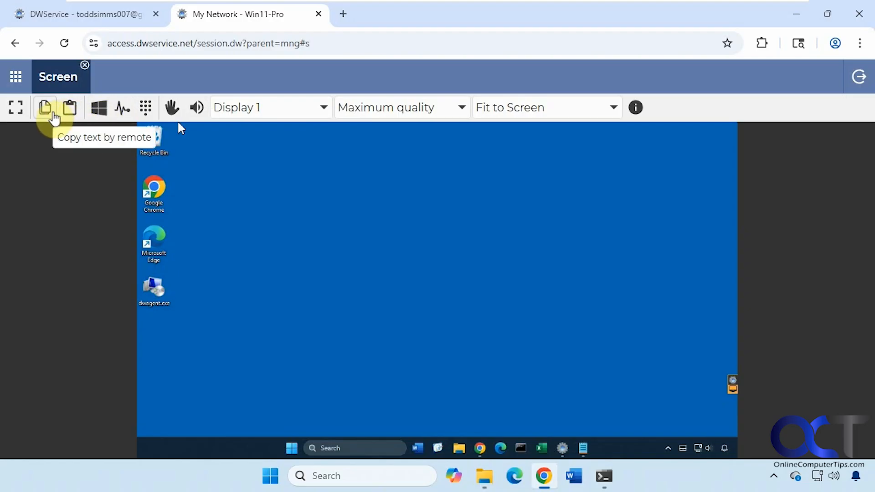
mouse_move(16, 108)
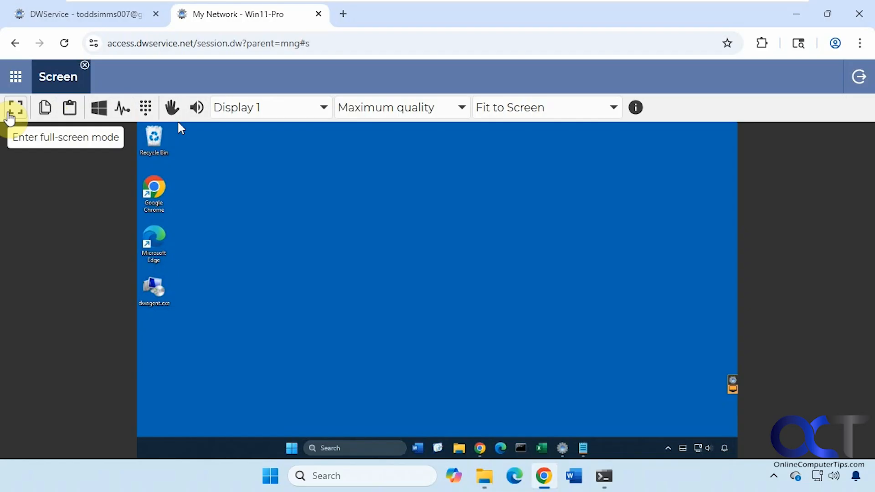
click(16, 76)
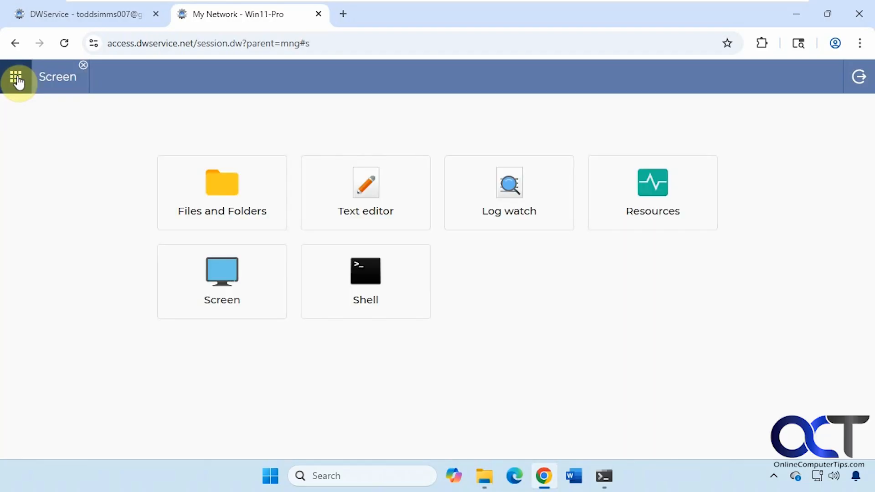
Browse Win11-Pro's C: drive through Users and the todds profile into Documents
click(221, 192)
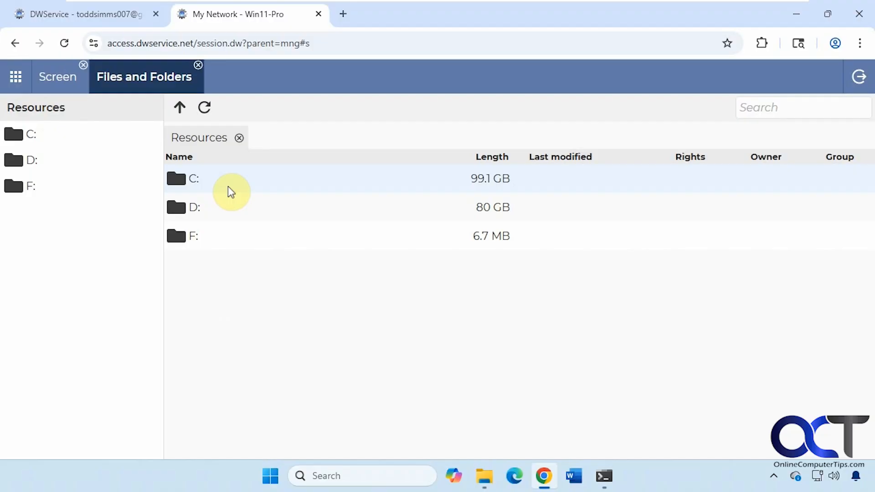
click(193, 178)
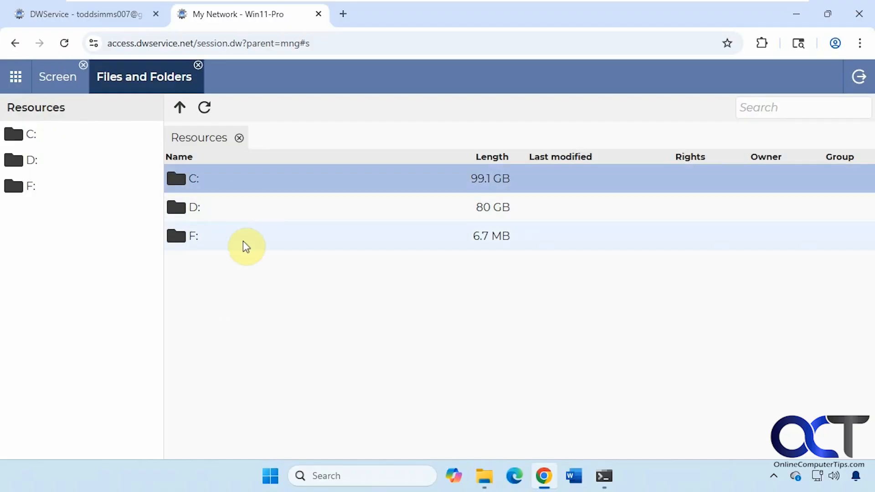
double_click(193, 179)
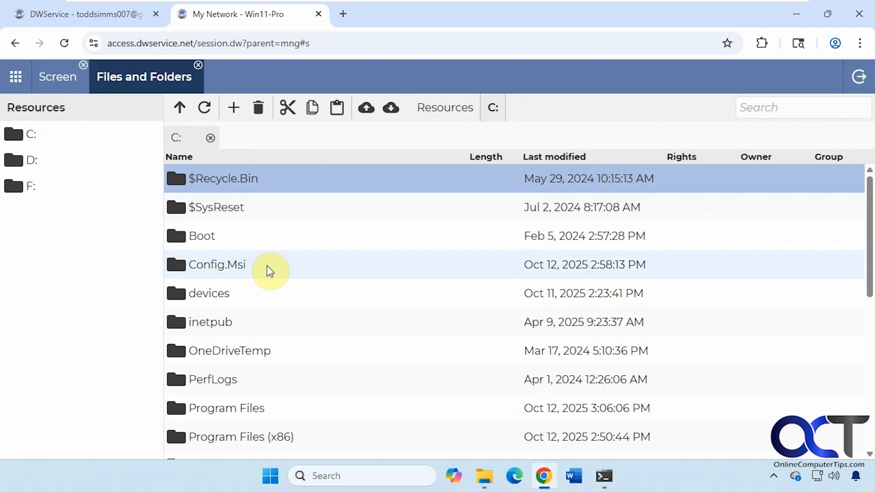
scroll(down, 3)
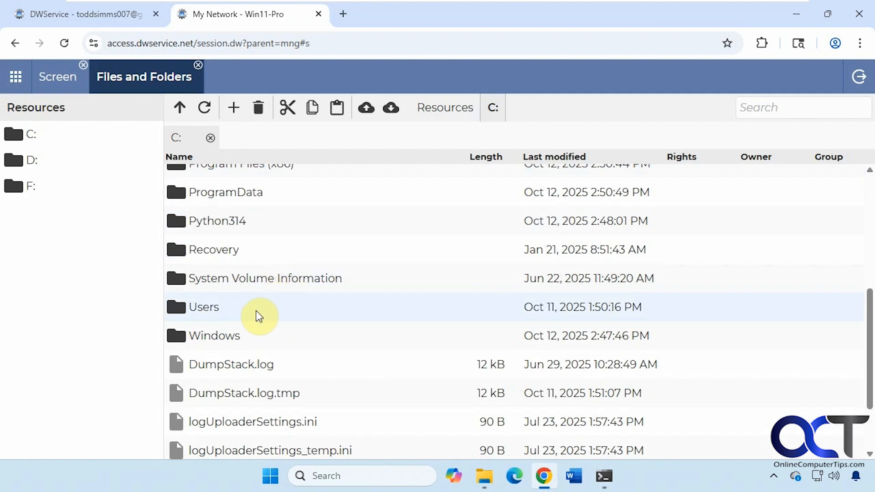
double_click(204, 308)
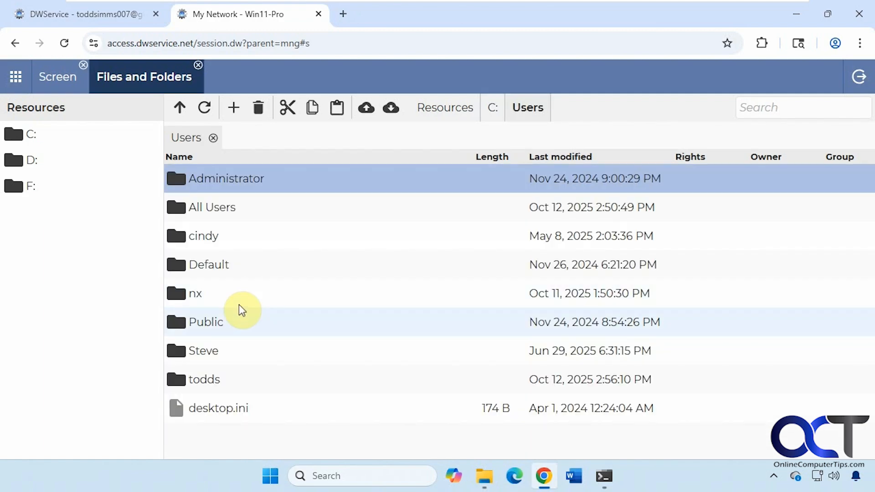
double_click(205, 379)
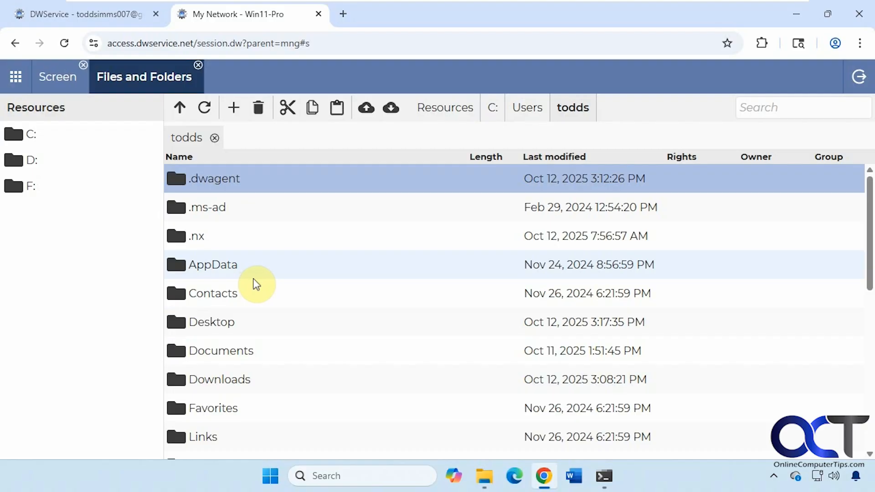
double_click(228, 350)
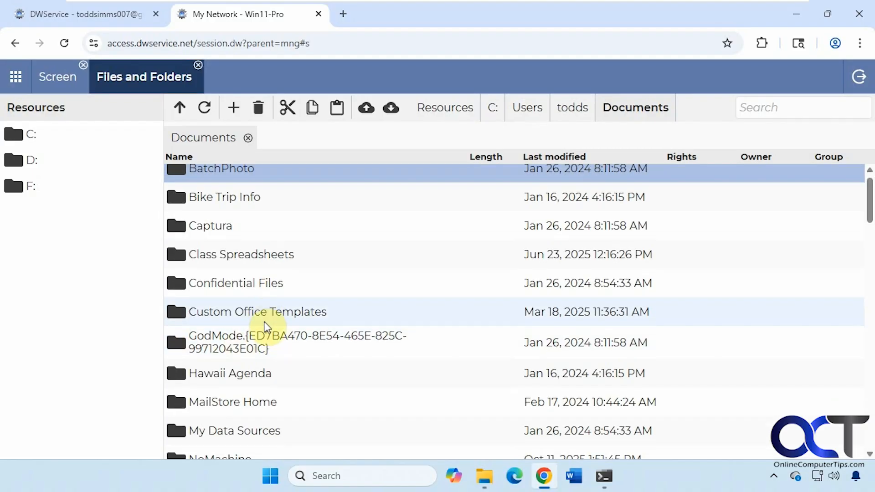
Download the '4 Isolation Method Steps.pptx' file from the remote Documents folder via its actions menu
right_click(268, 260)
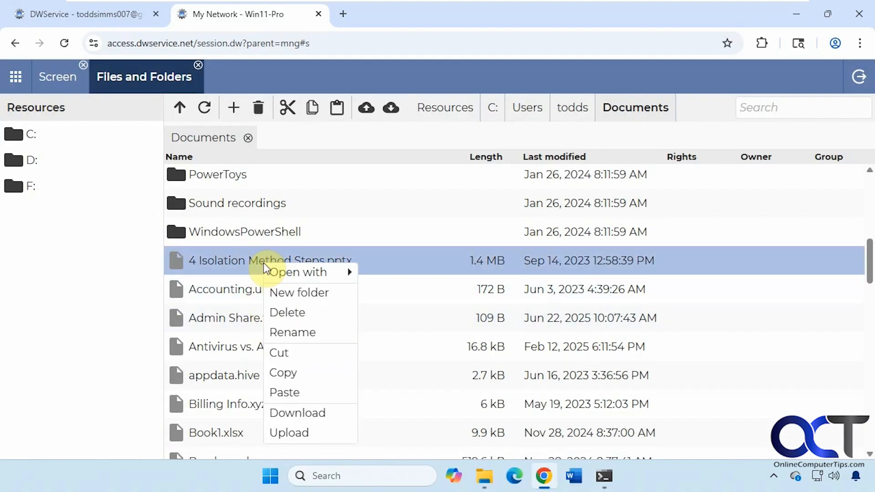
mouse_move(297, 273)
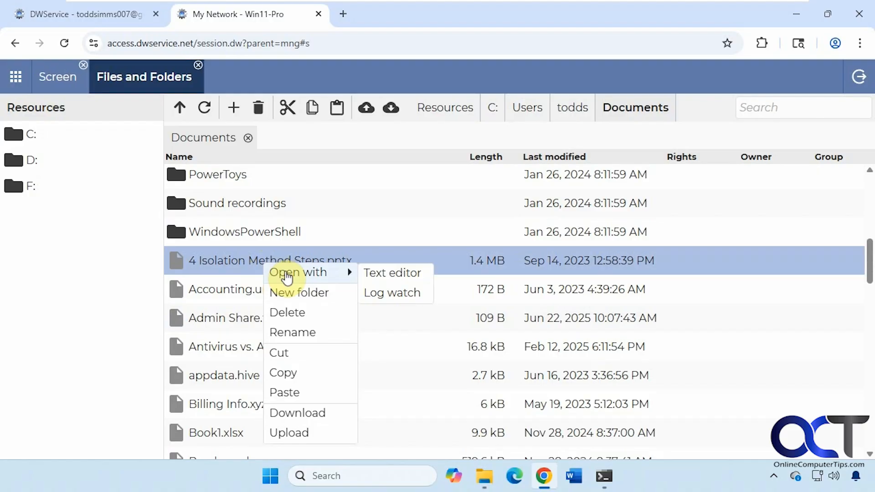
mouse_move(299, 301)
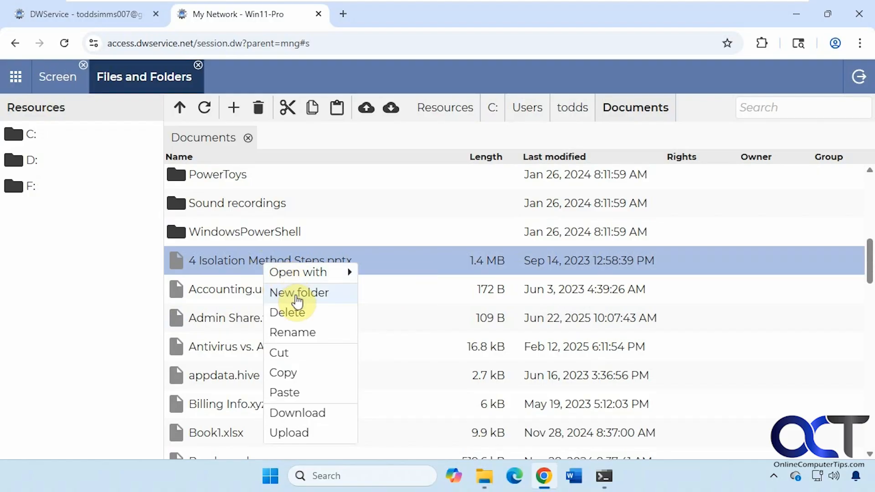
mouse_move(311, 414)
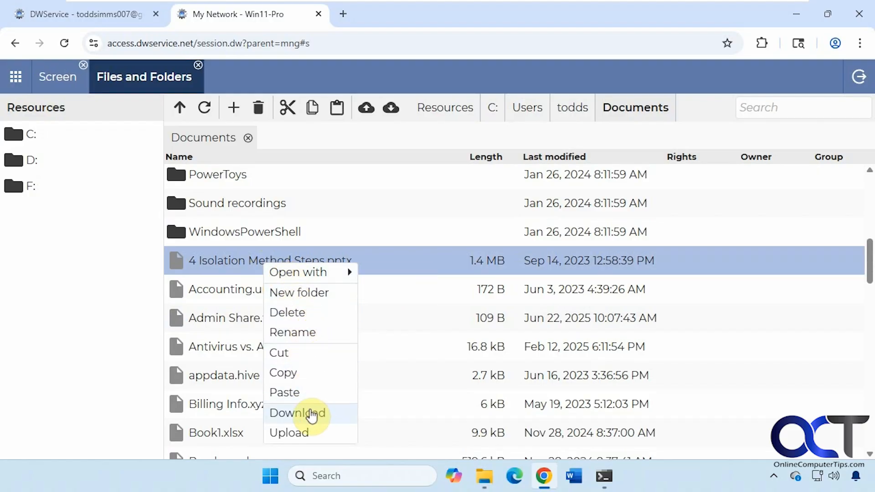
mouse_move(327, 413)
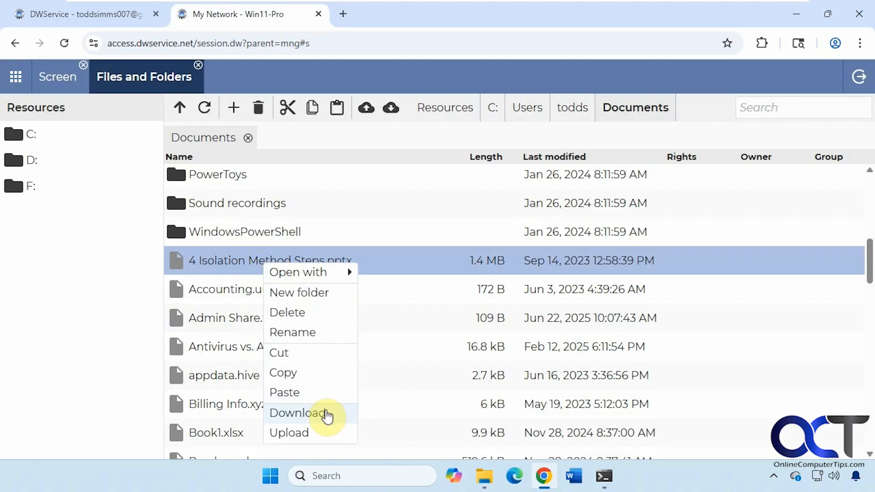
click(289, 432)
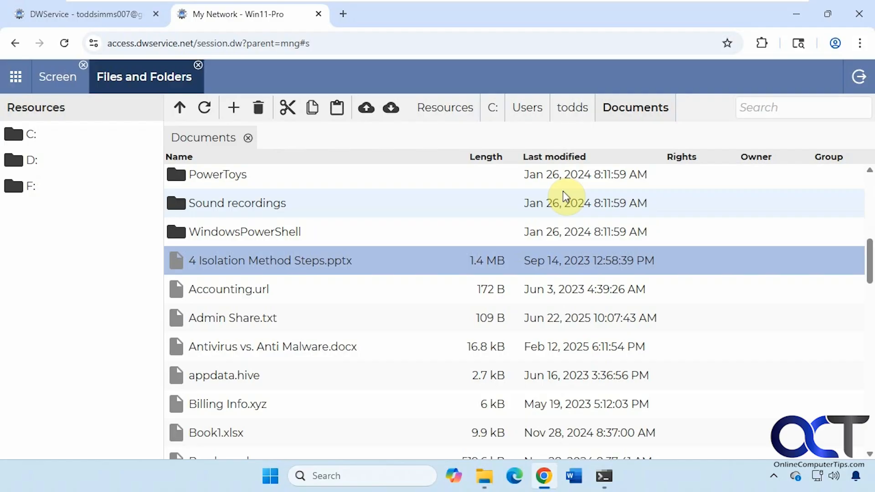
mouse_move(492, 107)
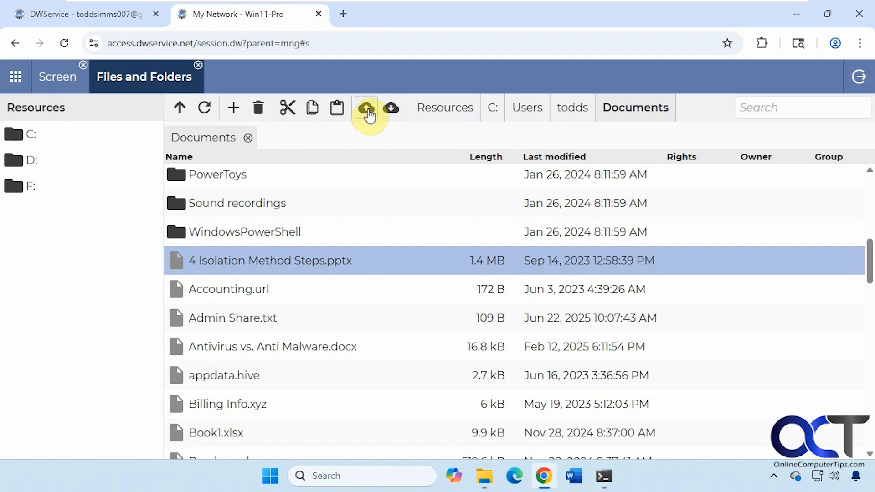
mouse_move(313, 107)
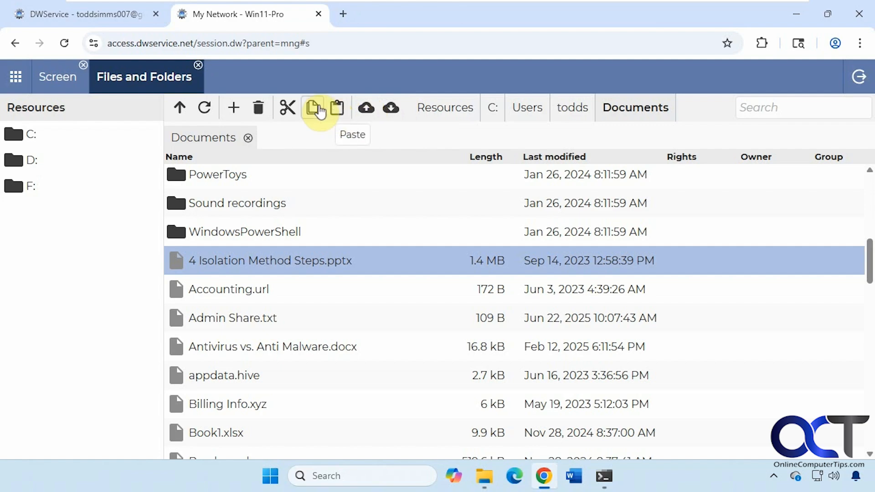
mouse_move(234, 107)
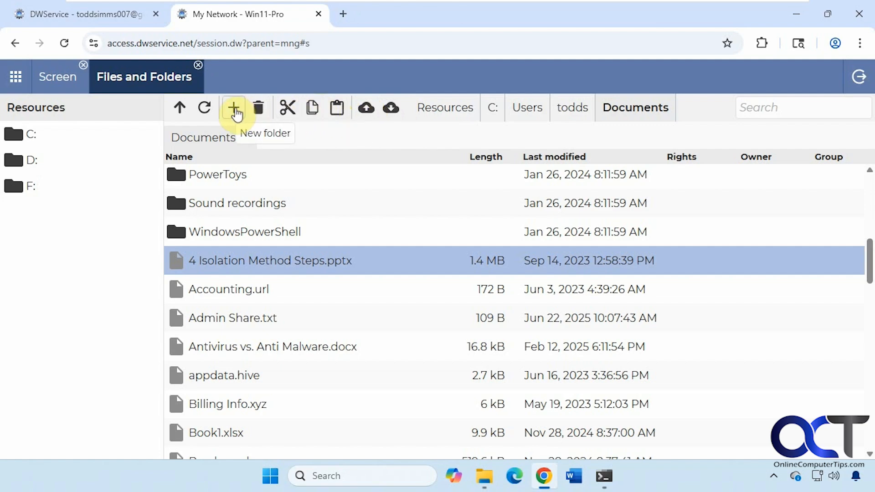
mouse_move(178, 108)
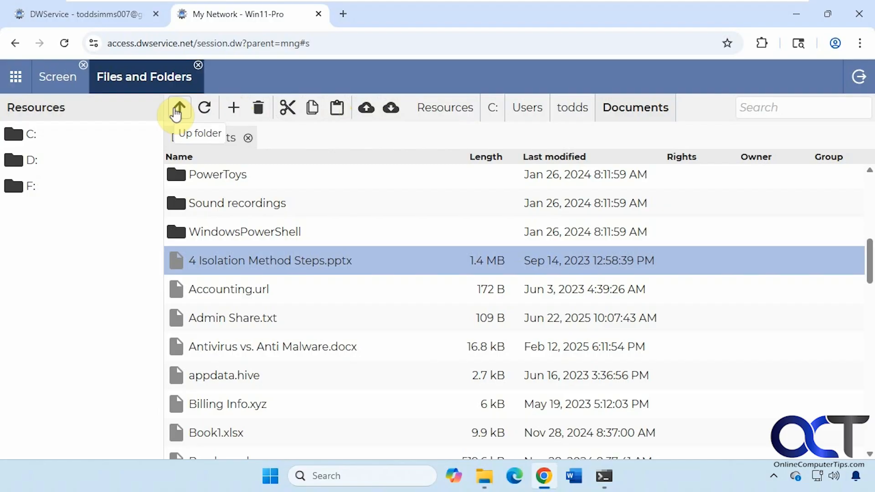
mouse_move(203, 101)
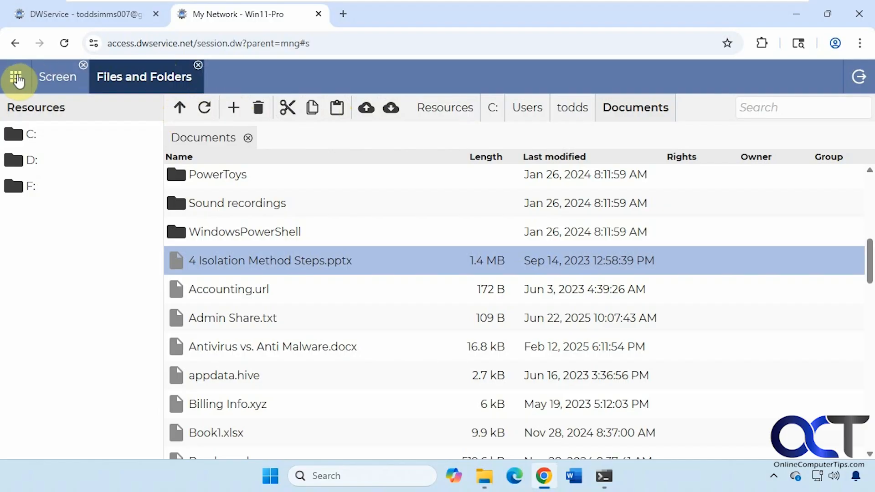
Launch the Text editor and Log watch tools on the Win11-Pro session from the apps grid
click(15, 76)
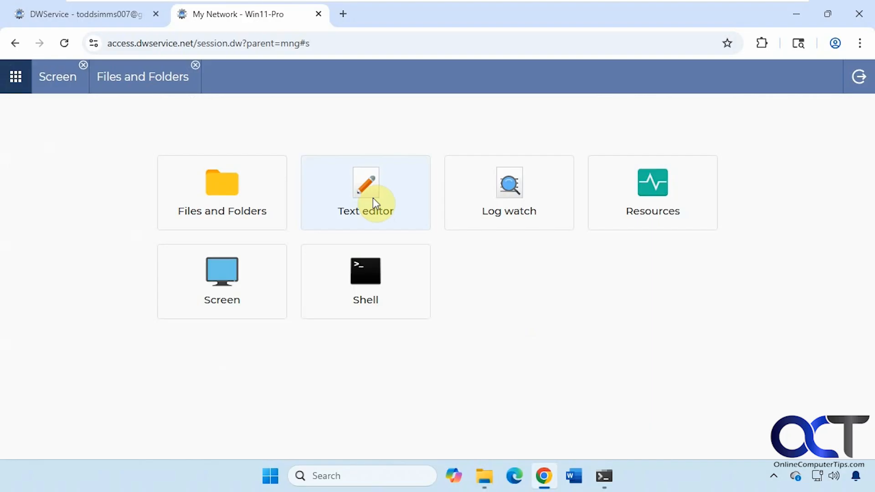
click(364, 192)
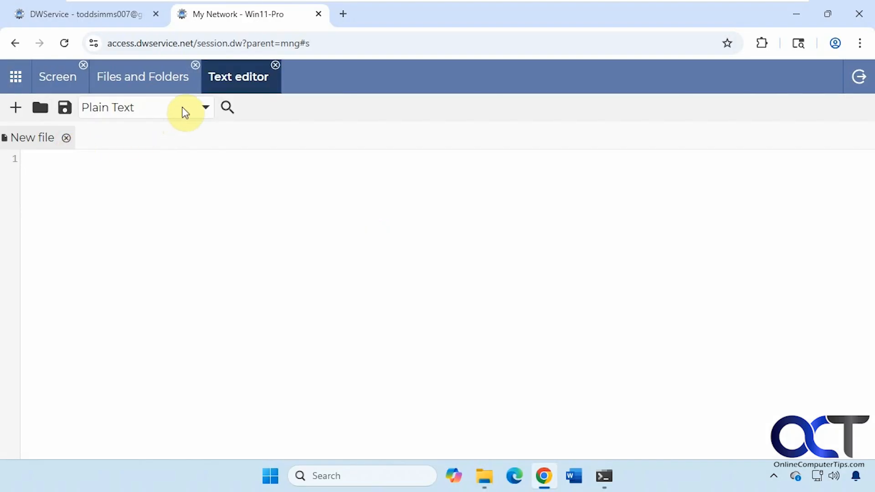
mouse_move(128, 101)
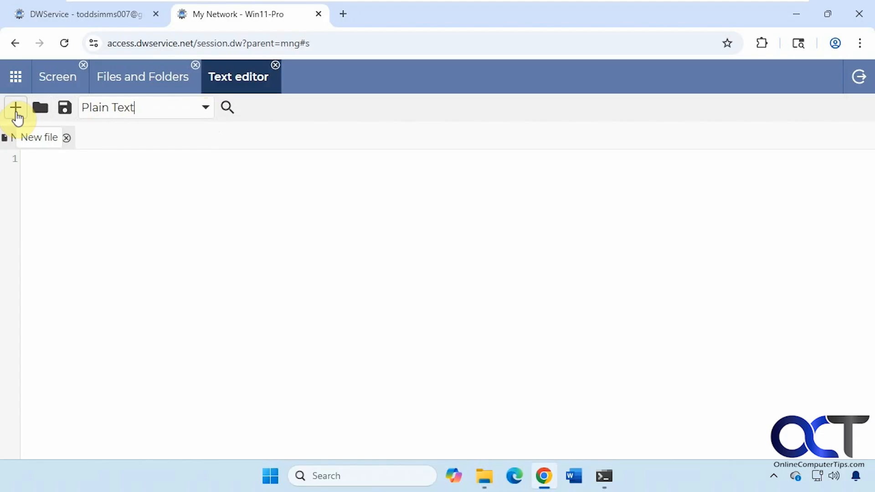
click(15, 77)
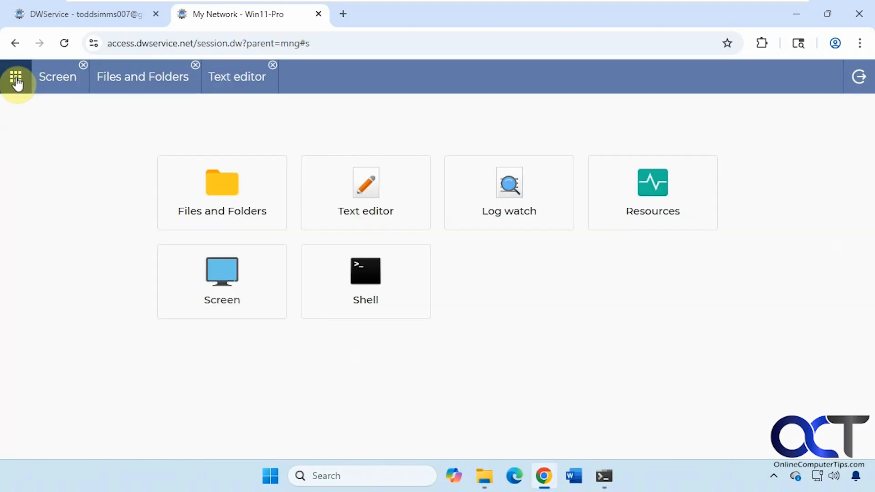
click(508, 192)
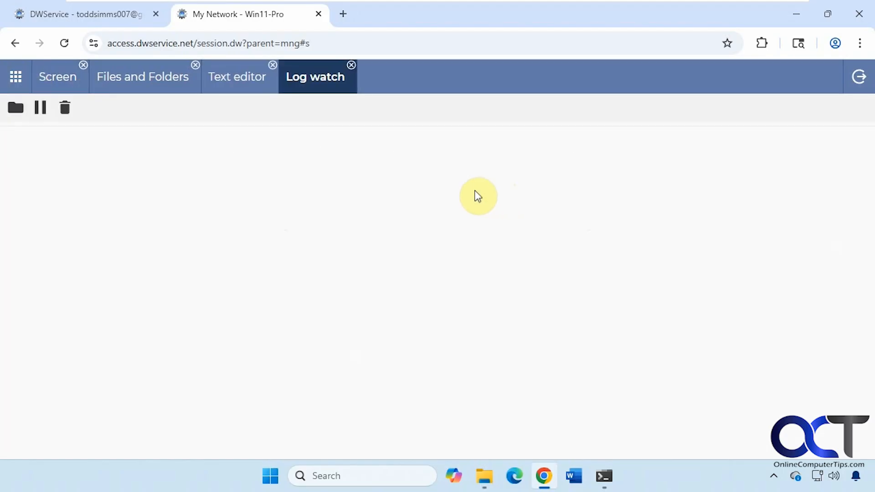
mouse_move(318, 196)
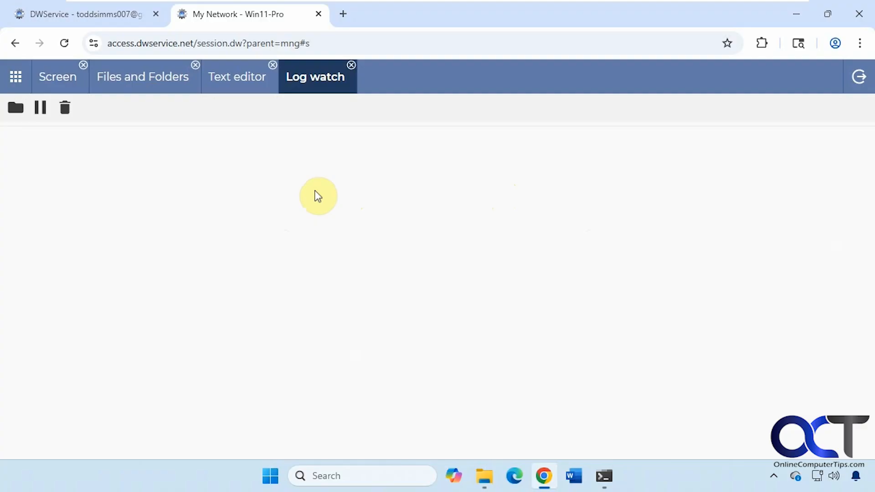
mouse_move(122, 144)
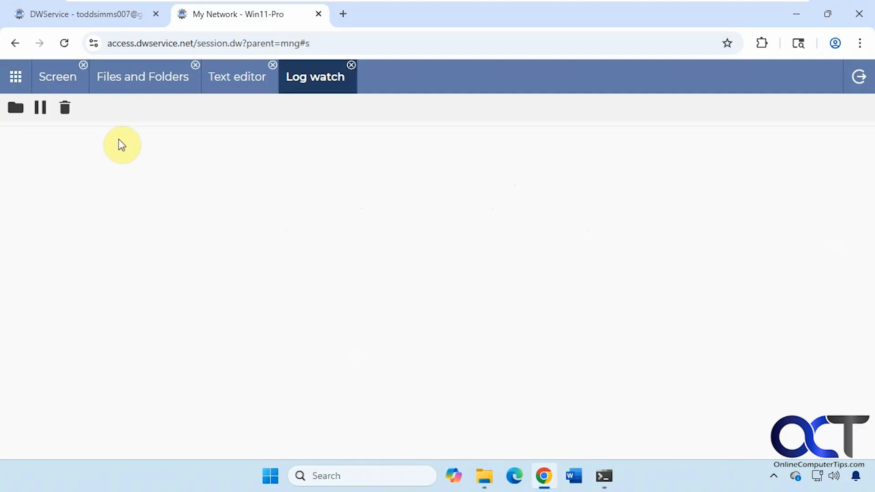
Launch the Resources tool and scroll through the remote PC's system Overview
click(16, 77)
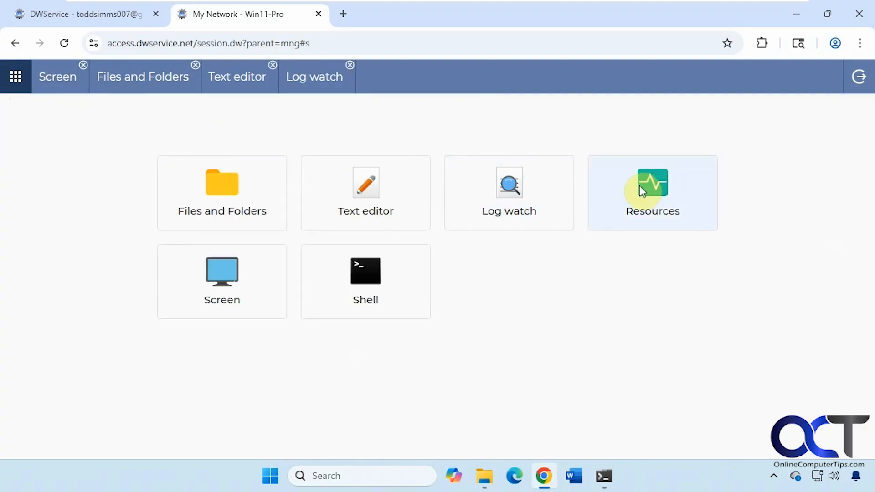
click(652, 192)
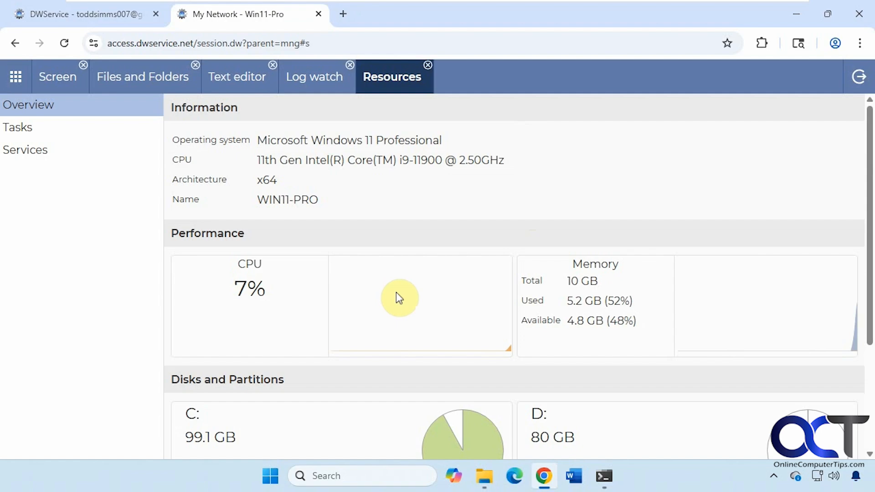
mouse_move(391, 291)
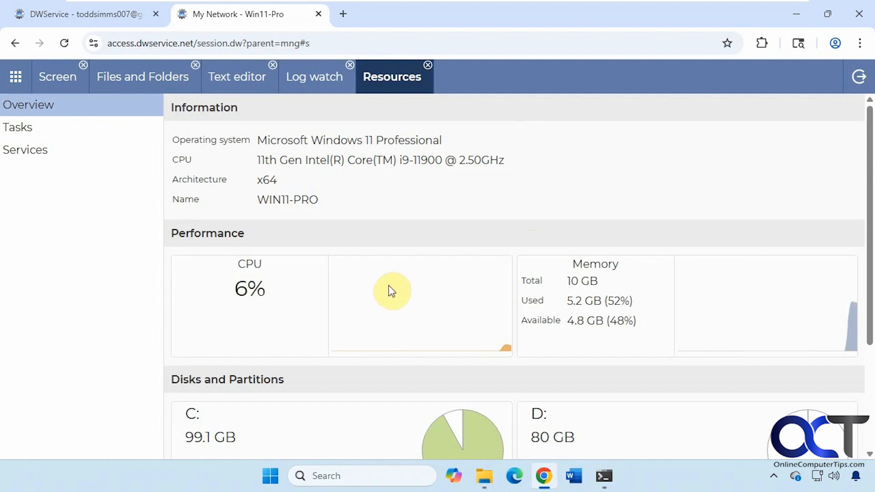
scroll(down, 3)
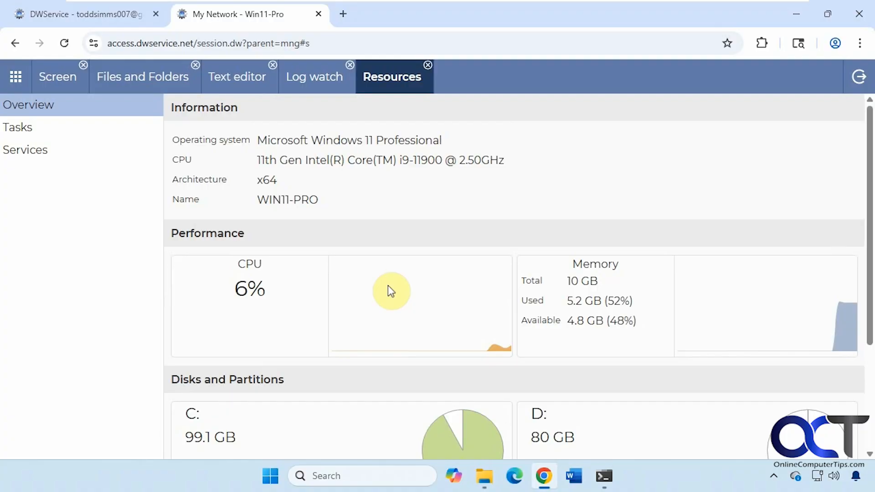
Review the Tasks process list and Services (selecting AarSvc_952a6), ending on Tasks
click(17, 127)
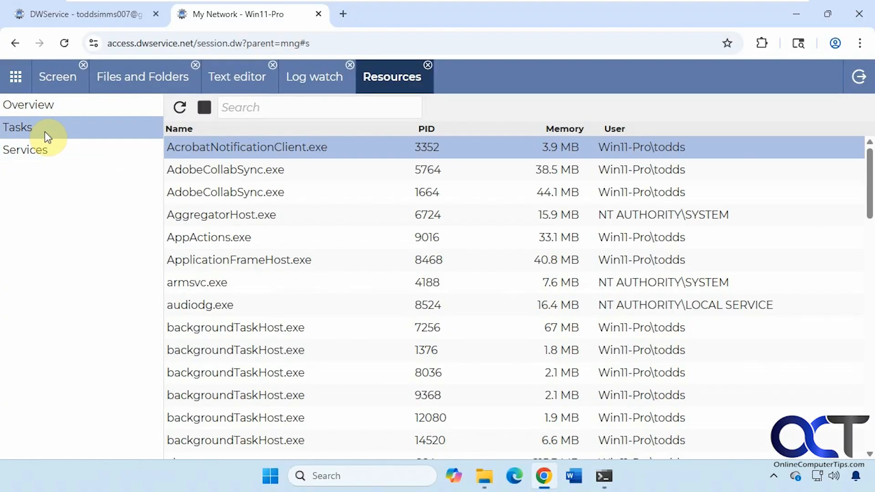
click(24, 150)
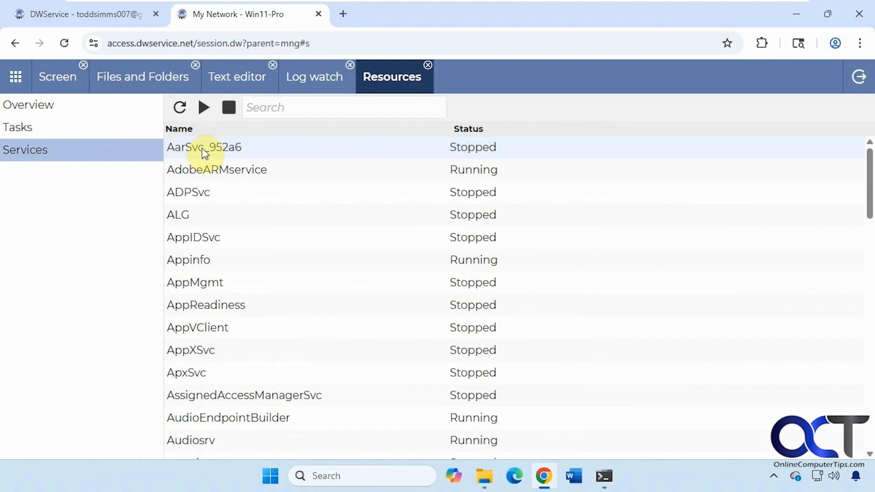
click(203, 147)
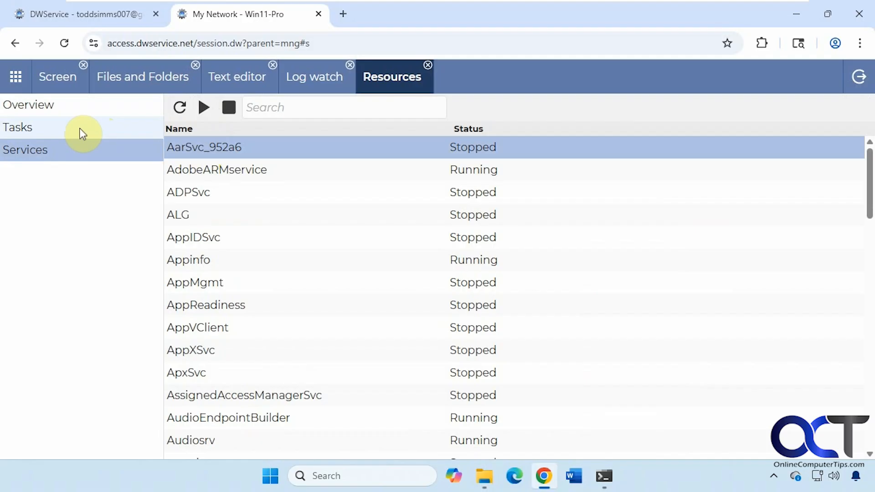
click(17, 127)
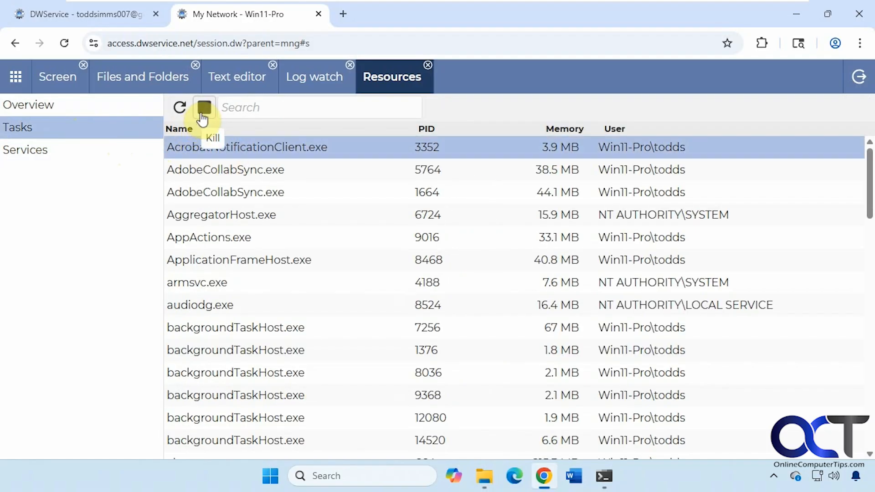
Run hostname and ipconfig in a remote Shell on Win11-Pro, then close the shell
click(16, 77)
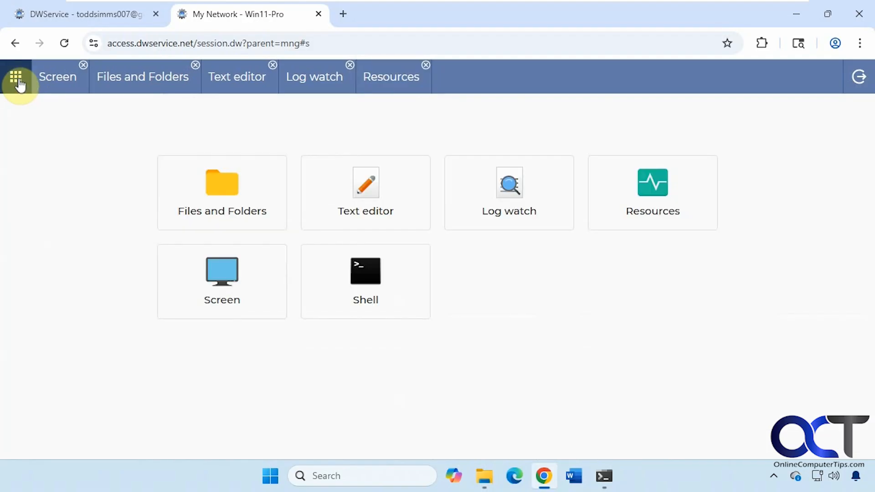
click(365, 281)
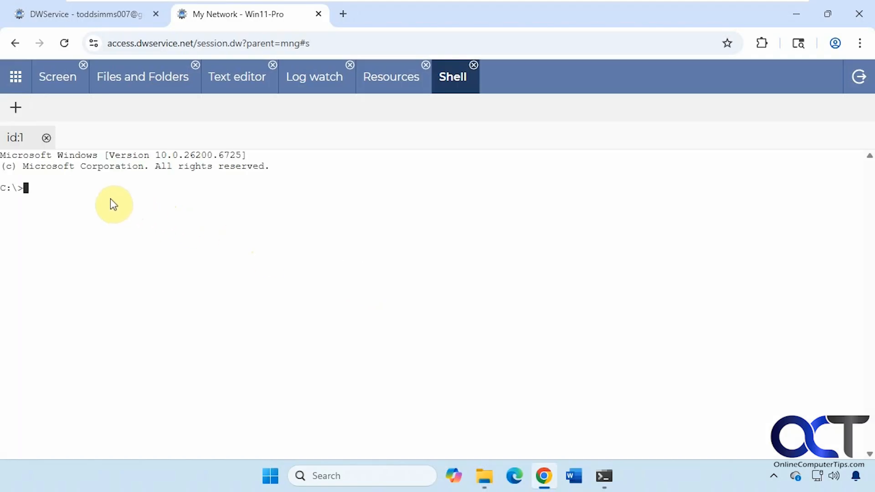
text(hostname)
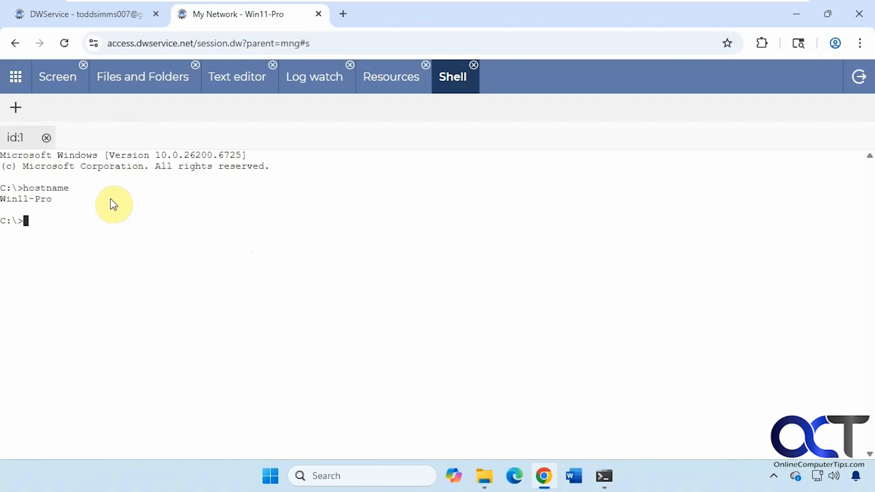
text(ipconfig)
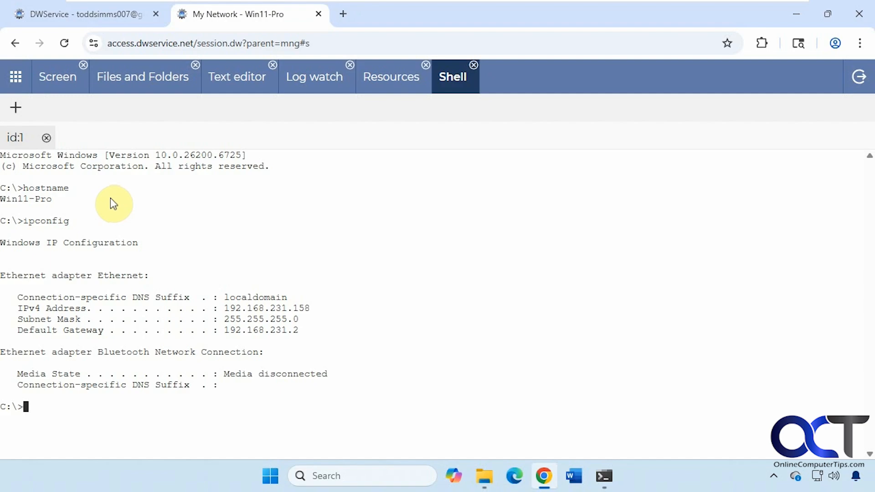
click(15, 77)
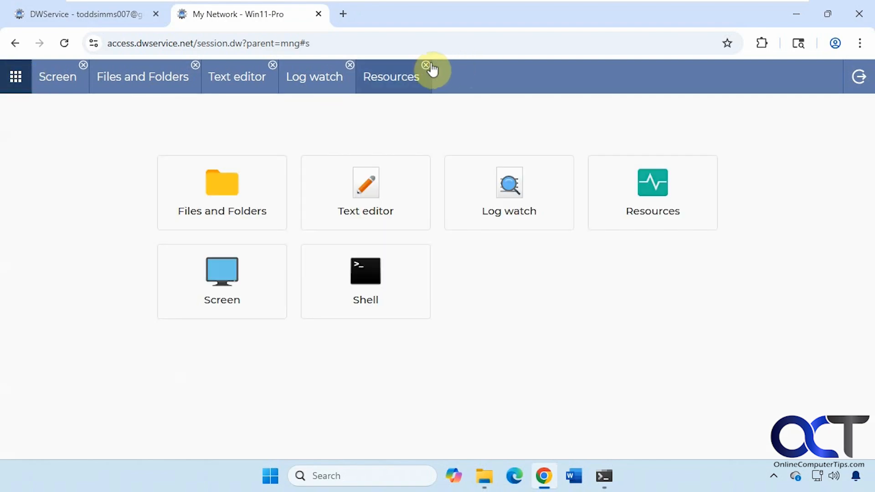
Close the Resources tool and the remote Screen view to end the Win11-Pro session tools
click(237, 76)
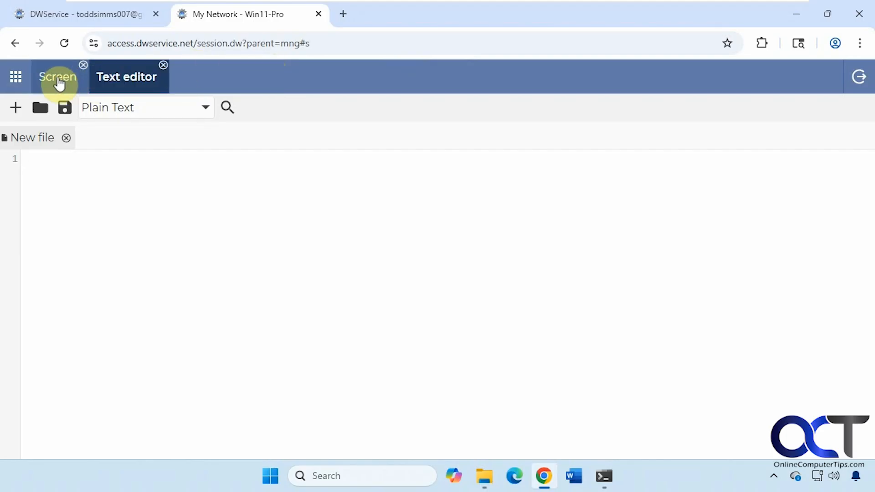
click(58, 76)
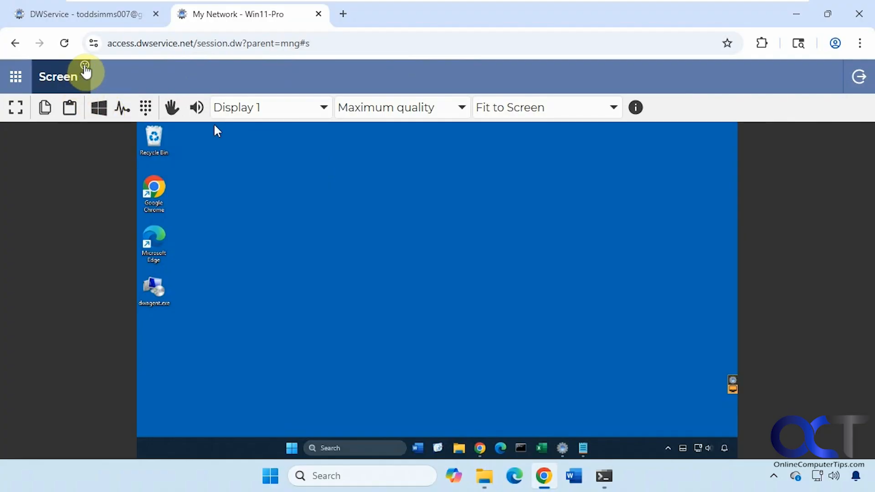
click(84, 14)
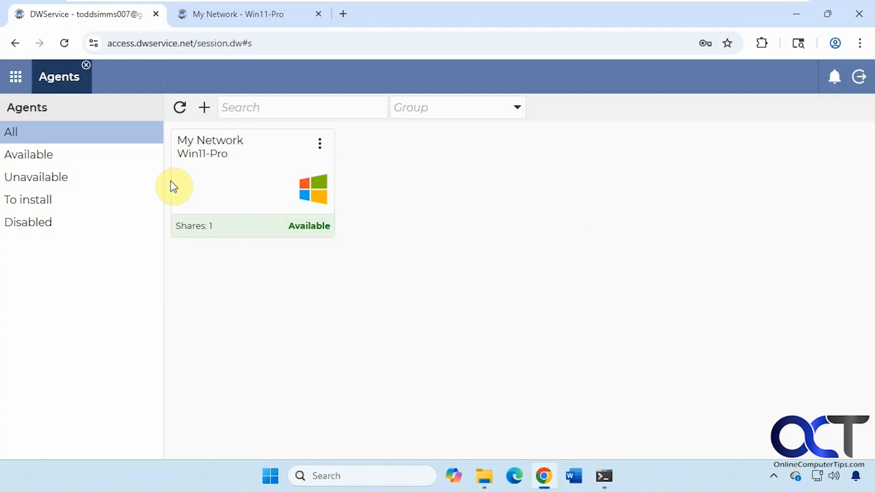
mouse_move(508, 257)
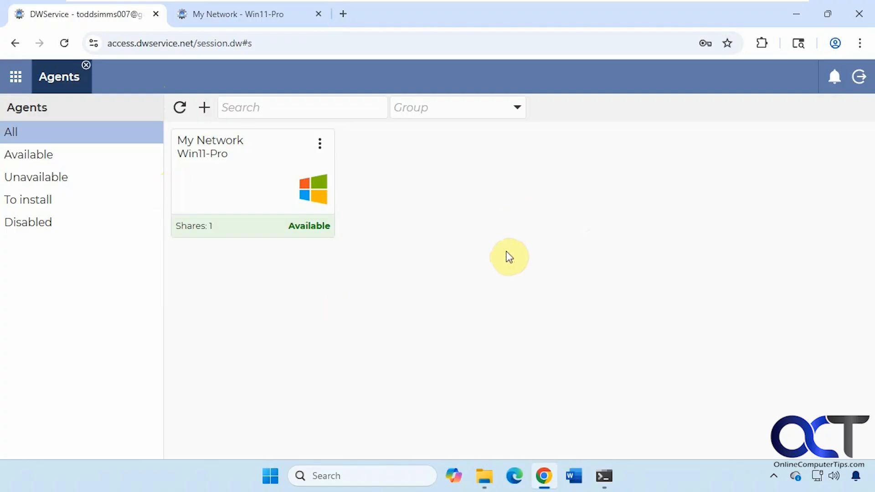
Check the Groups section from the main grid, then return to the Agents list showing Win11-Pro available
click(16, 77)
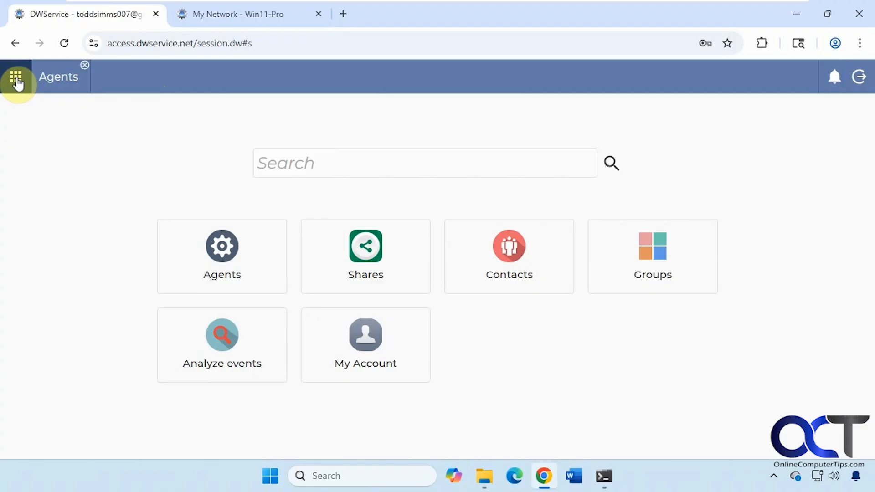
click(652, 256)
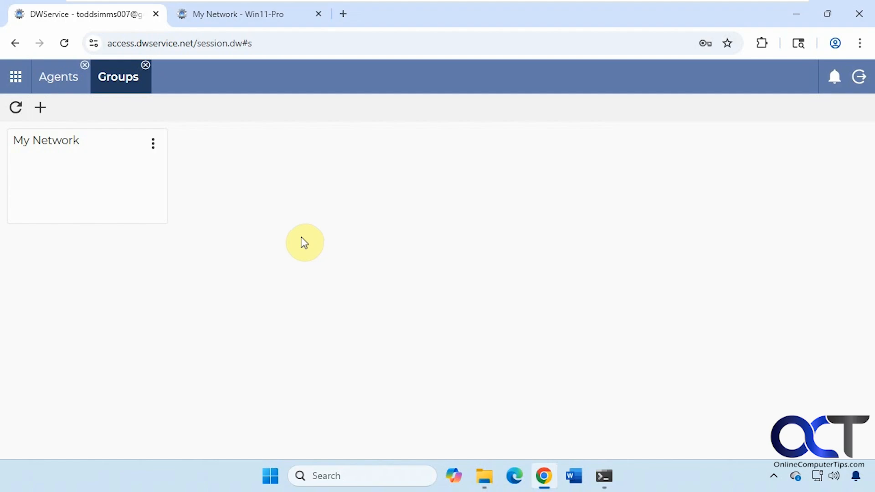
click(146, 65)
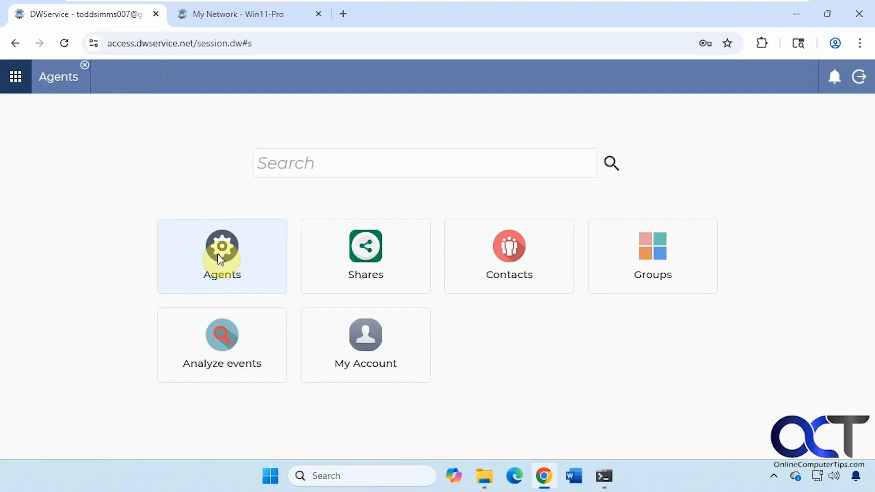
click(221, 256)
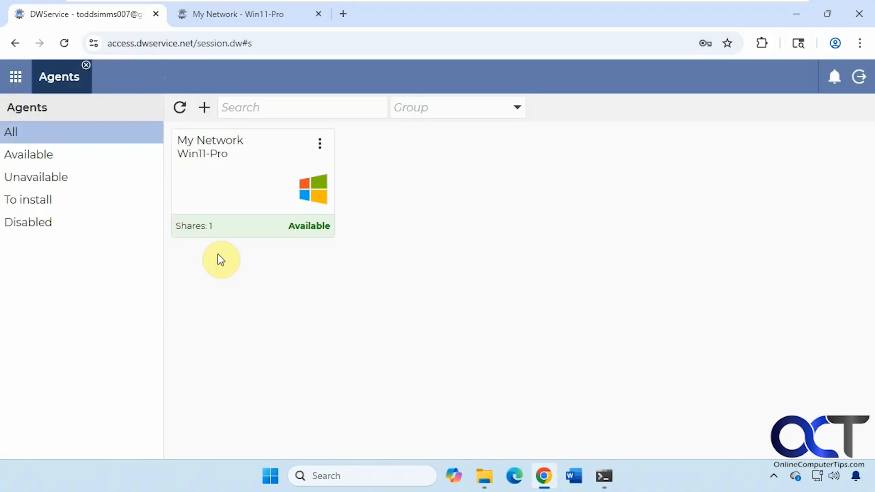
Dismiss a new-agent form, then show the DWService home dashboard of all sections
click(203, 107)
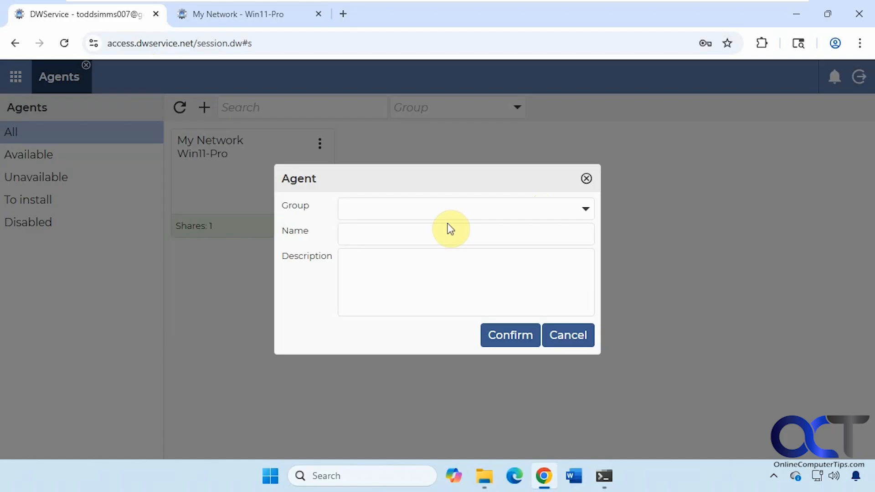
click(567, 335)
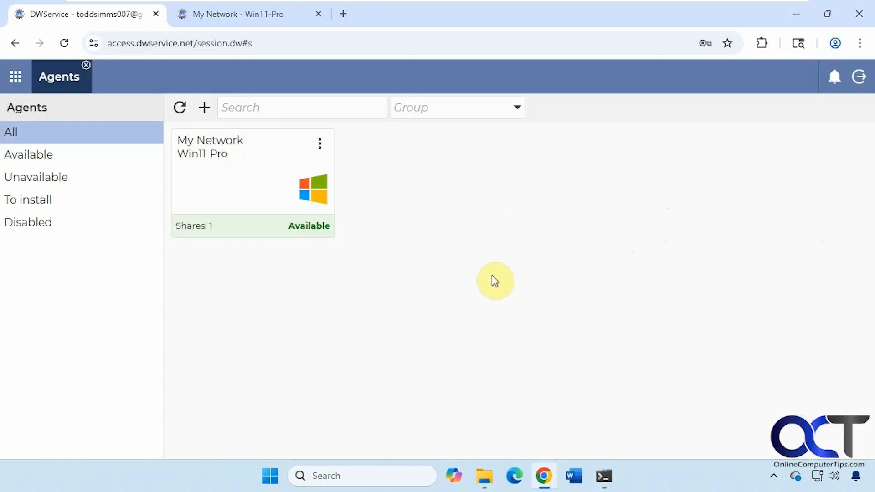
mouse_move(123, 171)
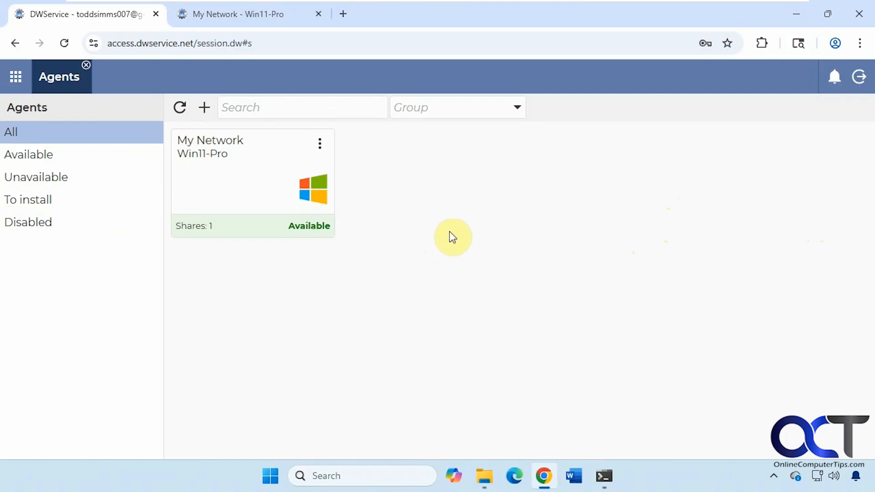
mouse_move(47, 248)
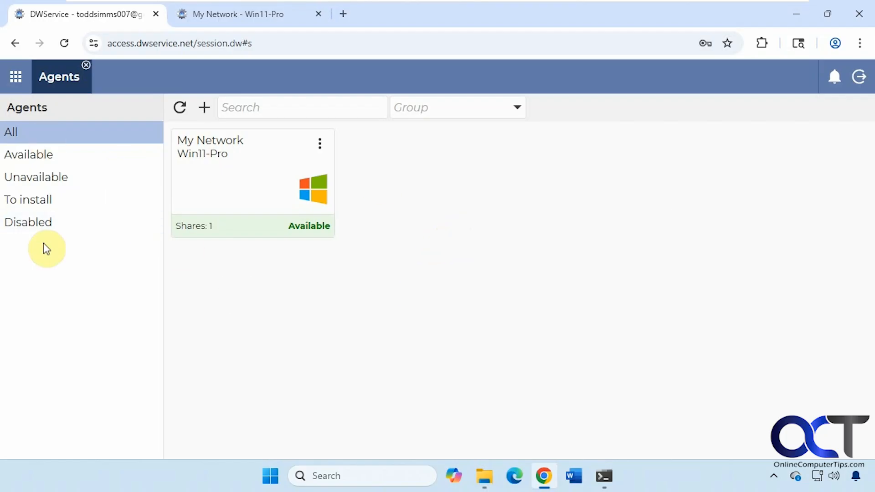
mouse_move(419, 219)
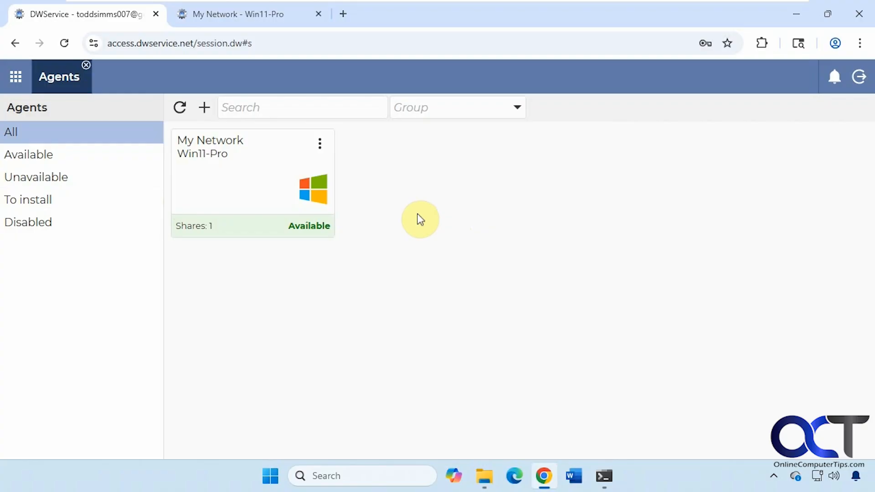
mouse_move(437, 222)
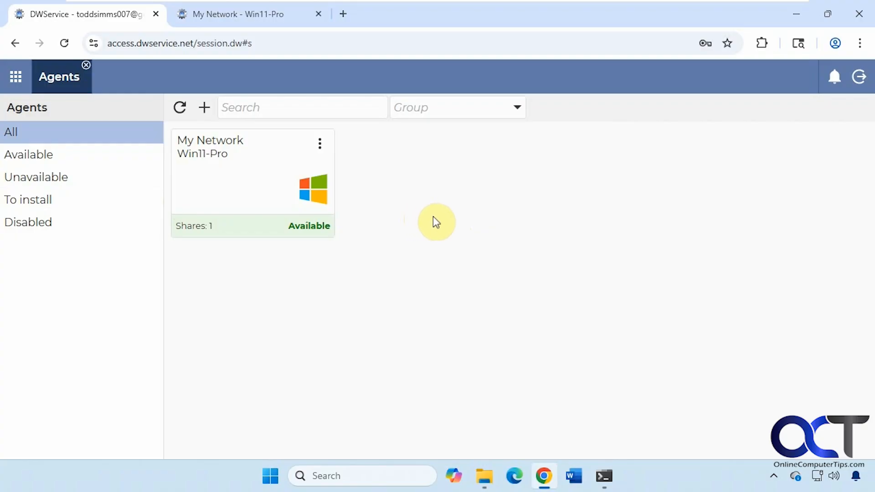
mouse_move(441, 217)
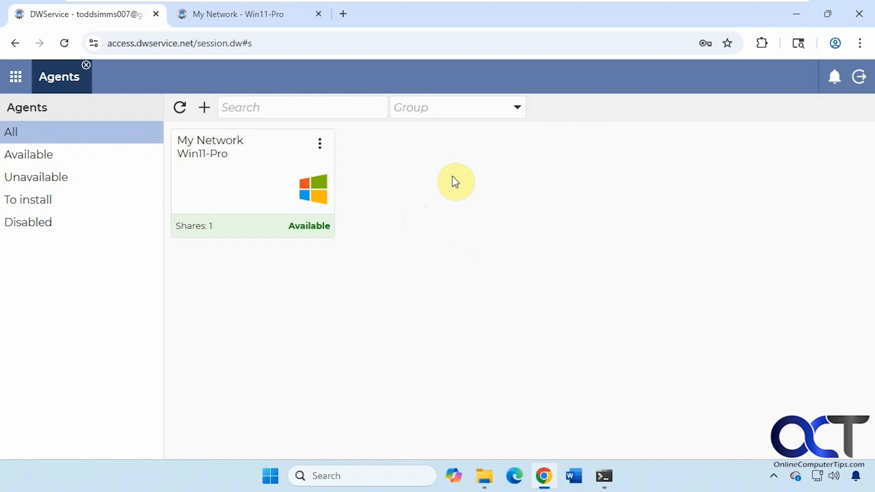
mouse_move(388, 186)
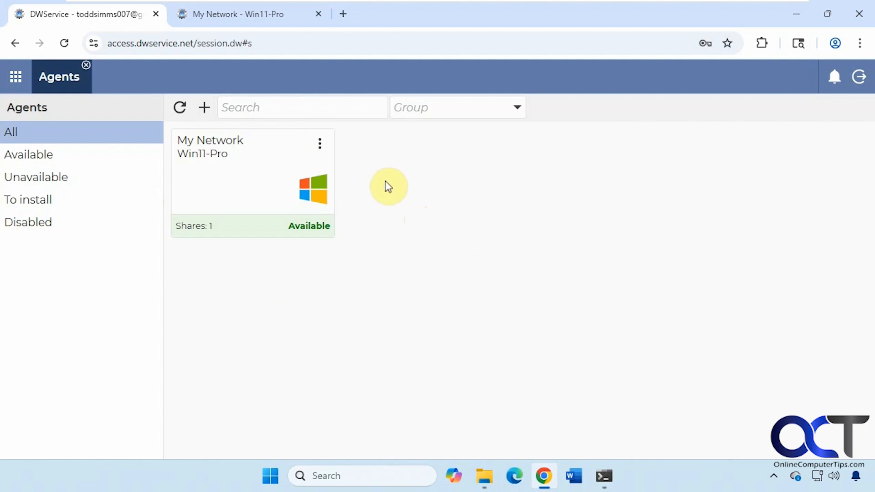
click(15, 77)
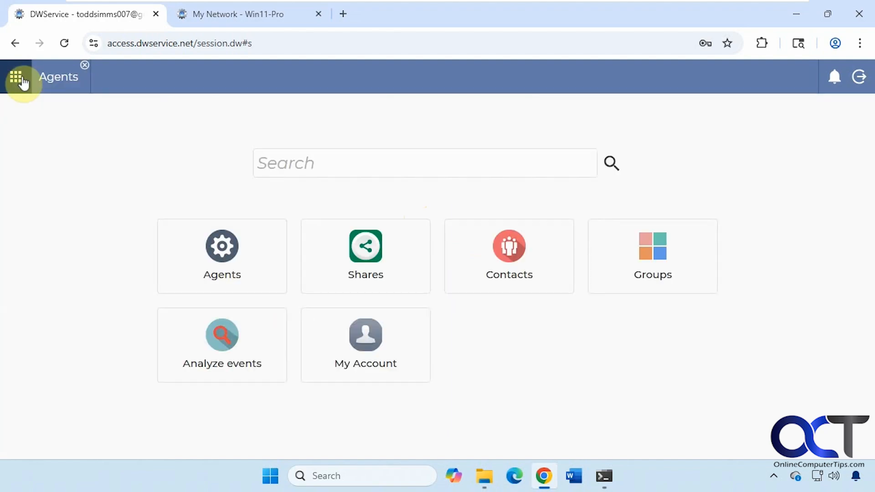
Return to the Agents section, then minimize the browser to reveal the desktop with dwagent.exe
click(222, 255)
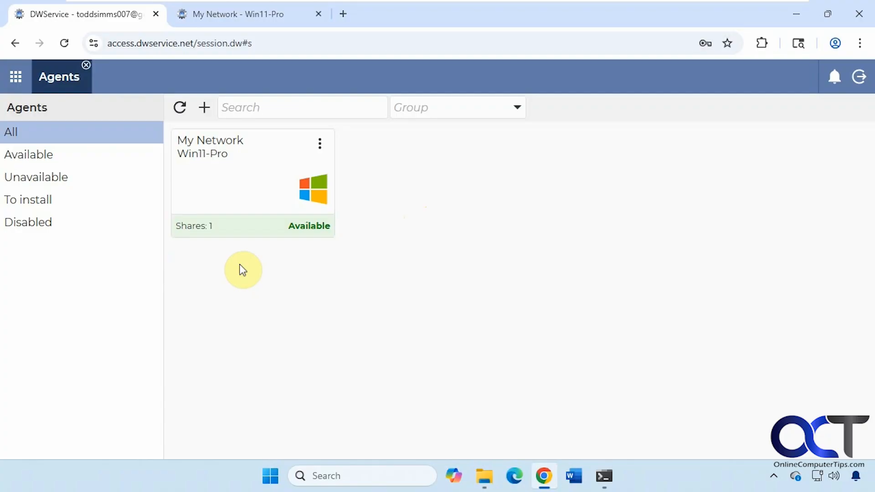
mouse_move(339, 277)
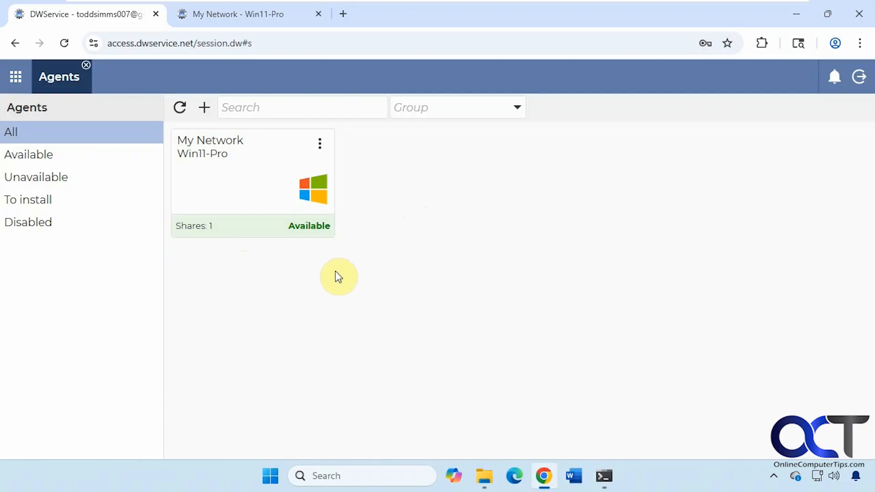
click(15, 77)
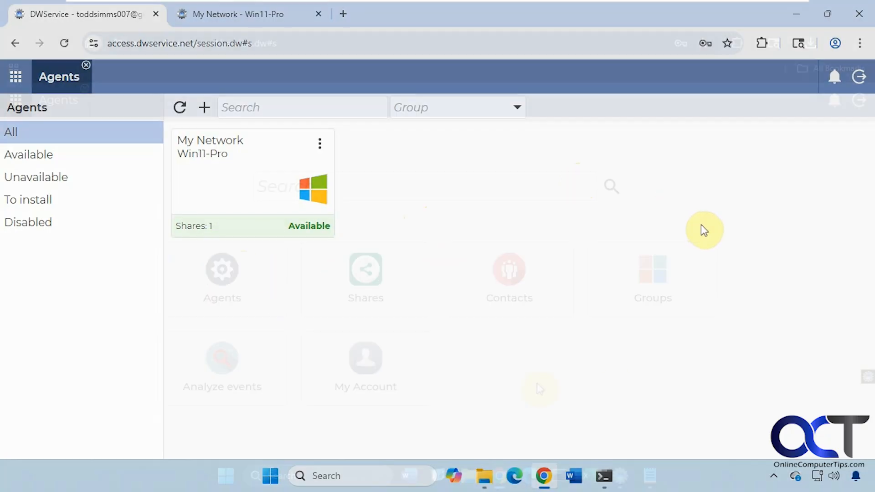
click(318, 14)
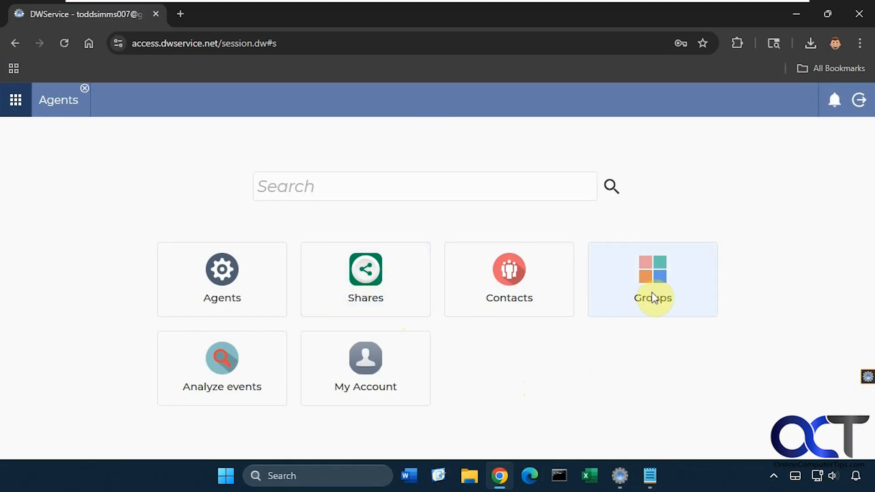
mouse_move(222, 279)
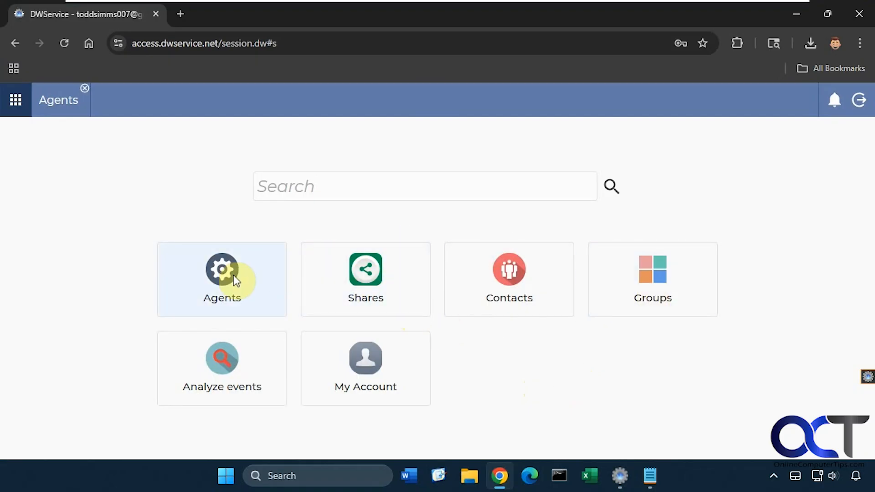
click(221, 279)
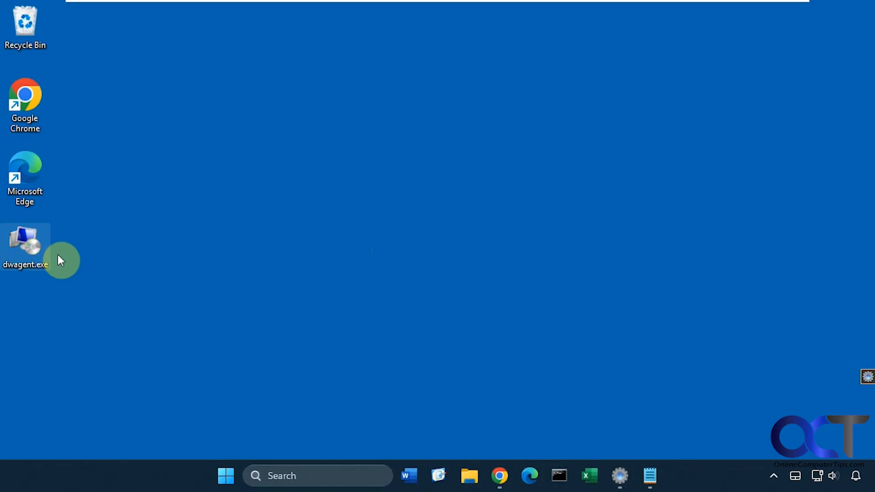
mouse_move(814, 416)
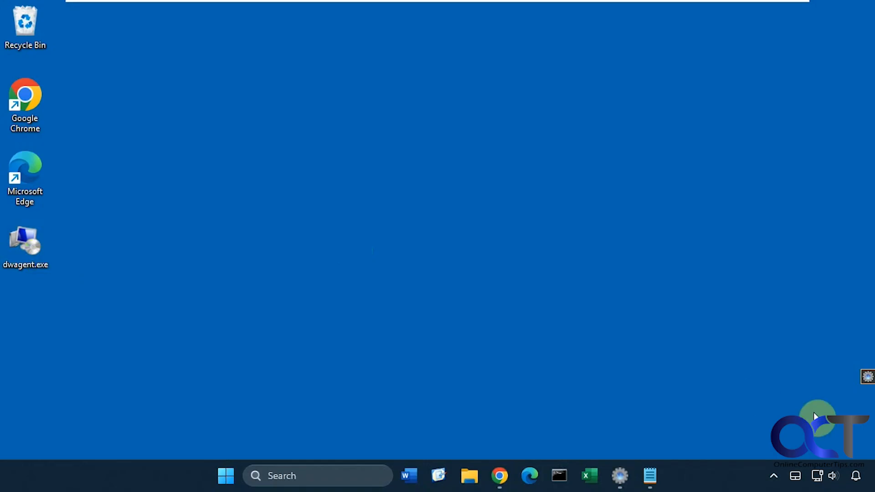
Launch DWAgent from the system tray and proceed with Configure agent to its options list
click(774, 476)
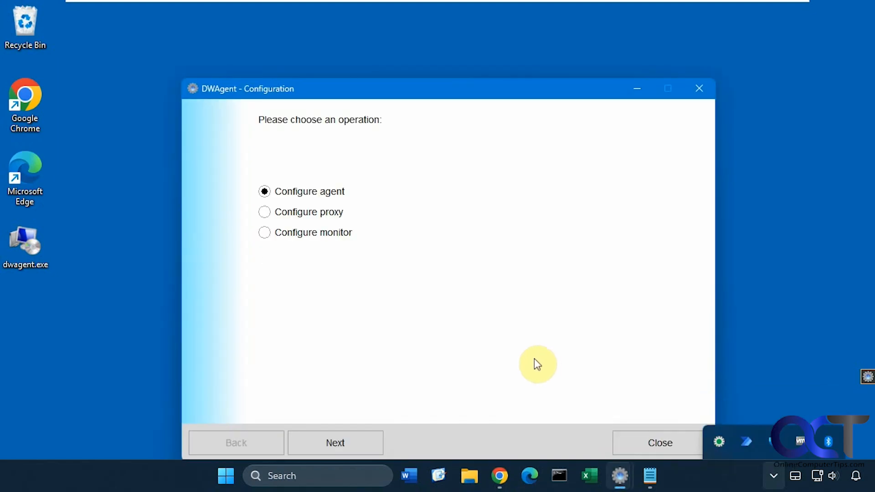
click(334, 443)
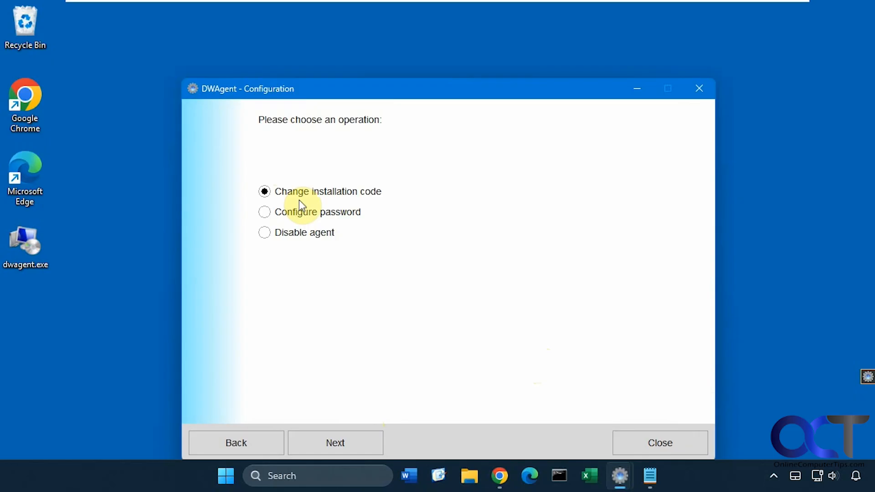
mouse_move(382, 229)
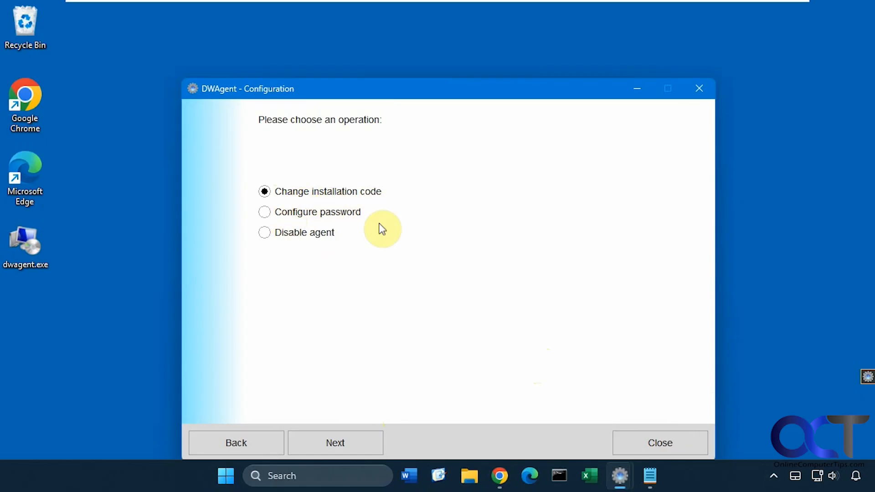
mouse_move(404, 237)
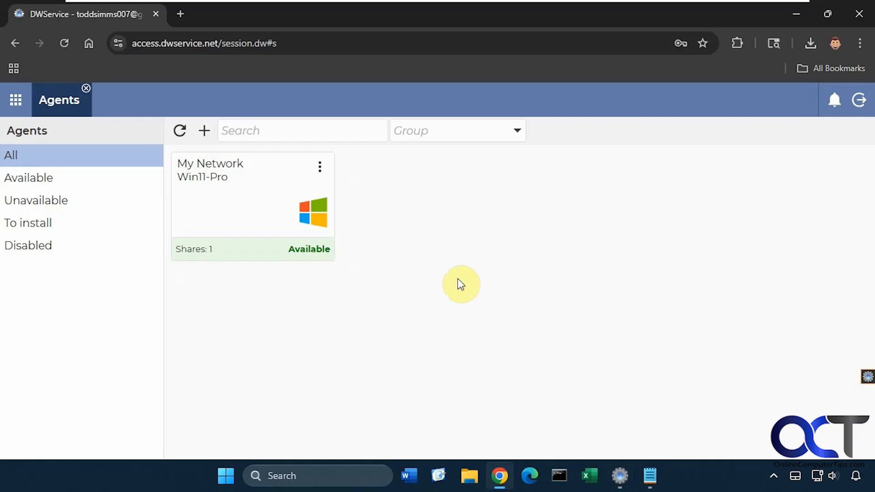
Create a new agent named 'test' in the My Network group, then filter to Available agents
click(203, 131)
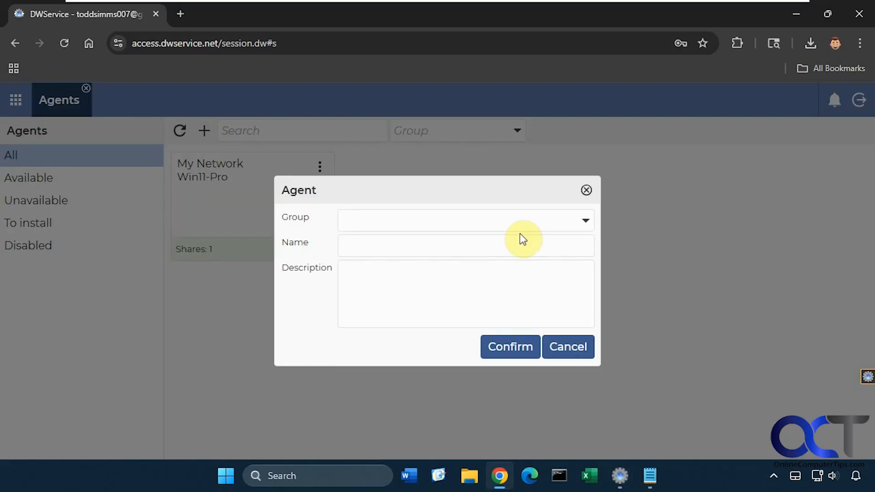
text(My Network)
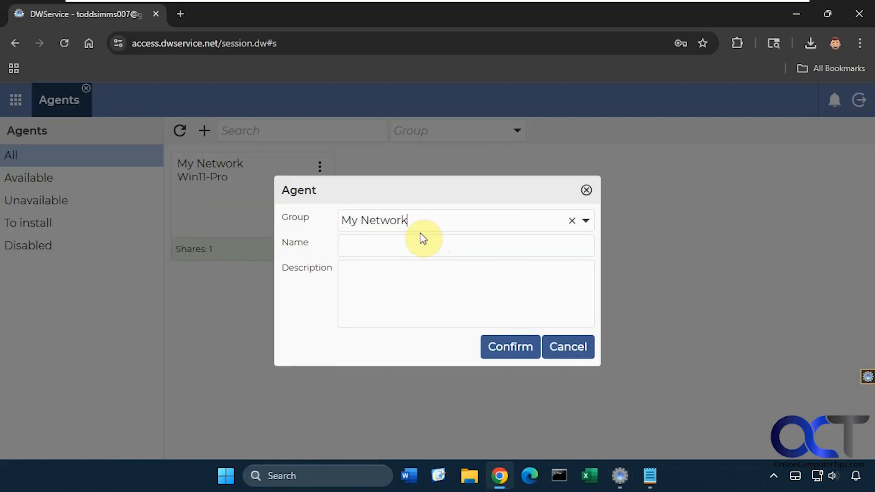
text(test)
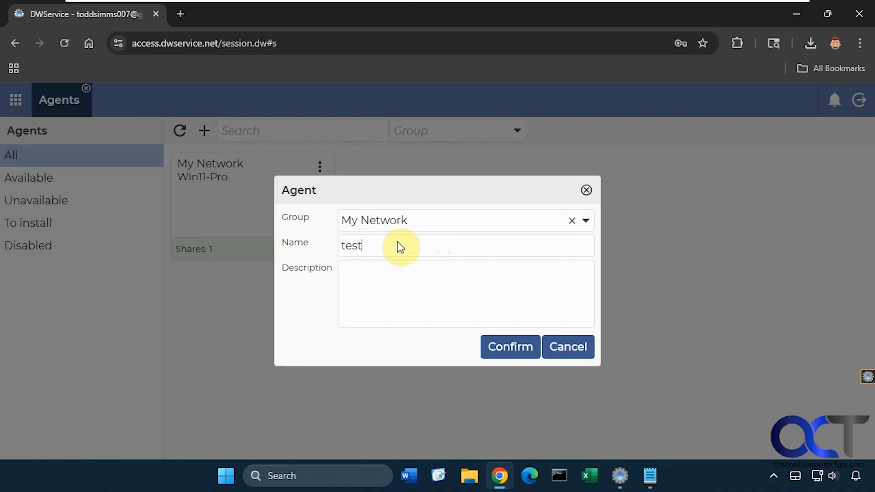
click(508, 346)
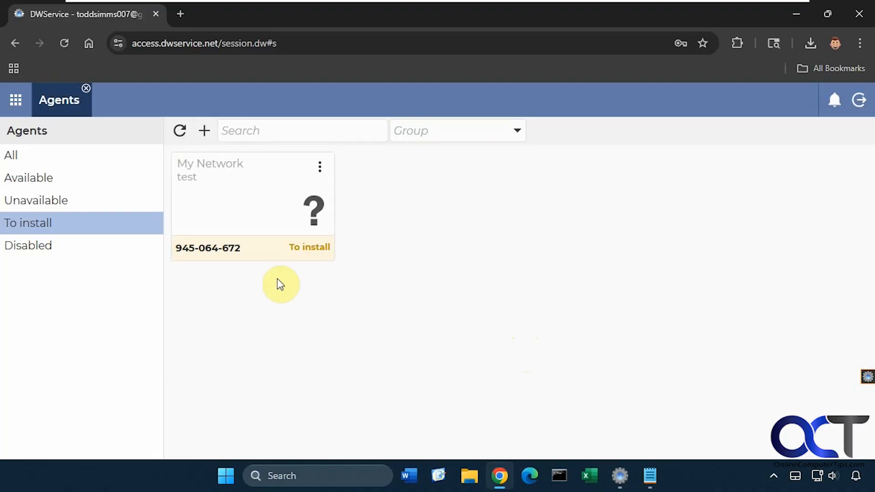
mouse_move(229, 257)
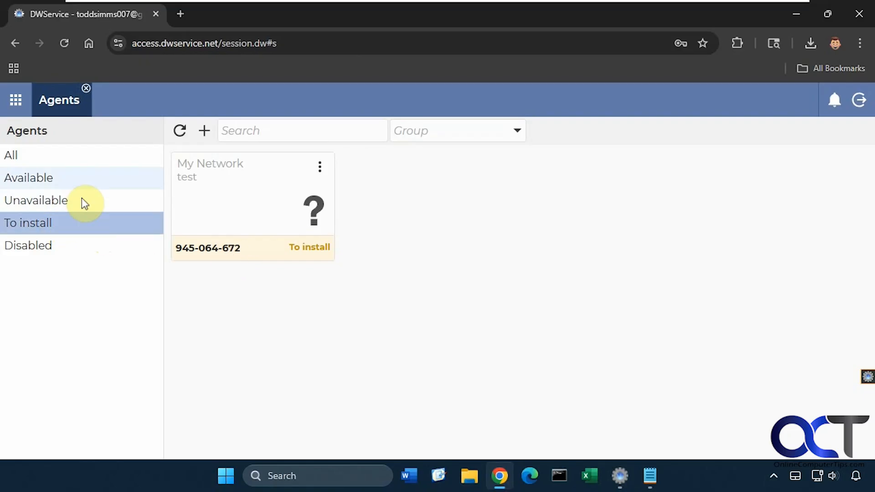
click(28, 177)
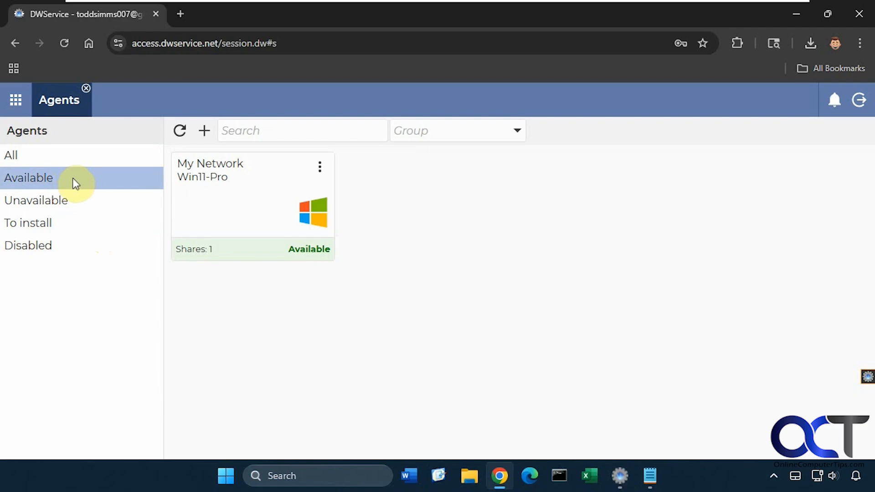
Show Available agents, bring up the Win11-Pro card's actions menu and dismiss it
click(27, 222)
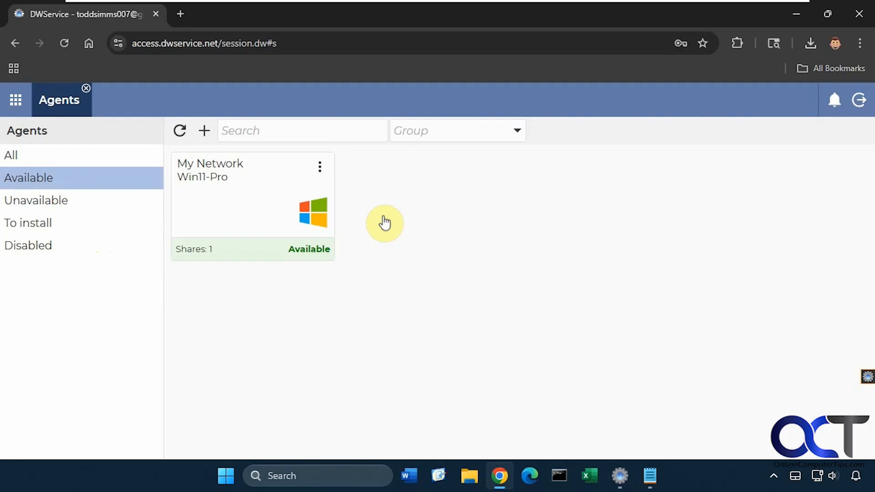
click(319, 166)
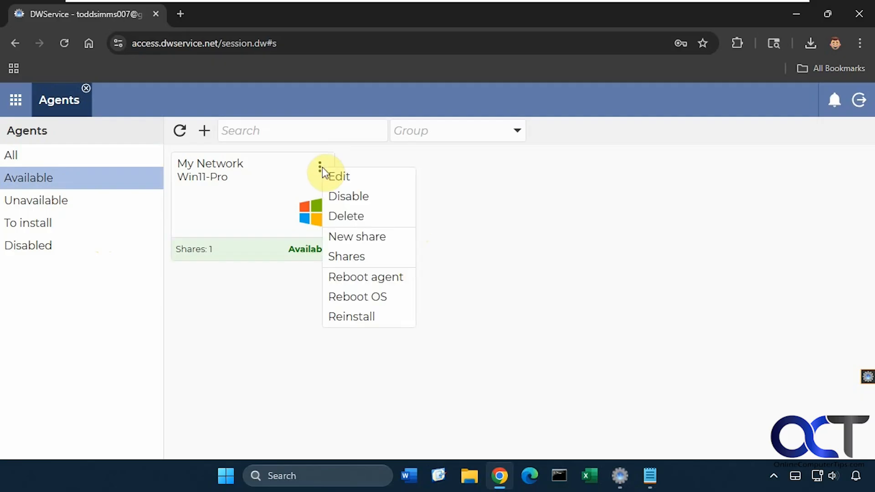
click(511, 269)
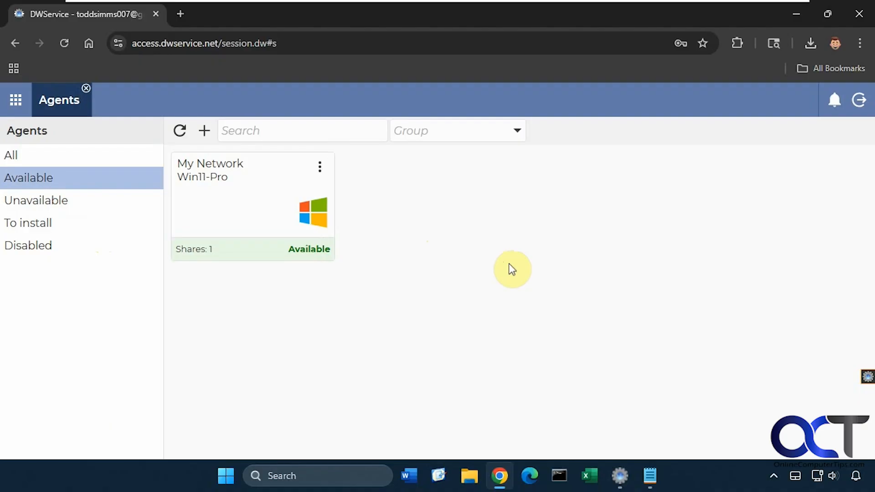
mouse_move(490, 255)
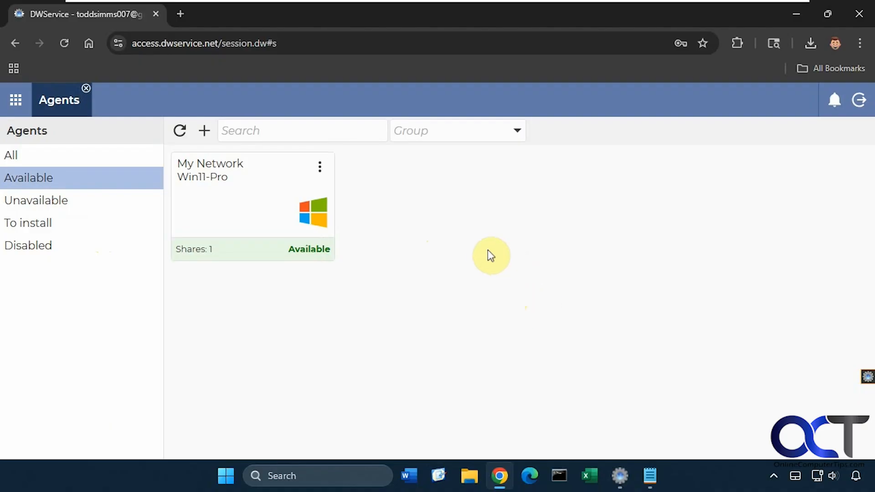
mouse_move(368, 218)
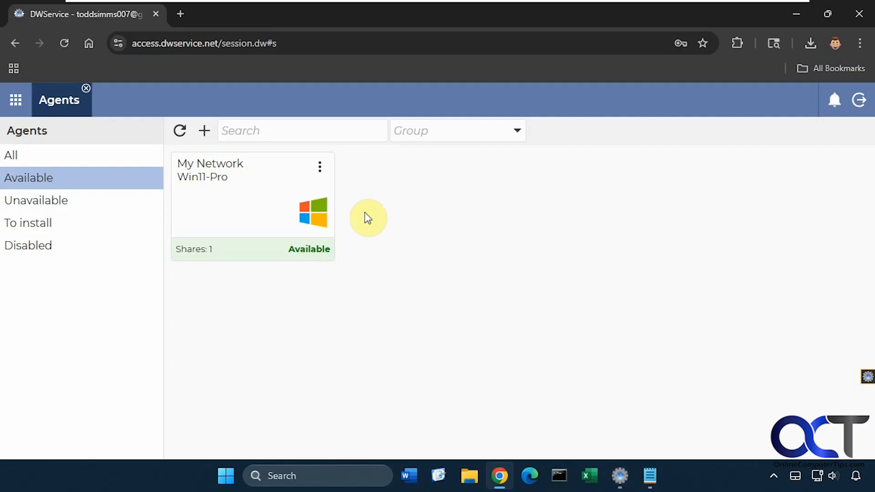
mouse_move(439, 289)
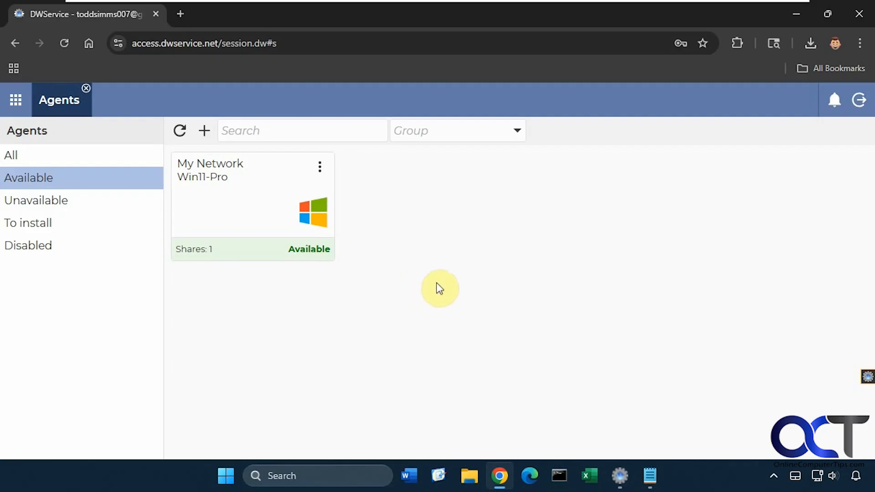